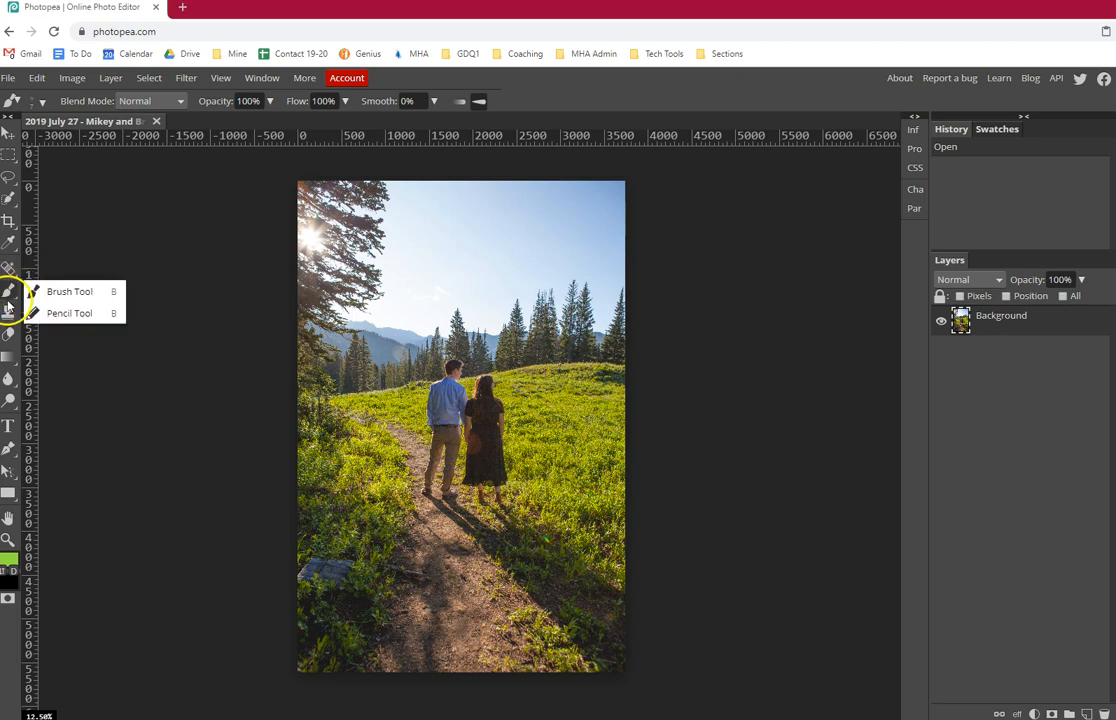
mouse_move(68, 292)
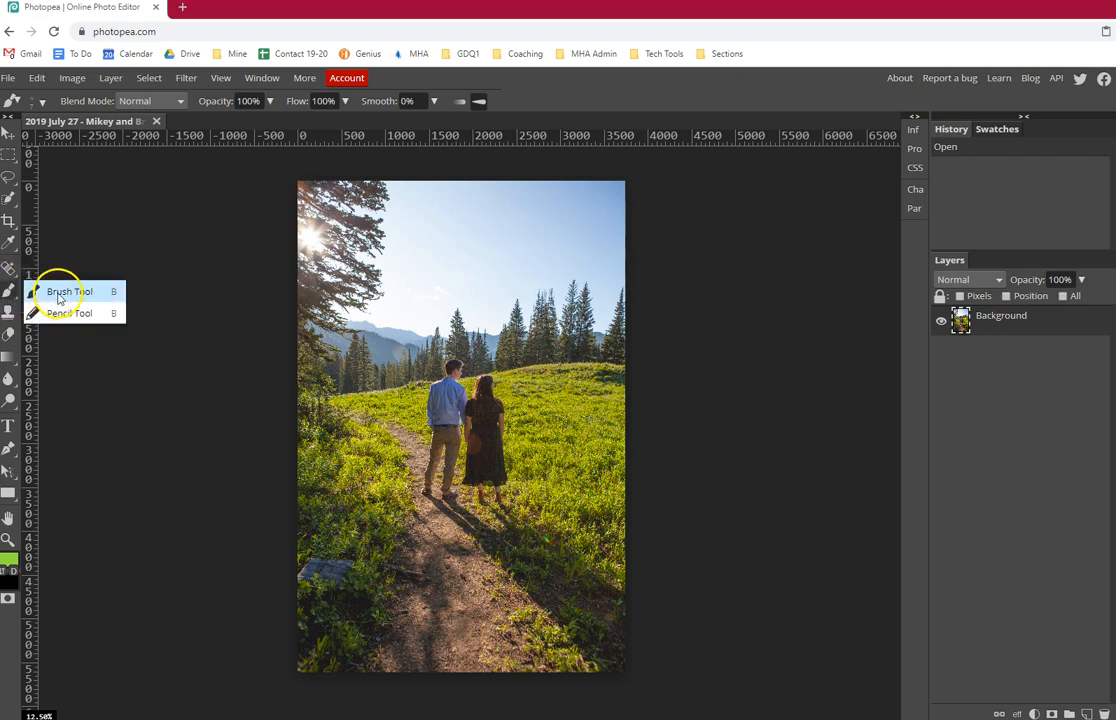
Choose the Pencil Tool from the brush/pencil flyout in the toolbar.
click(68, 292)
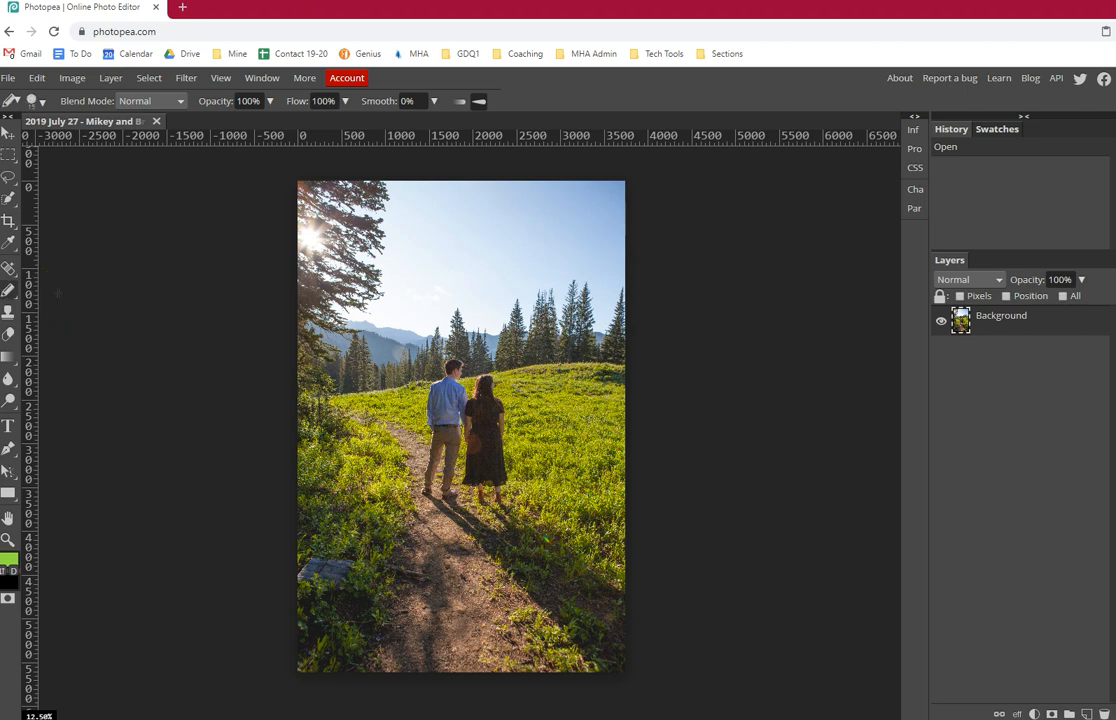
click(8, 292)
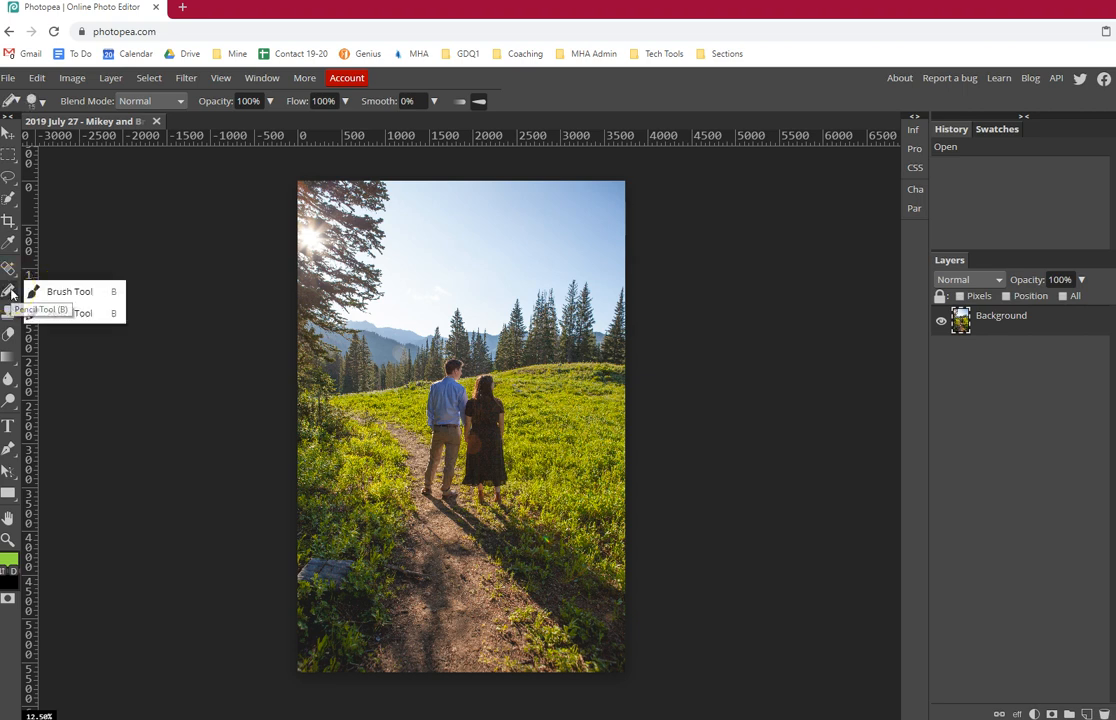
click(70, 312)
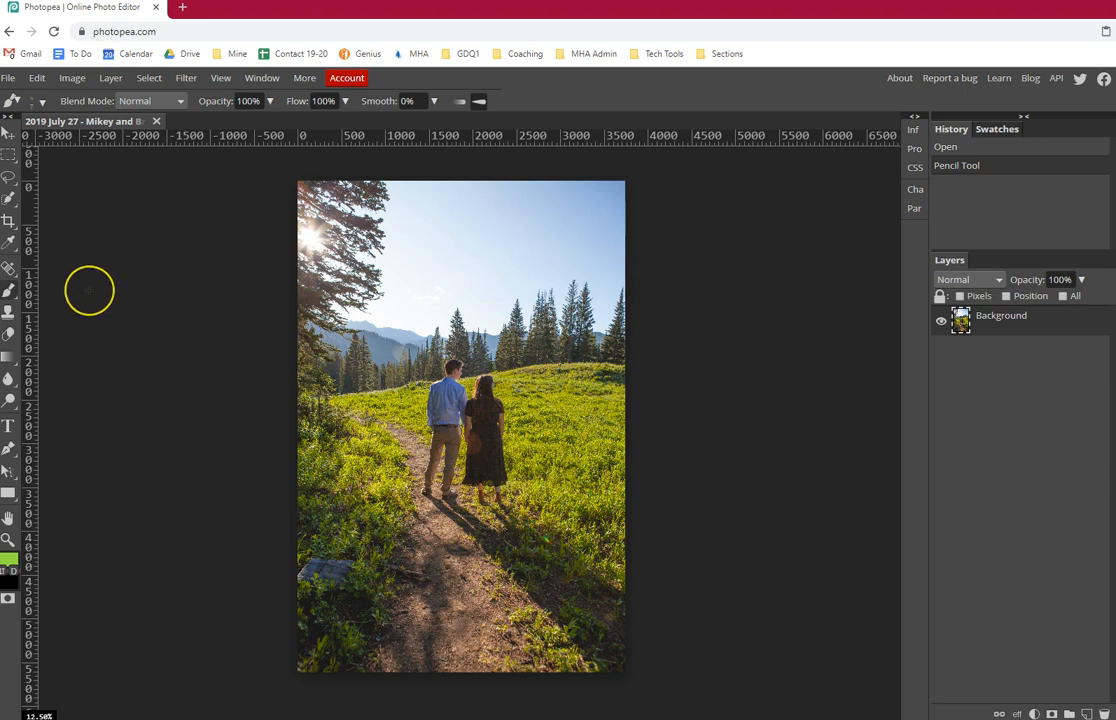
mouse_move(110, 344)
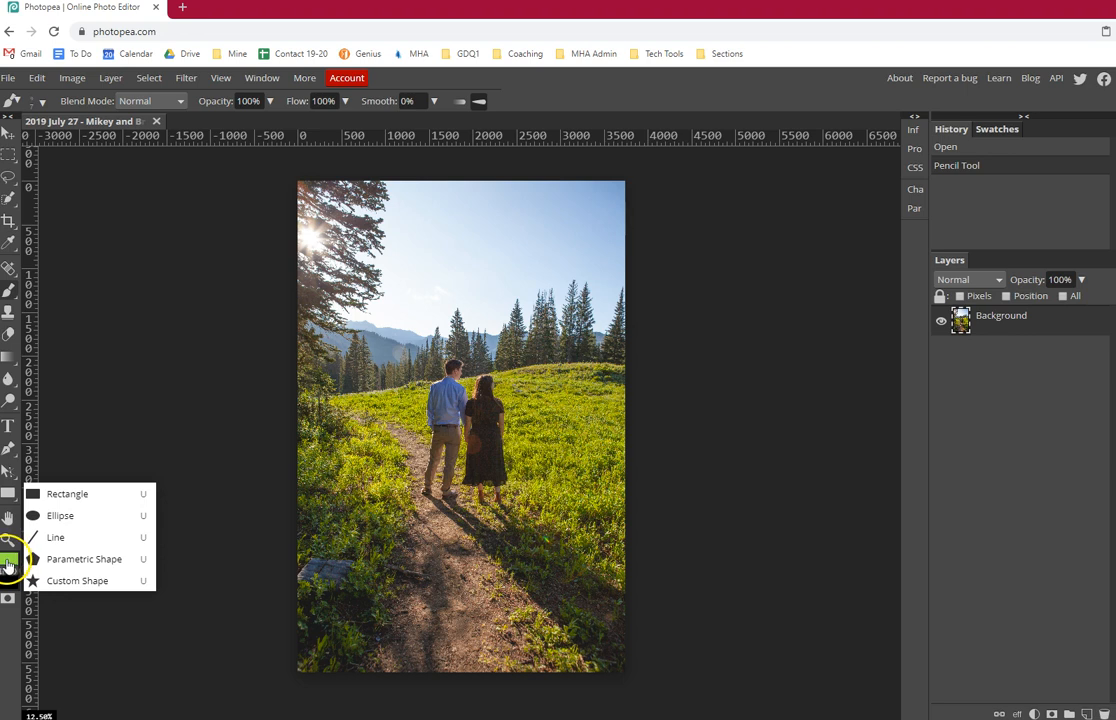
mouse_move(1012, 642)
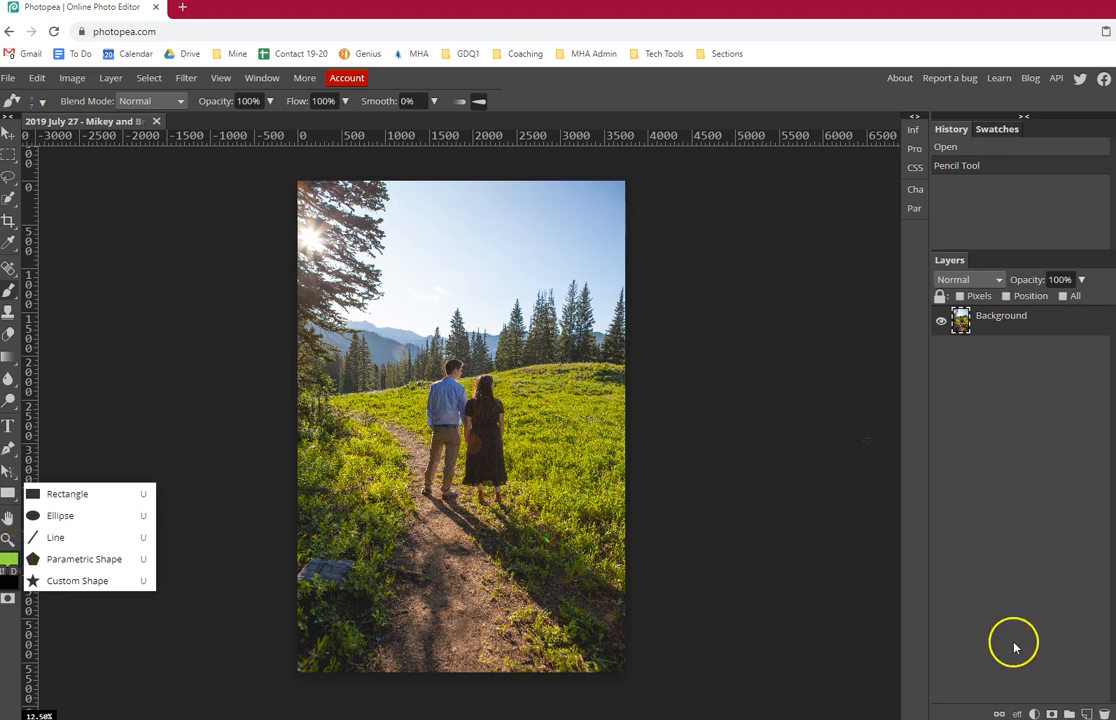
mouse_move(64, 314)
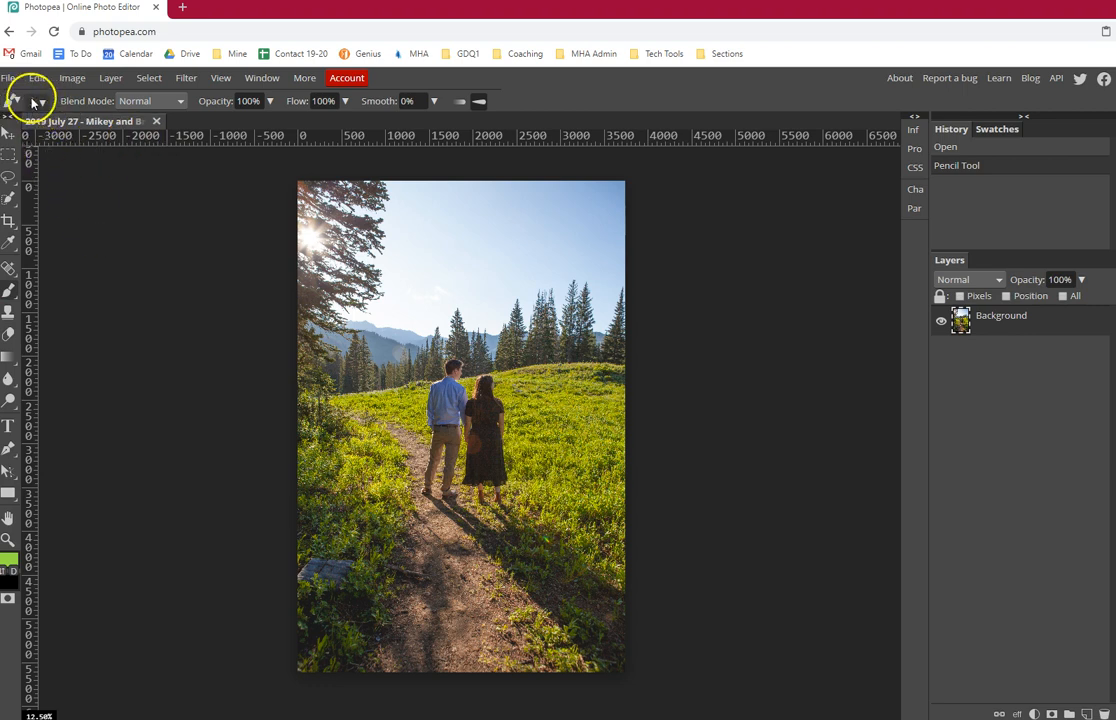
mouse_move(186, 90)
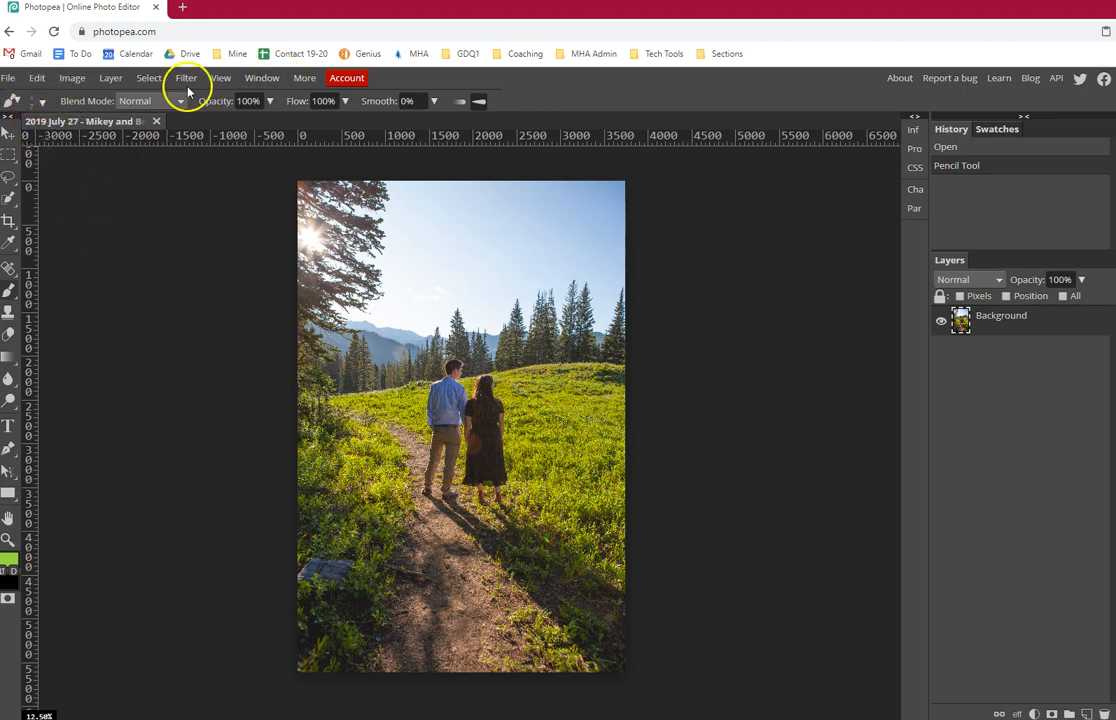
mouse_move(14, 104)
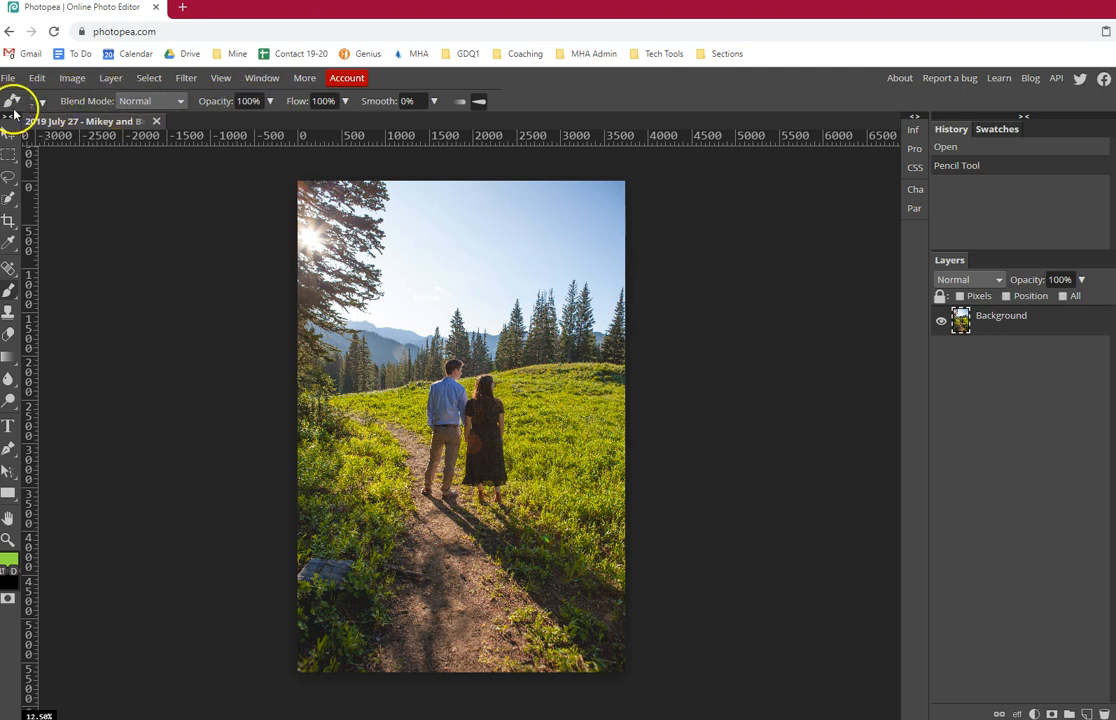
Select the Brush Tool again and add a new empty Layer 1 above Background.
click(42, 100)
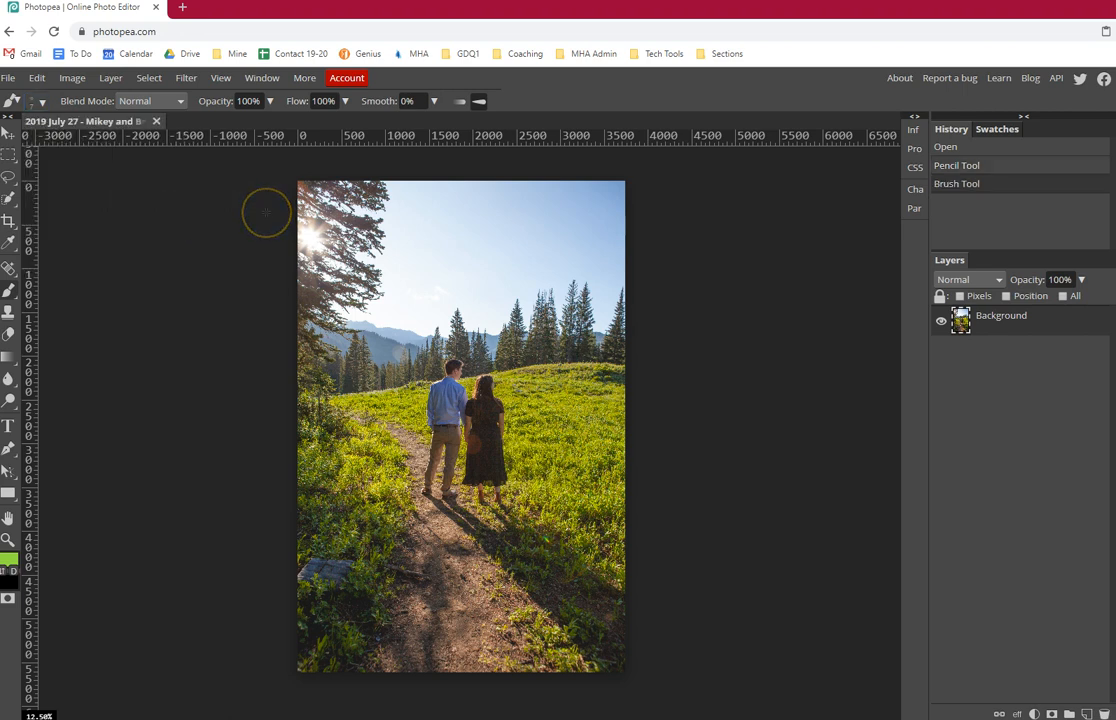
mouse_move(1010, 528)
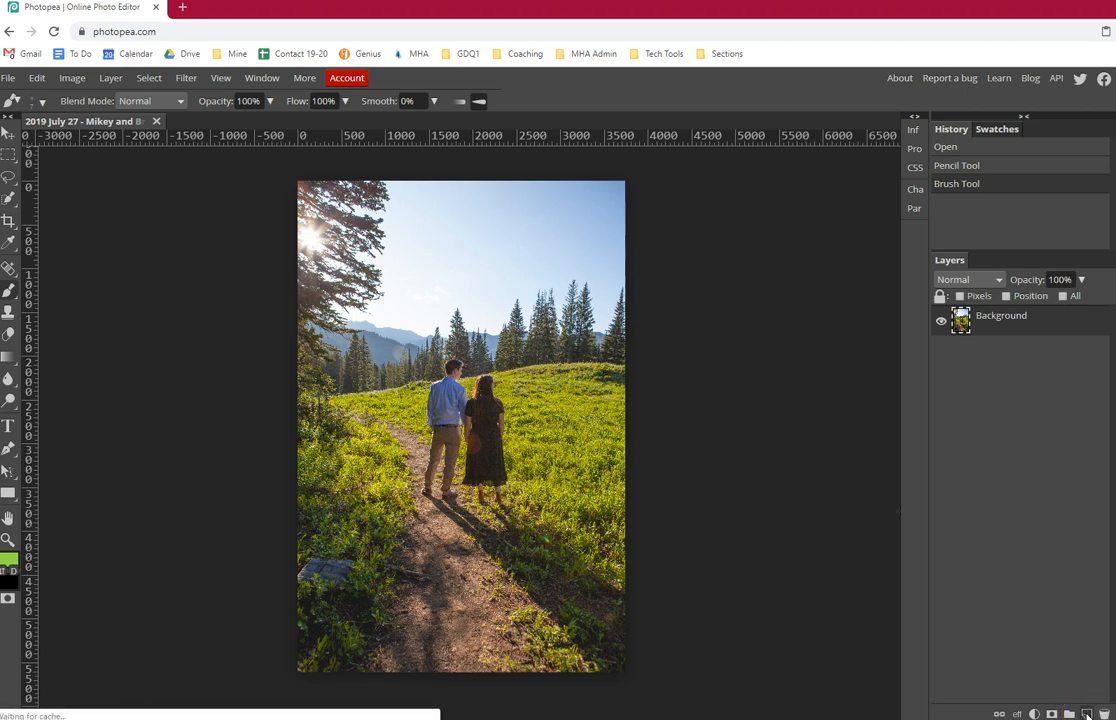
click(1086, 712)
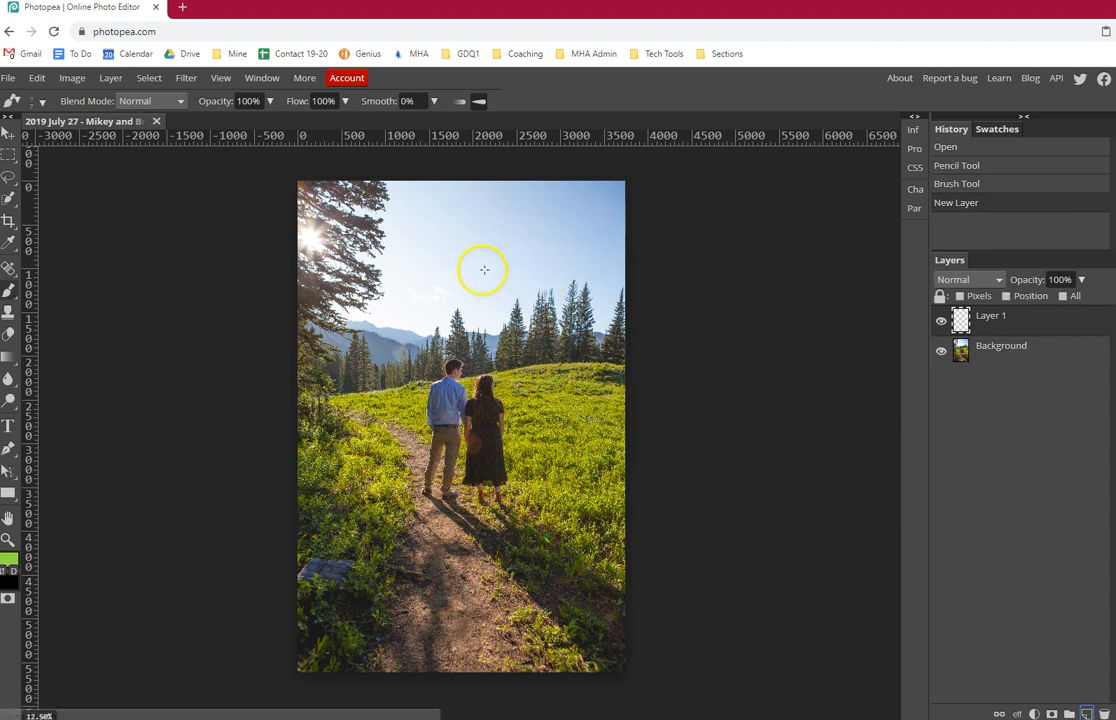
mouse_move(424, 224)
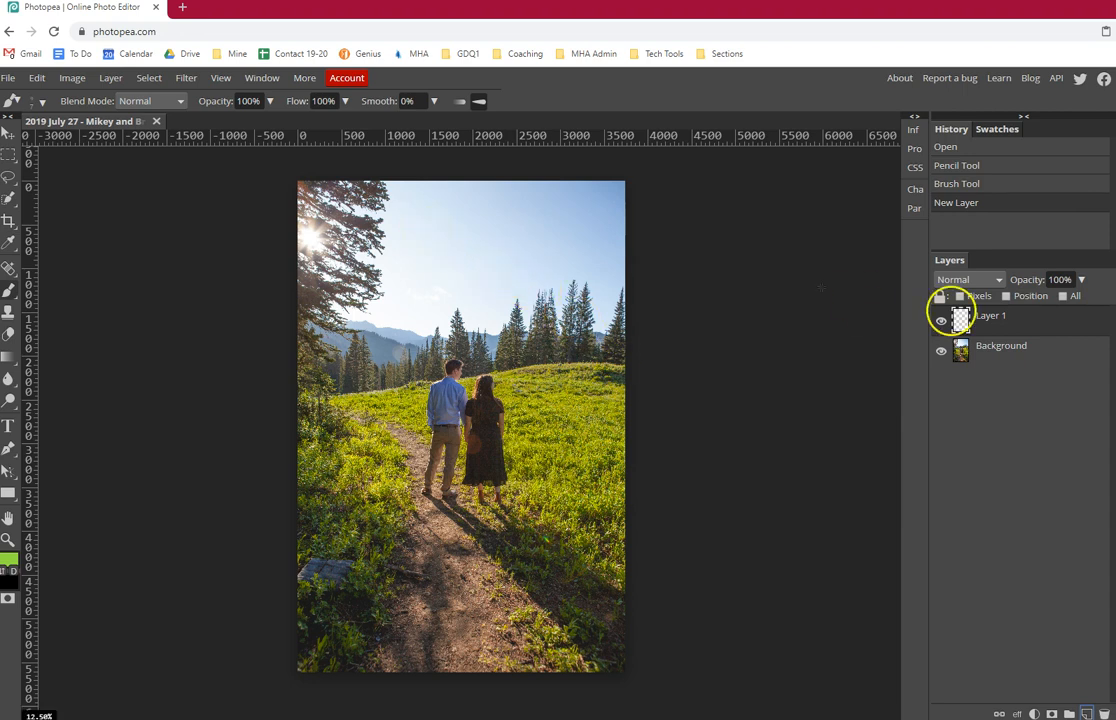
mouse_move(364, 318)
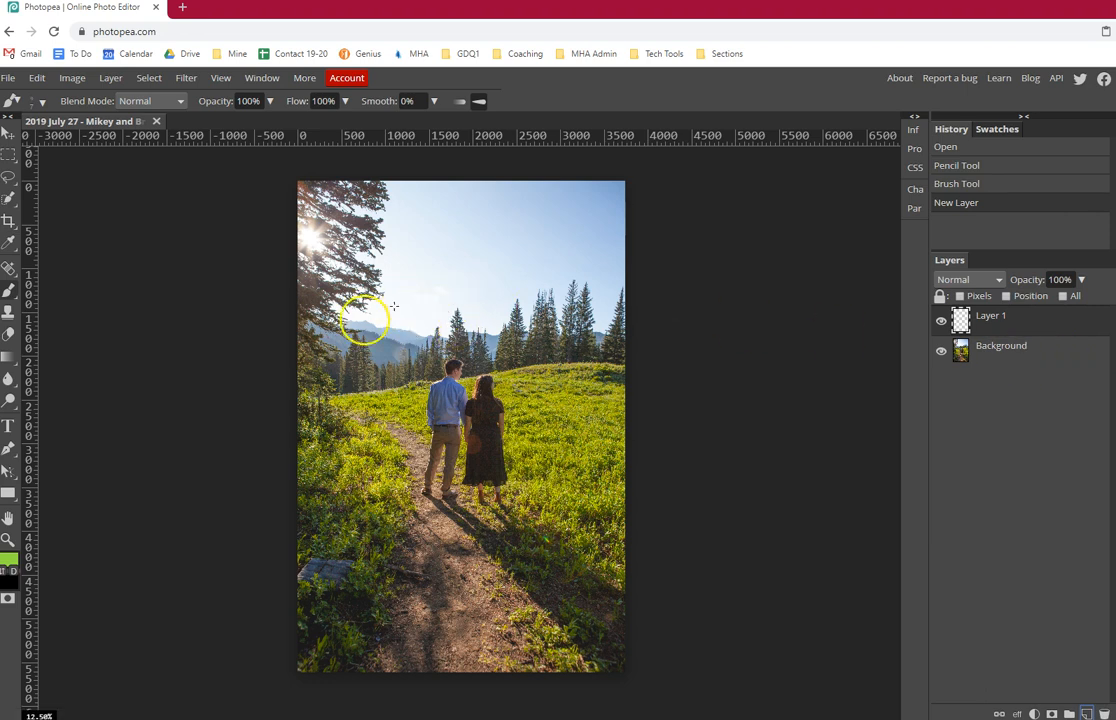
mouse_move(752, 290)
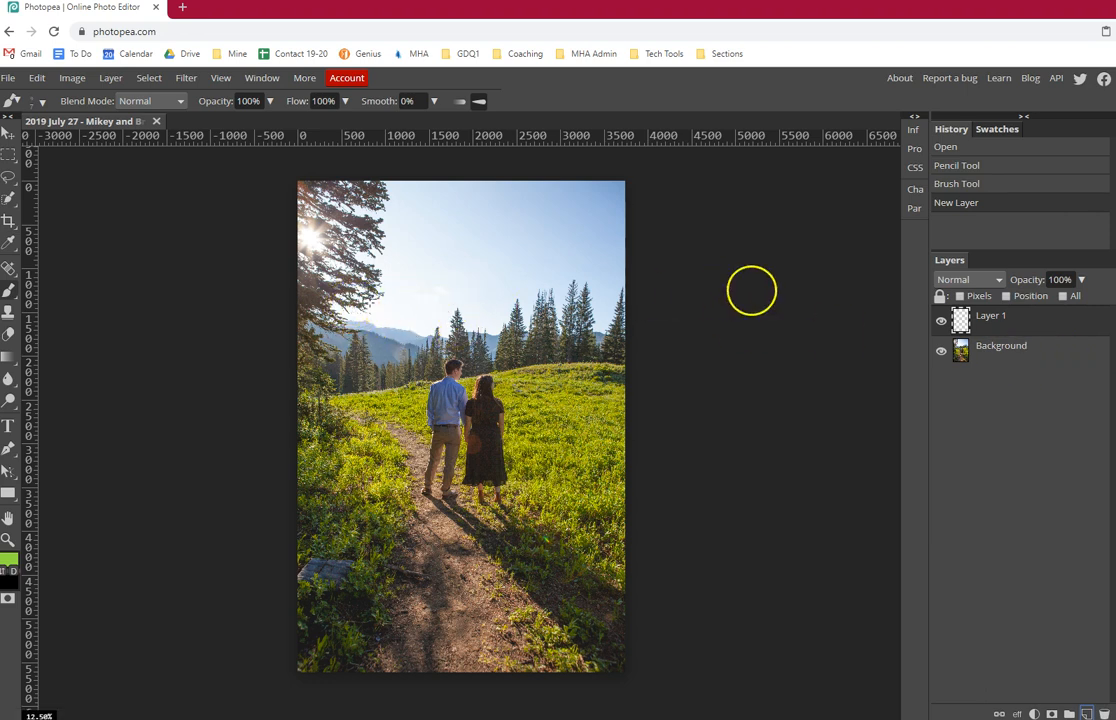
mouse_move(364, 276)
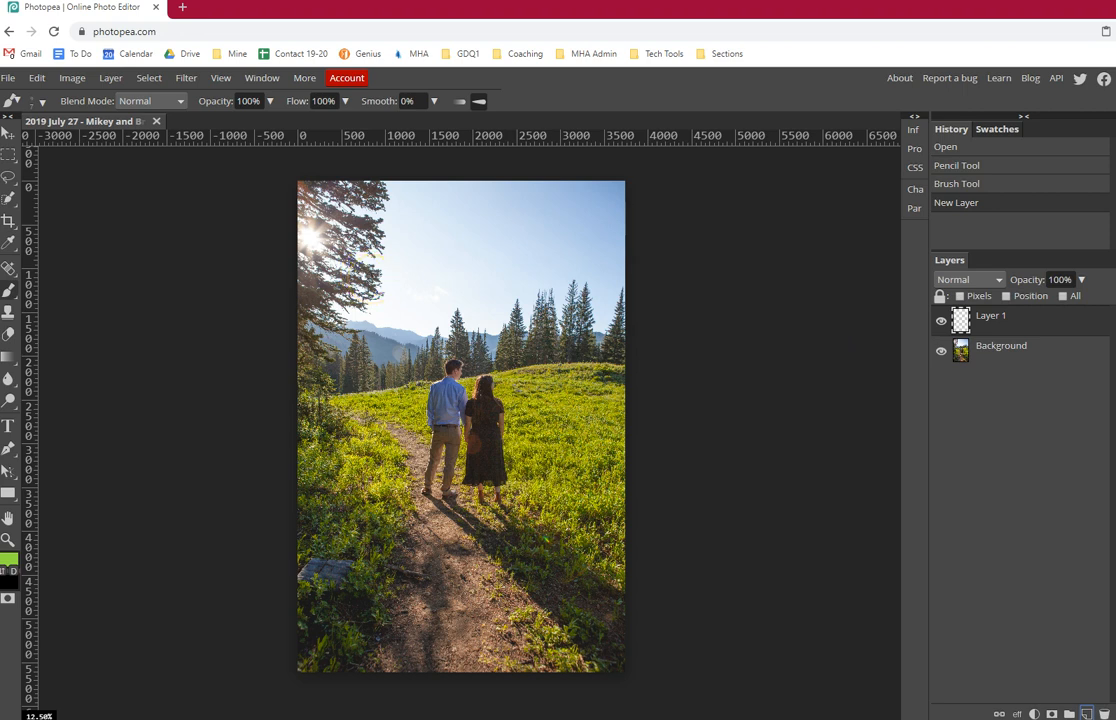
mouse_move(508, 388)
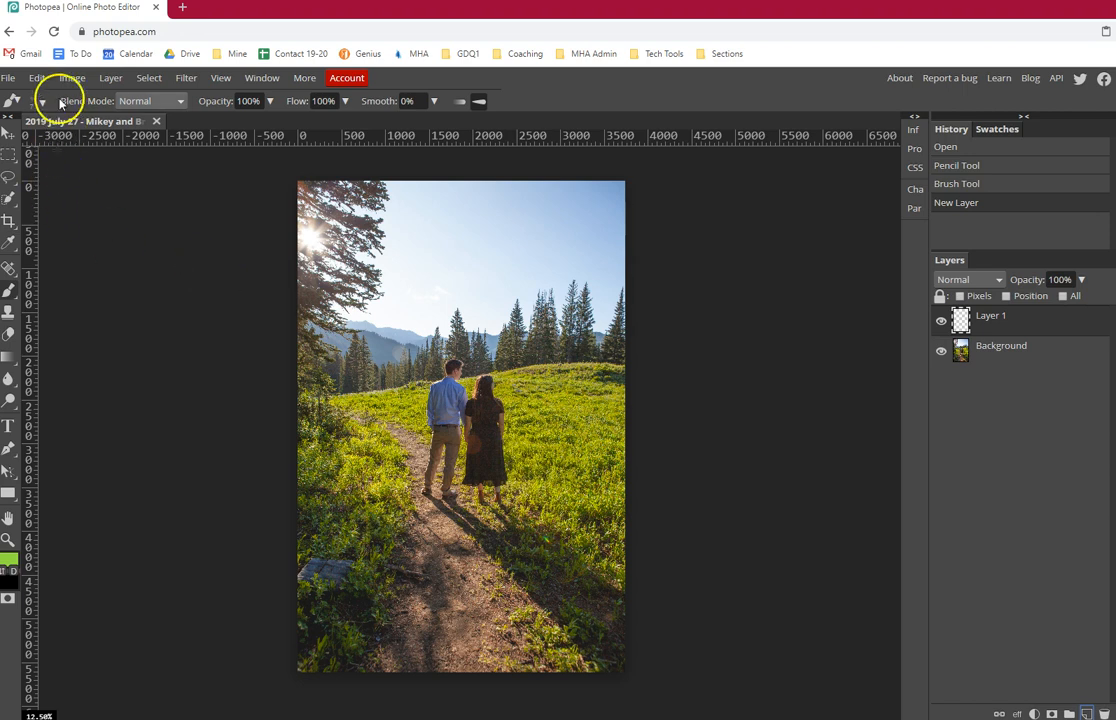
Set the brush size to 330 px and paint green strokes over the sky and treetops.
click(44, 100)
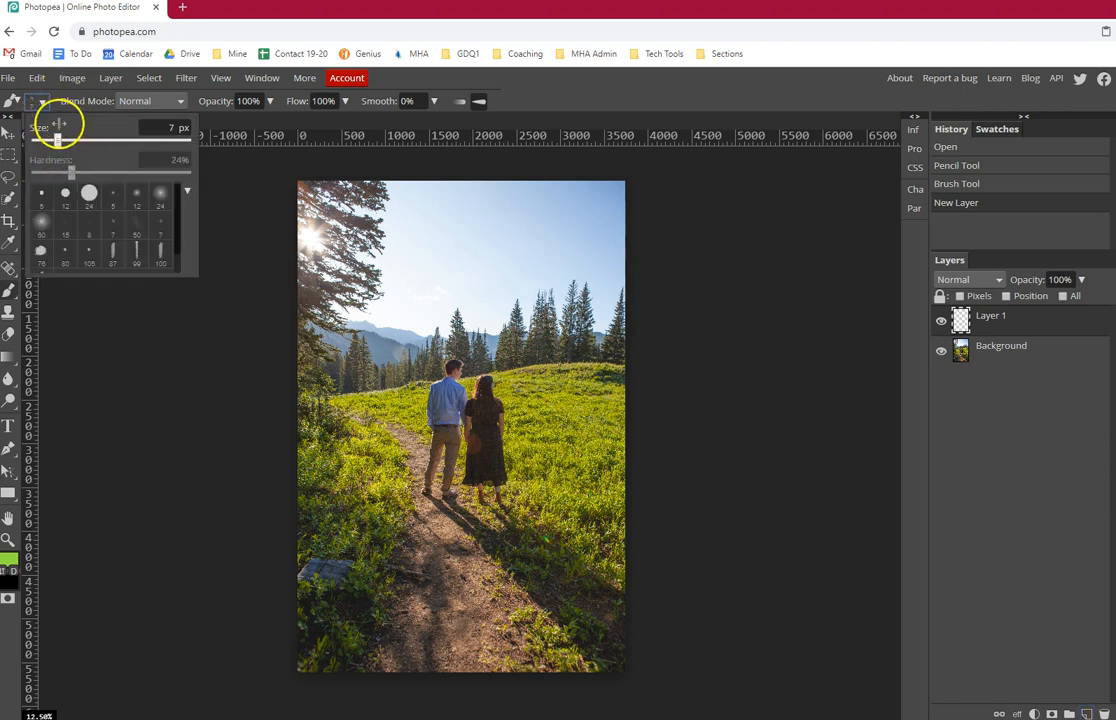
drag(60, 124, 144, 138)
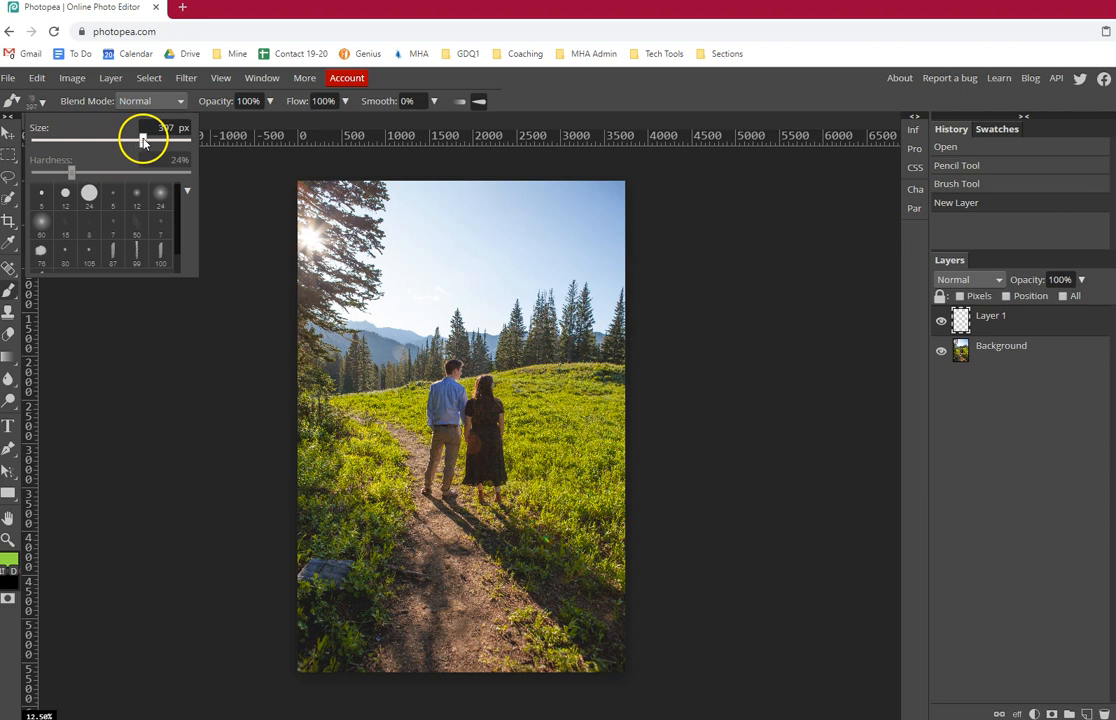
drag(144, 140, 136, 140)
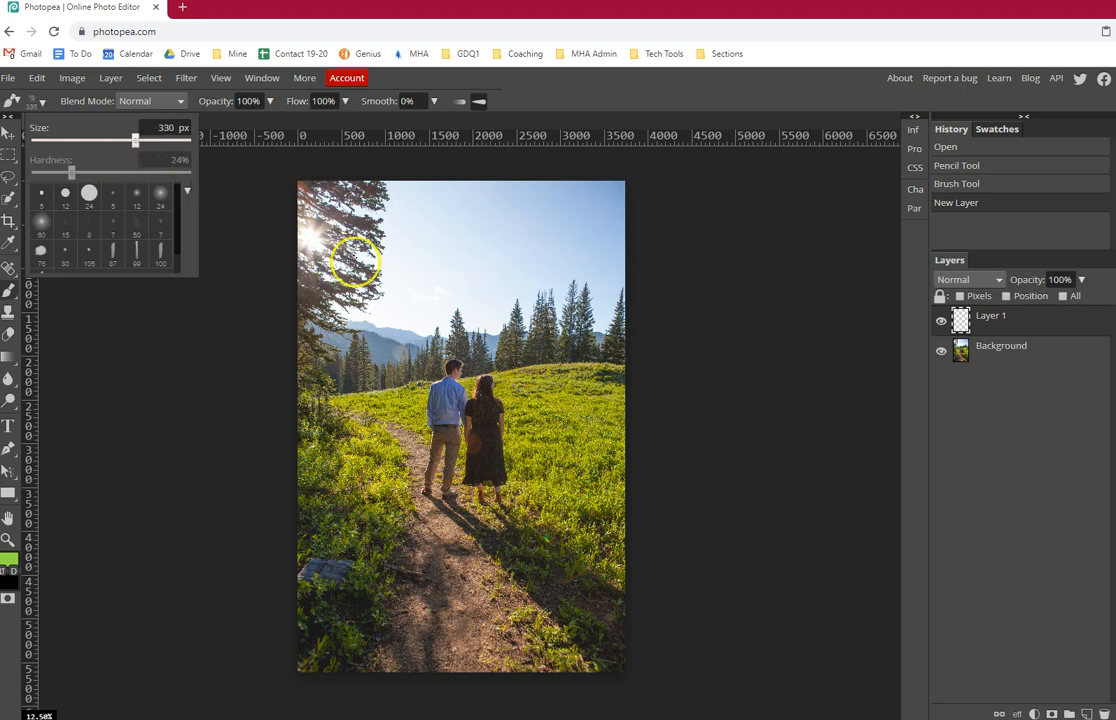
mouse_move(412, 256)
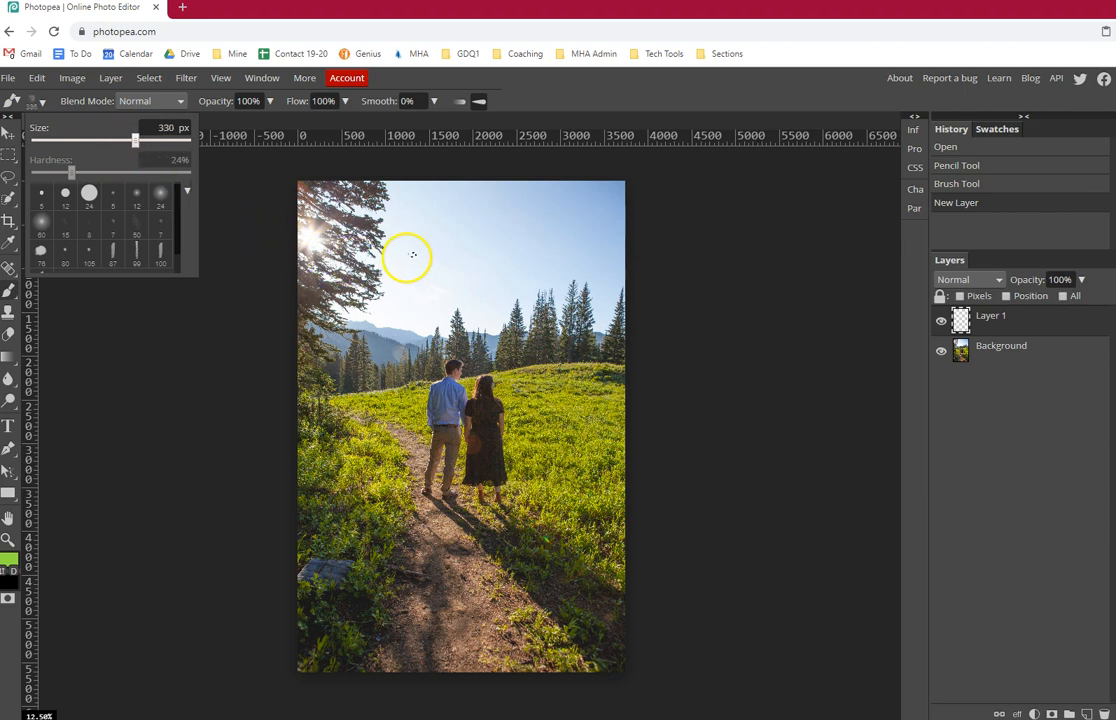
drag(408, 254, 468, 264)
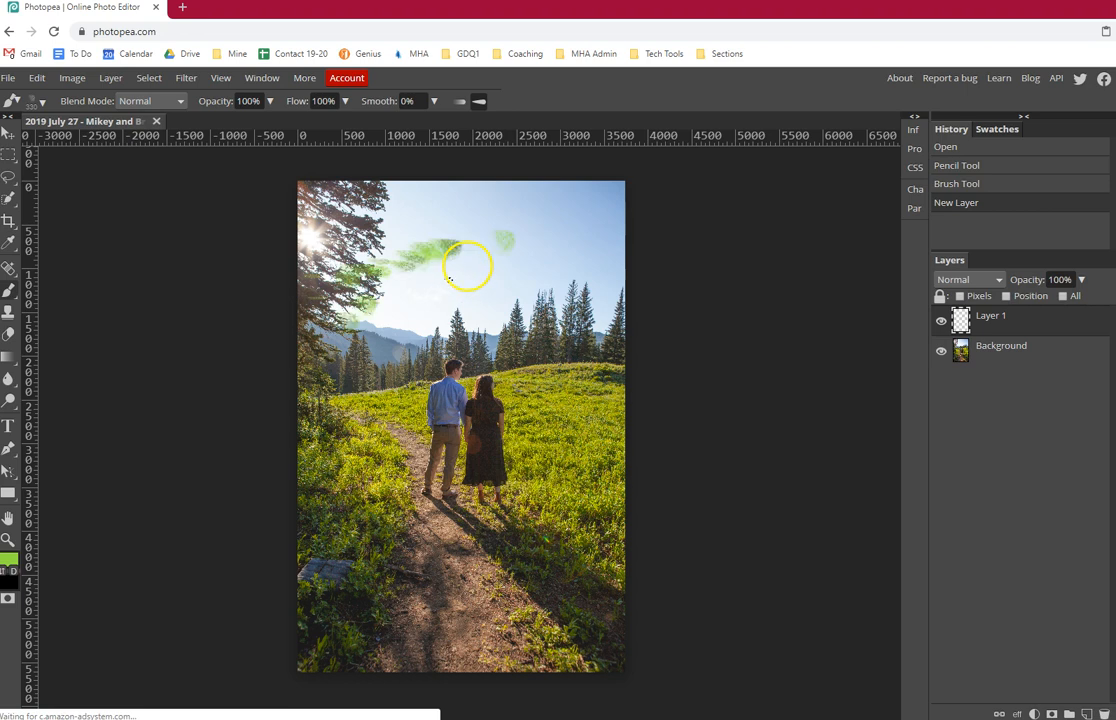
drag(464, 264, 496, 256)
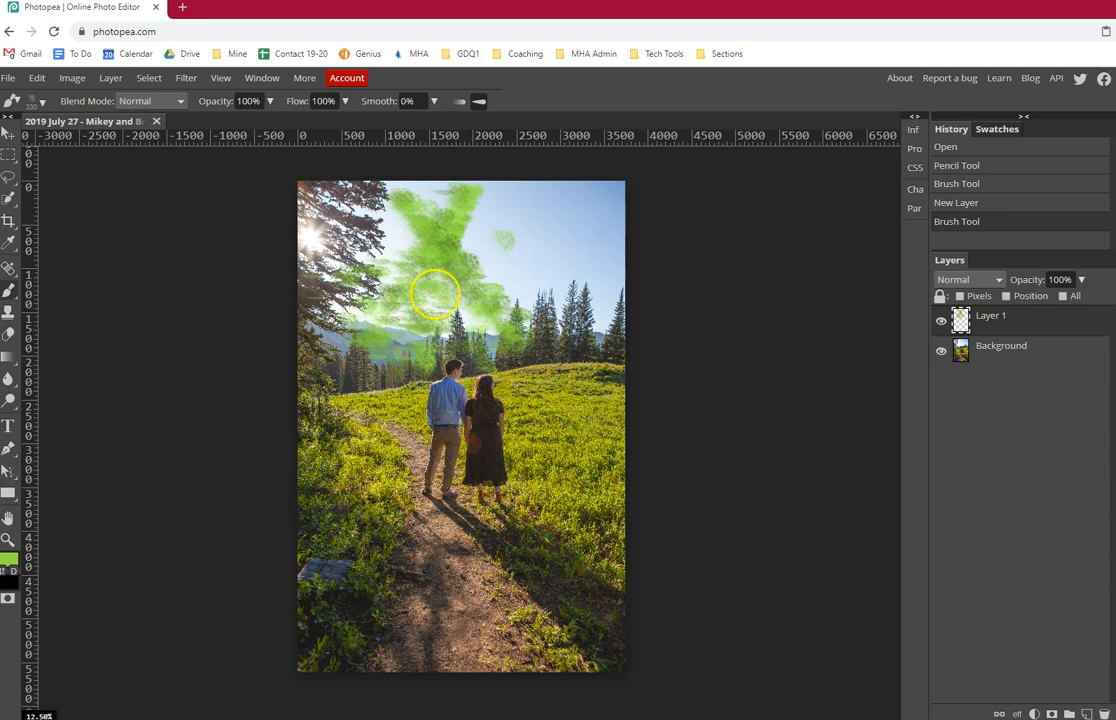
mouse_move(292, 148)
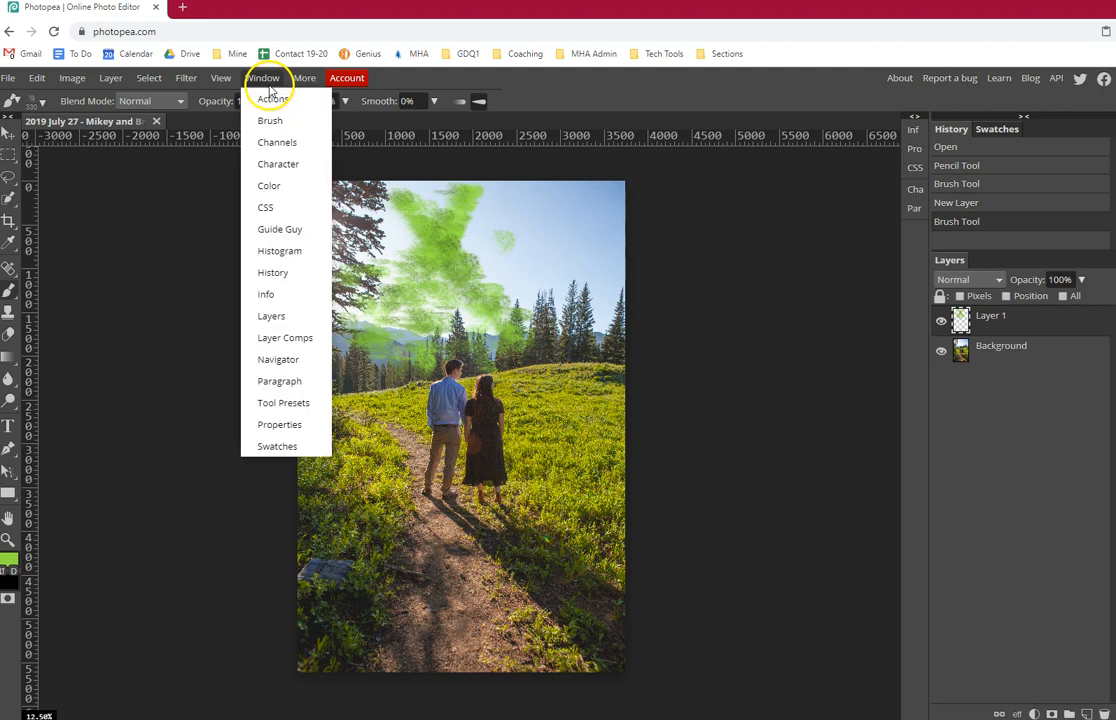
mouse_move(270, 120)
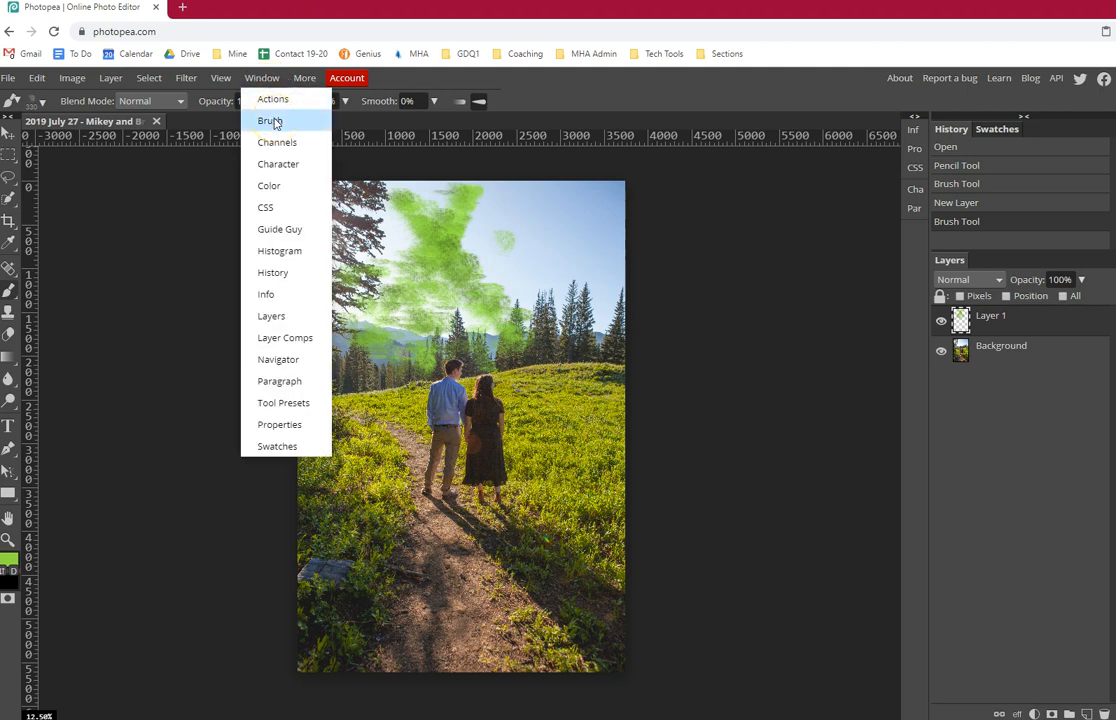
Pick the small hard round 24 px brush preset and paint a thin green squiggle in the sky.
click(270, 120)
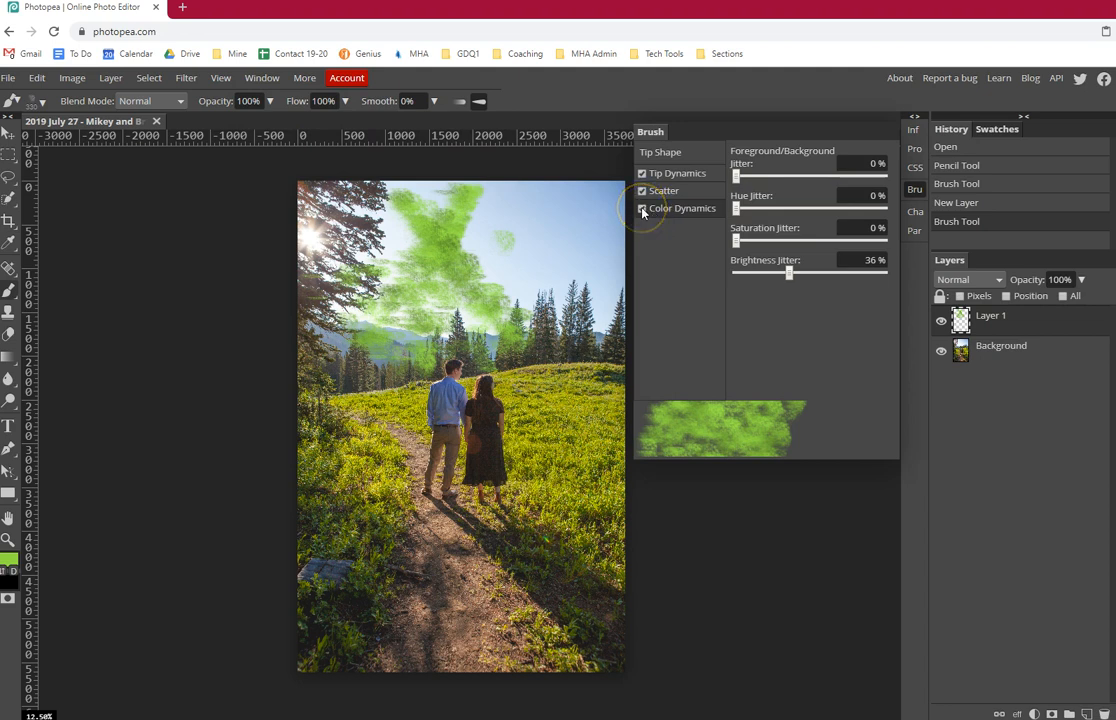
click(642, 208)
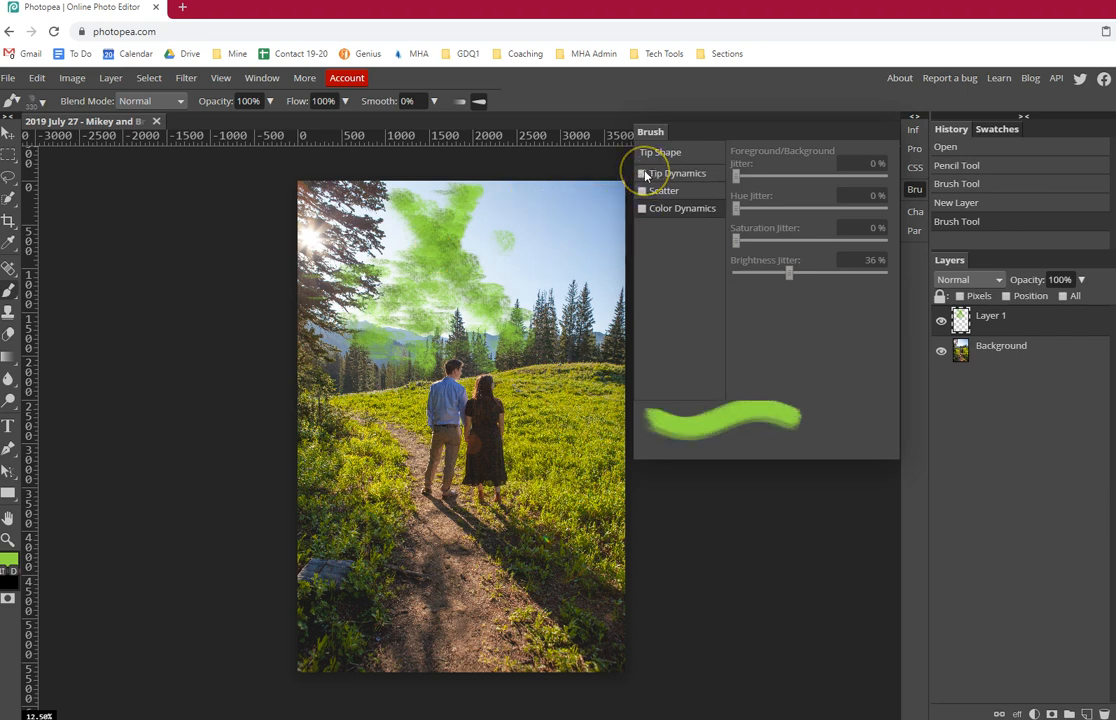
click(660, 152)
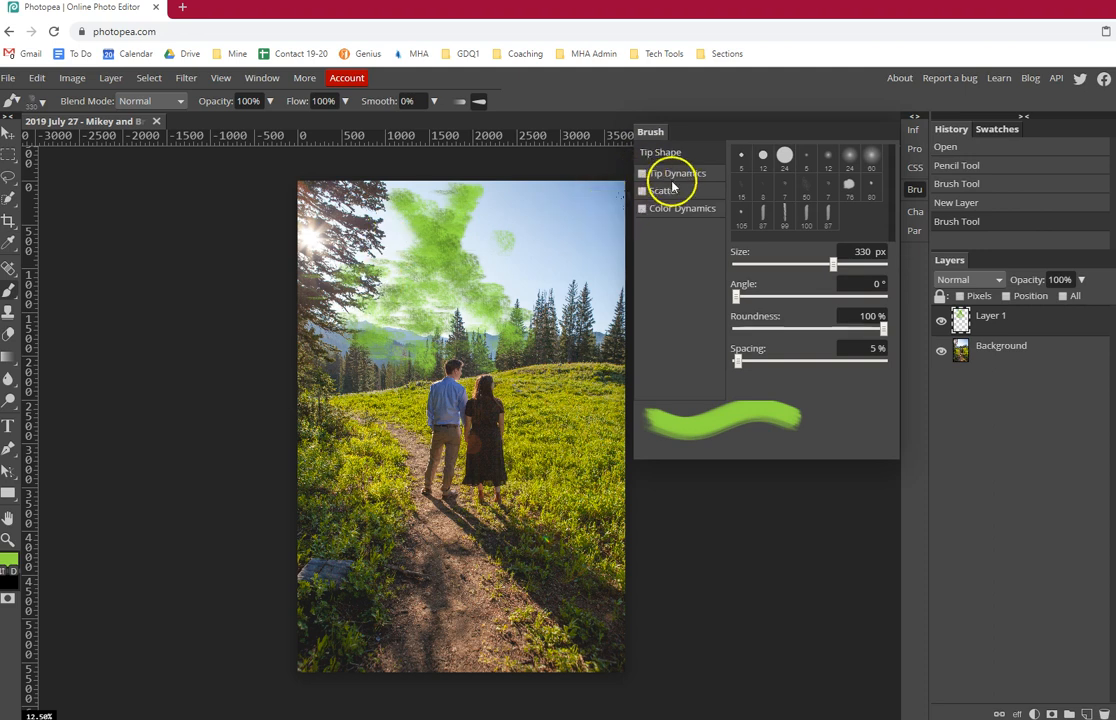
mouse_move(496, 216)
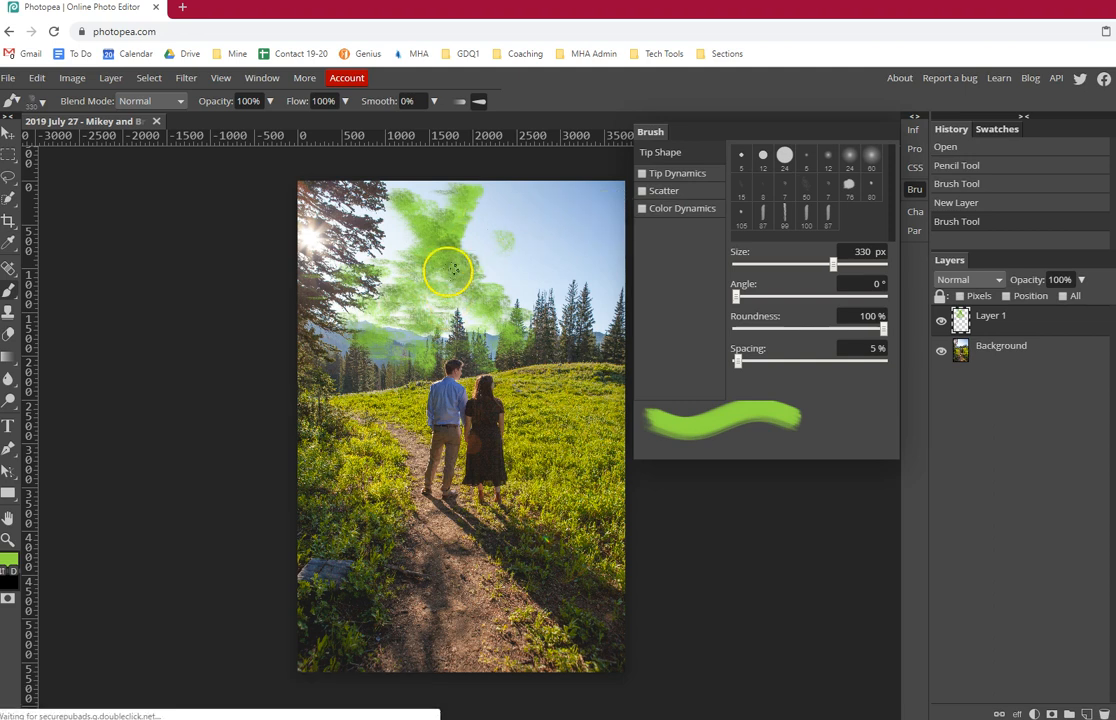
mouse_move(436, 252)
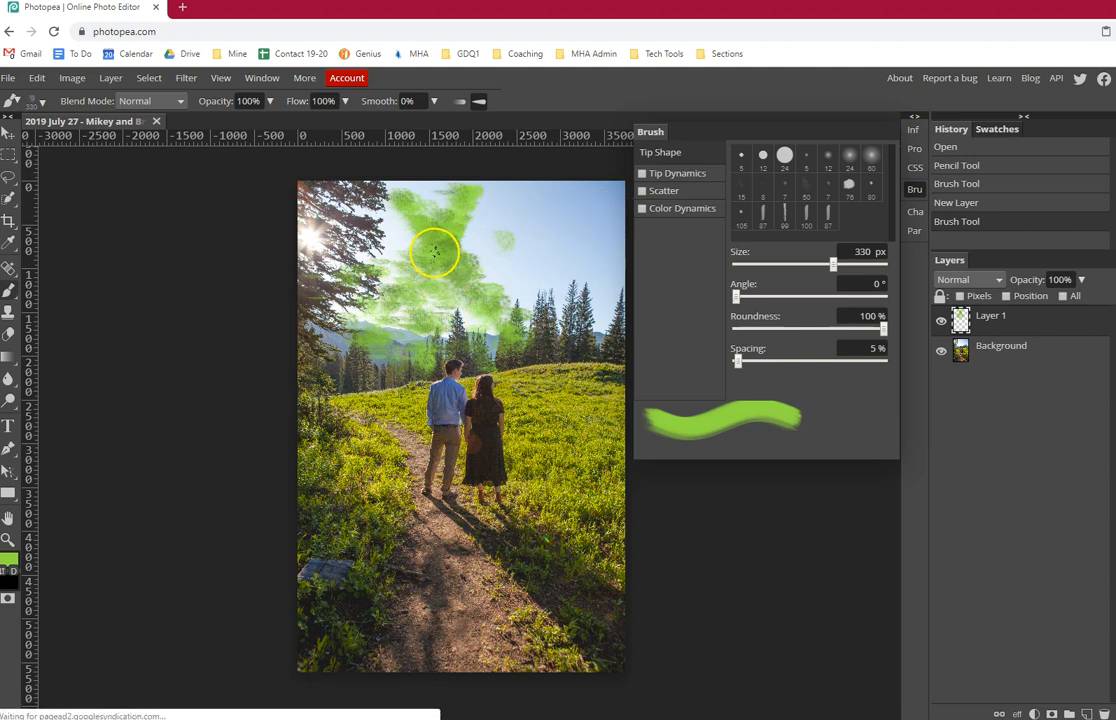
mouse_move(460, 220)
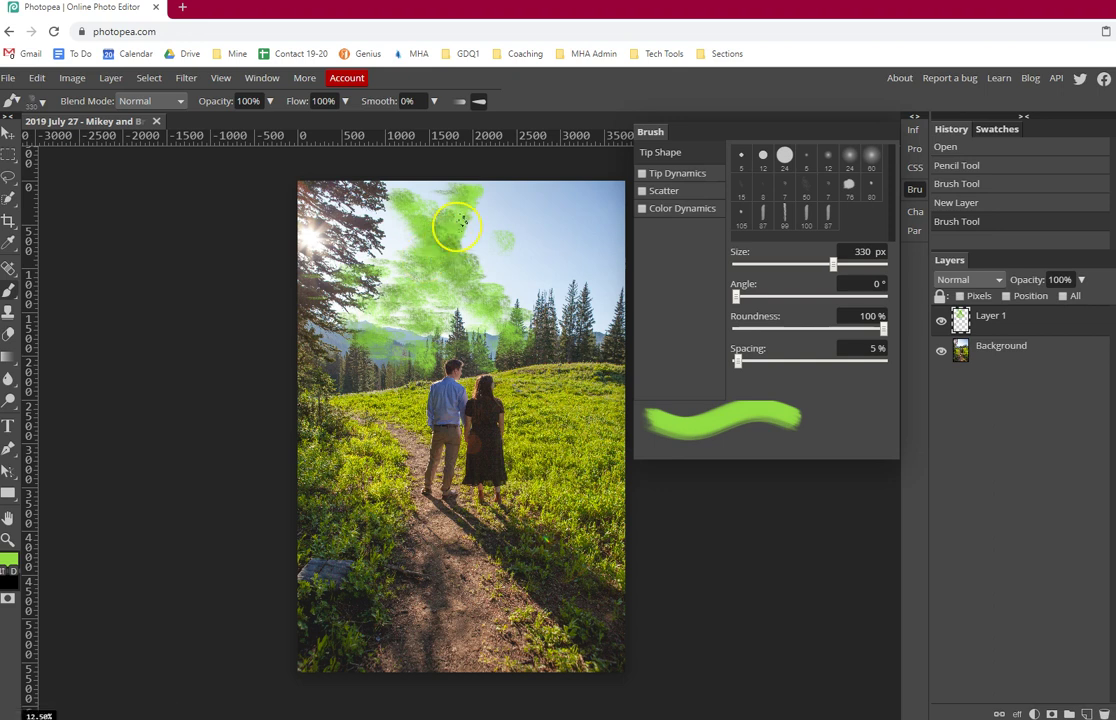
mouse_move(504, 262)
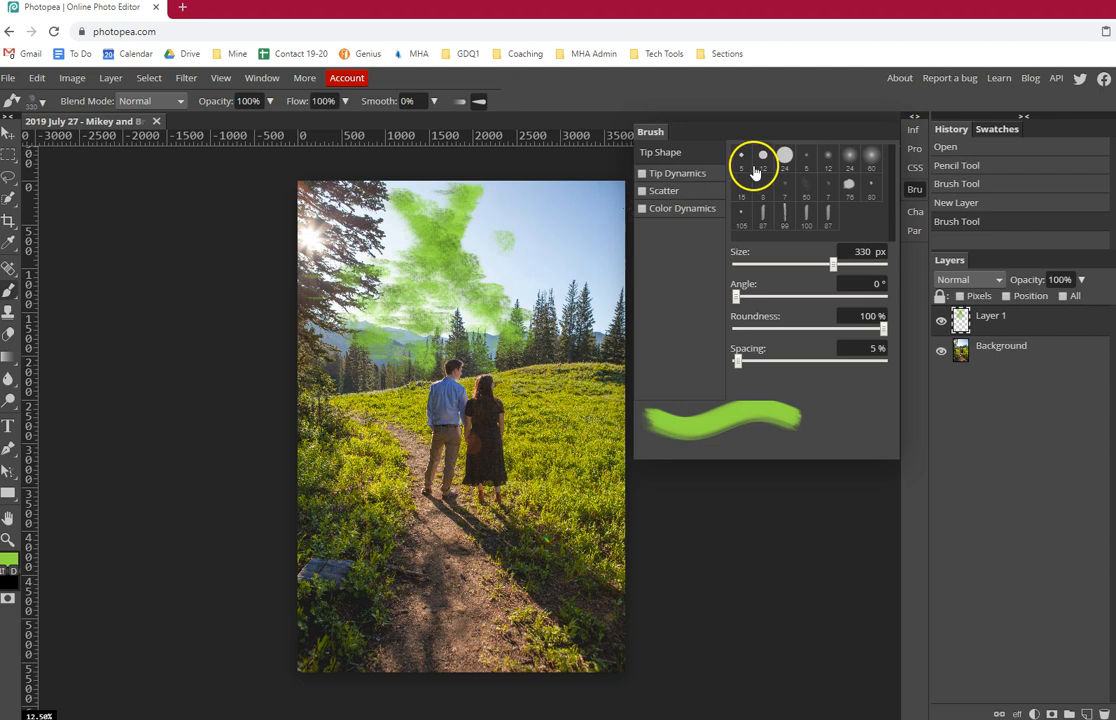
click(784, 156)
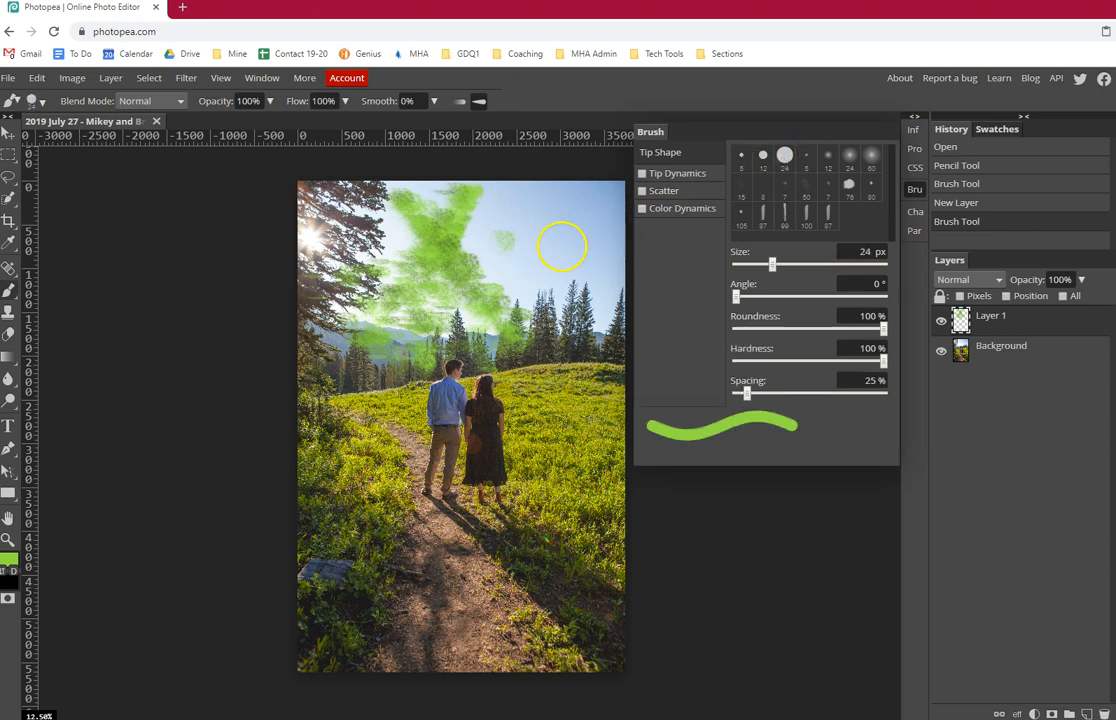
mouse_move(524, 252)
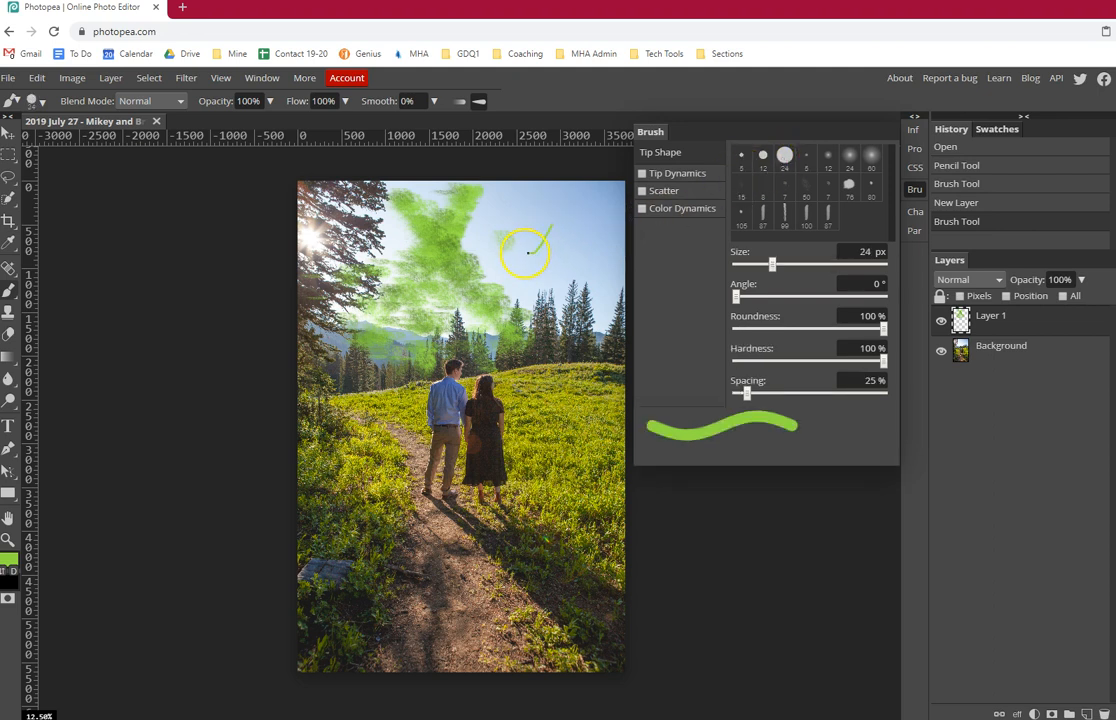
drag(524, 250, 530, 310)
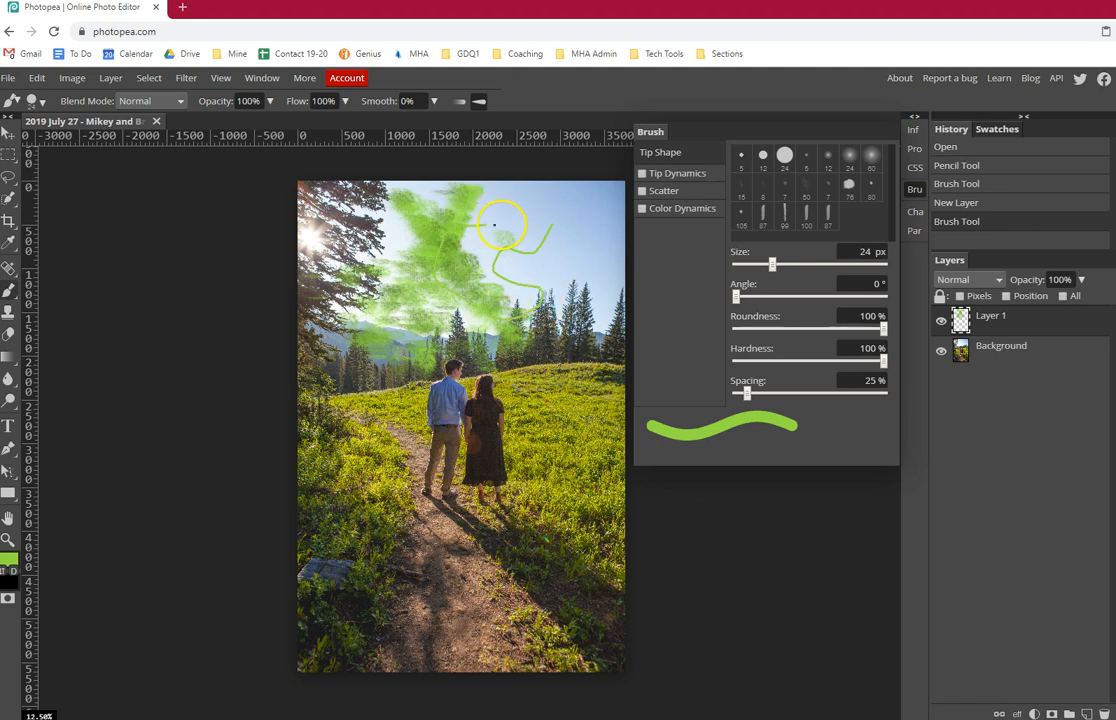
mouse_move(590, 178)
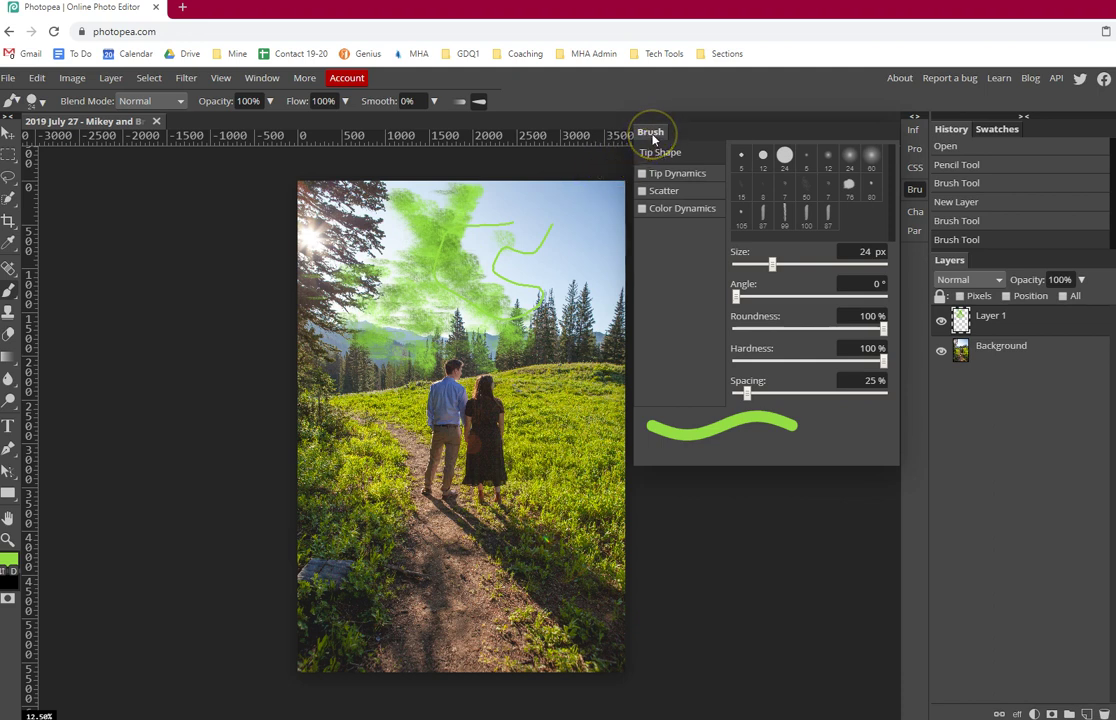
mouse_move(670, 146)
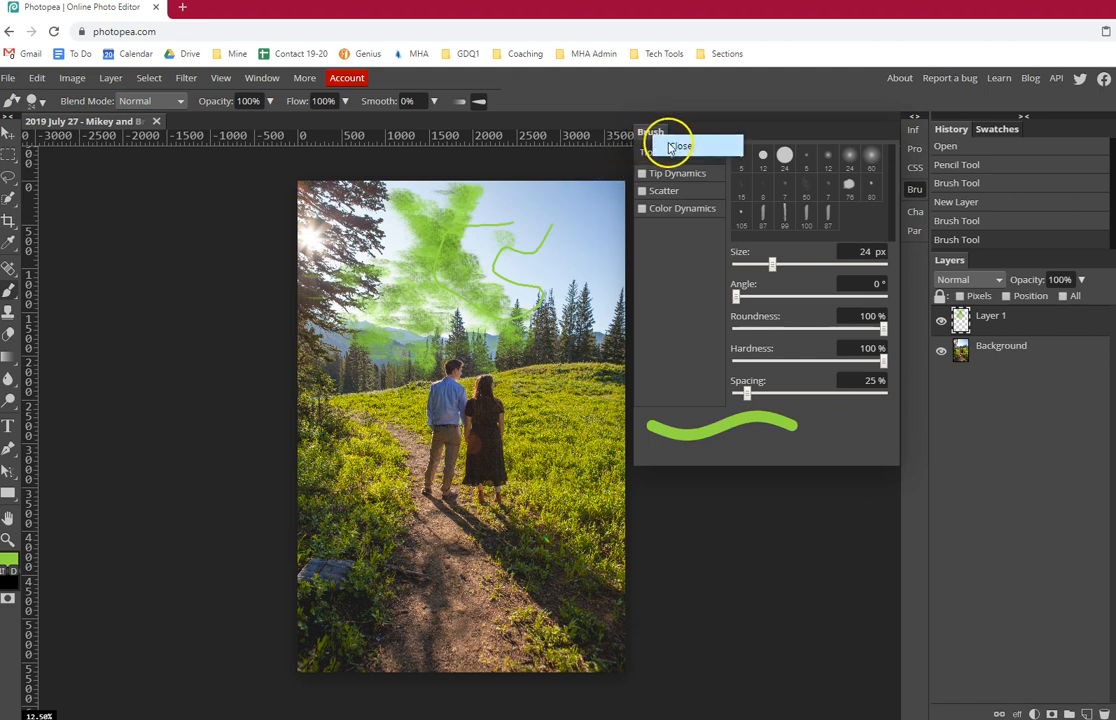
Close the Brush settings panel, leaving the photo and Layers panel visible.
click(678, 146)
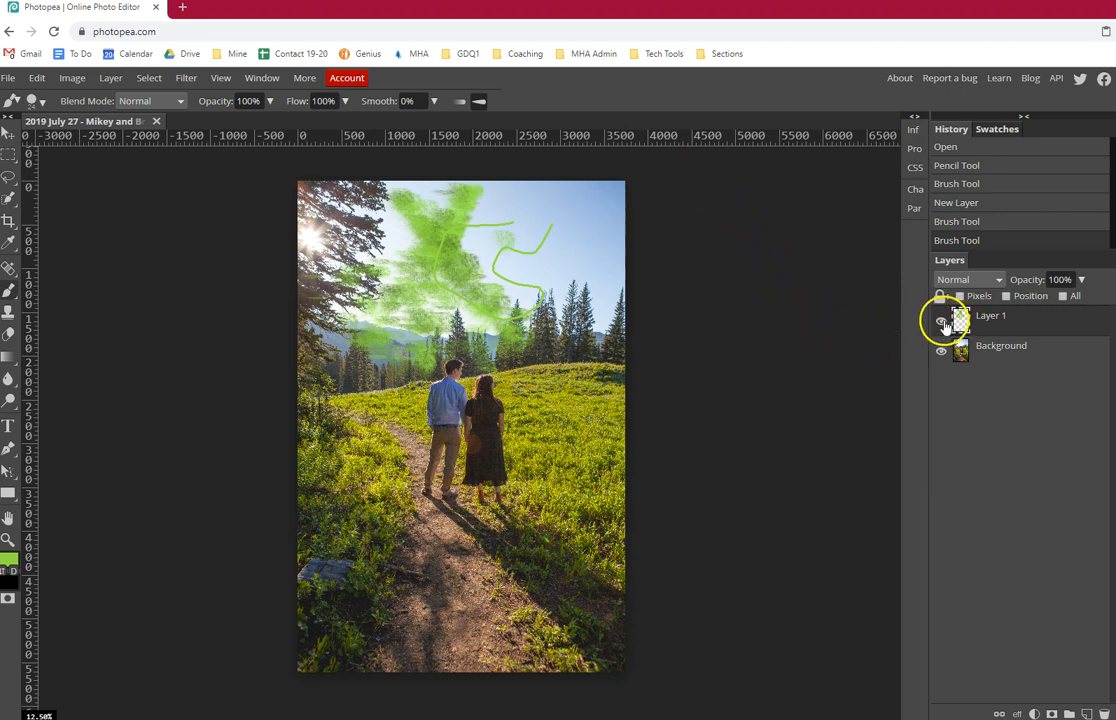
click(940, 316)
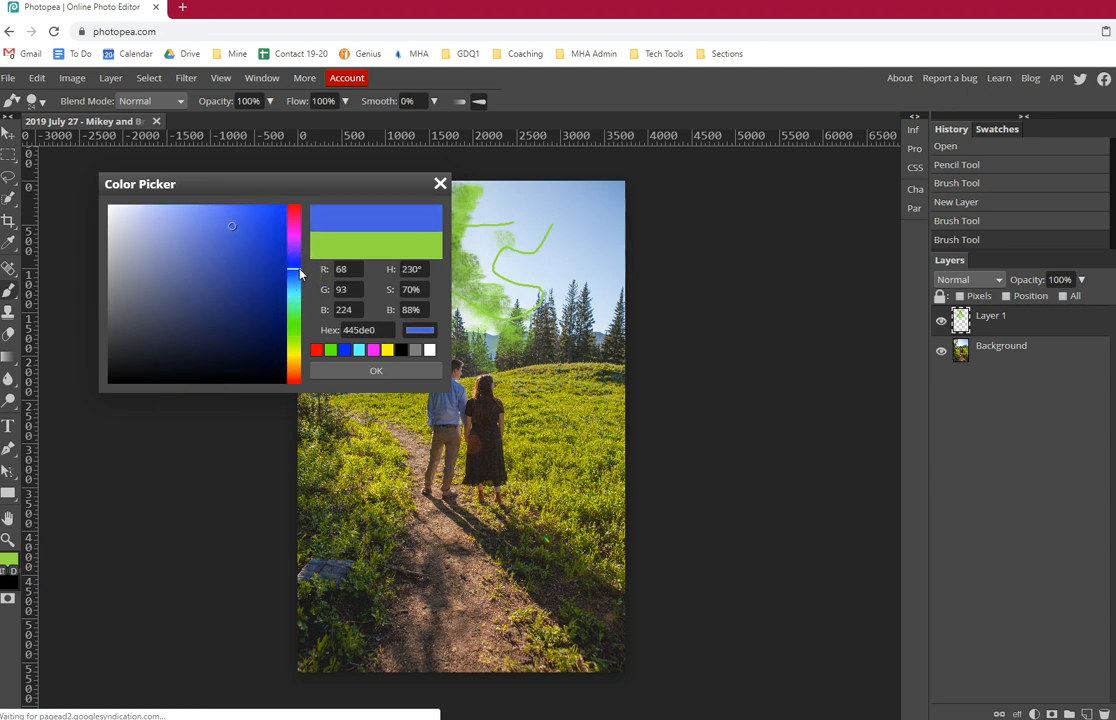
Pick a deep blue in the Color Picker and confirm it as the painting colour.
click(356, 256)
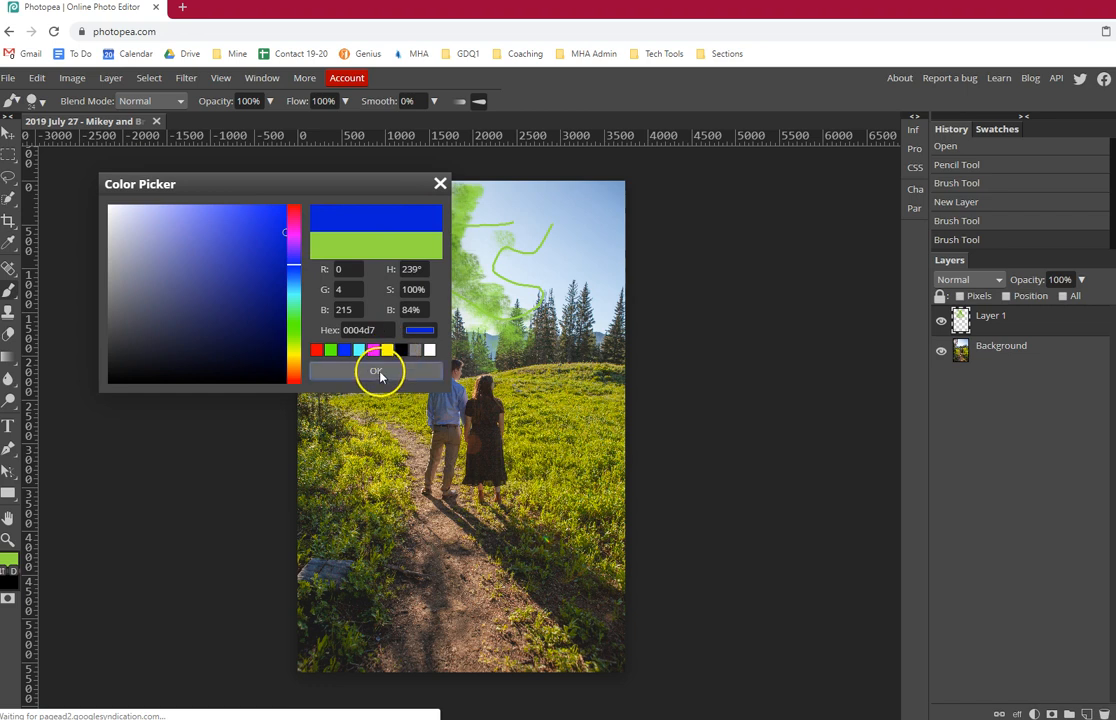
click(376, 370)
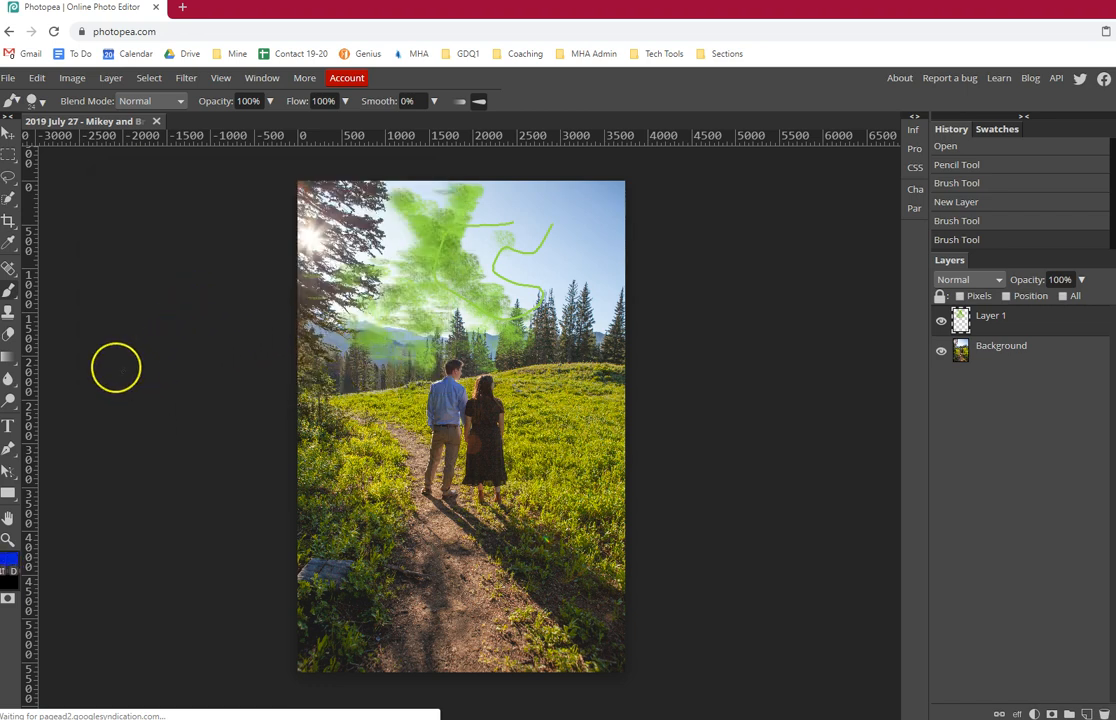
mouse_move(96, 338)
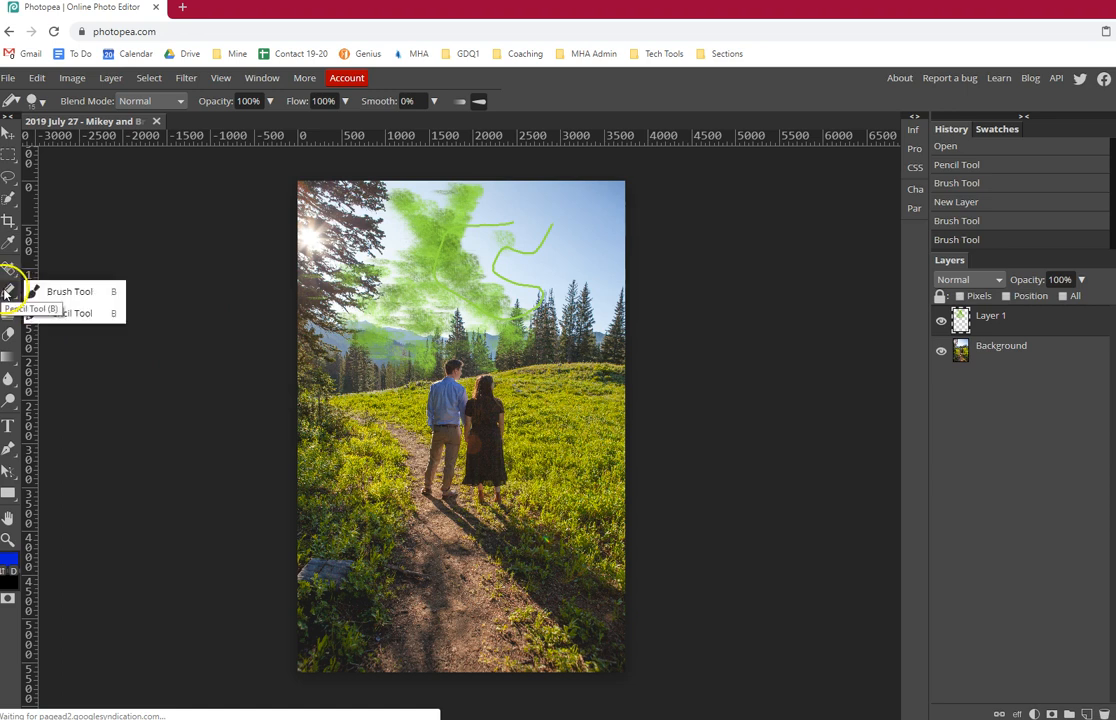
mouse_move(68, 312)
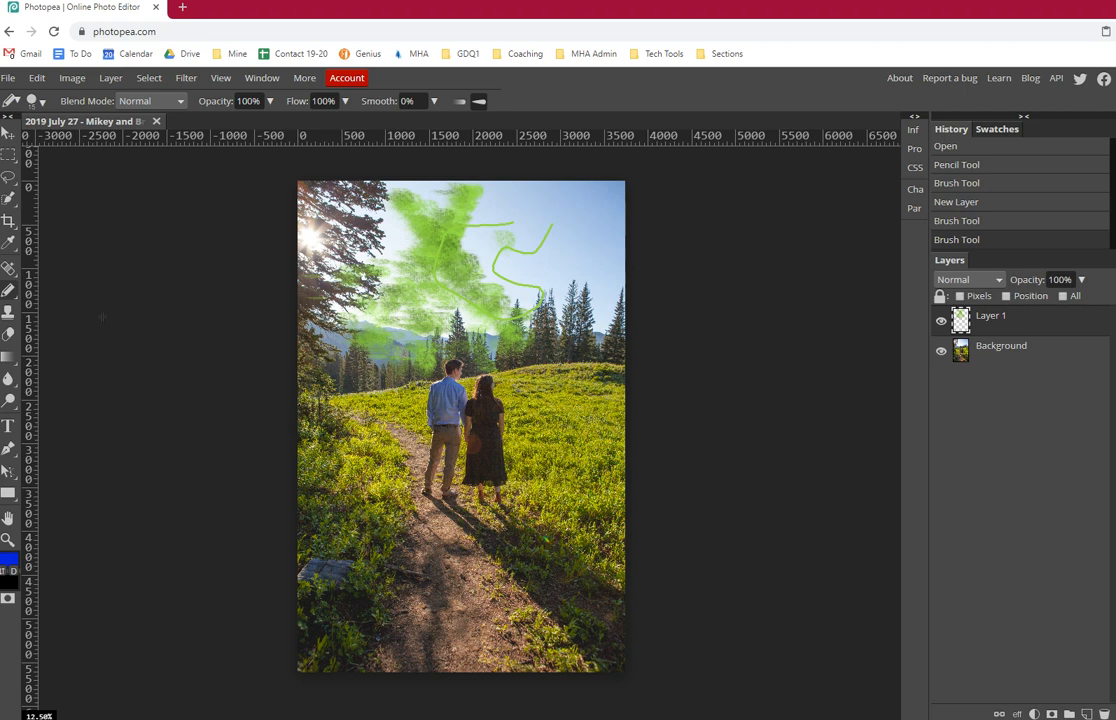
mouse_move(210, 352)
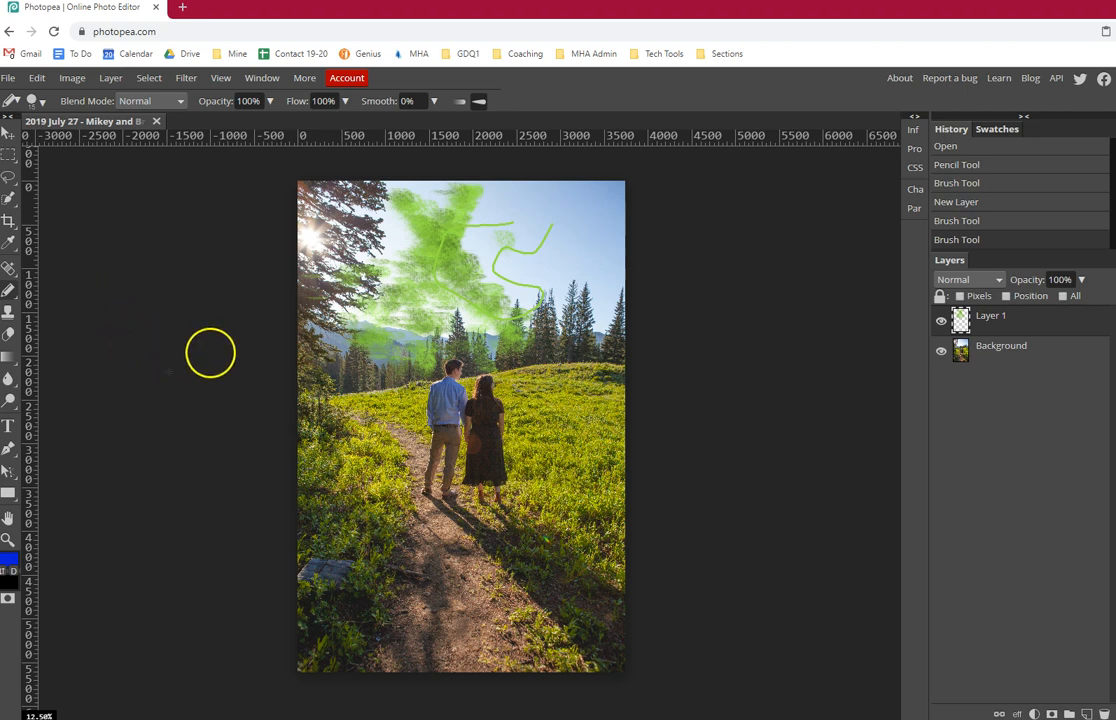
mouse_move(604, 288)
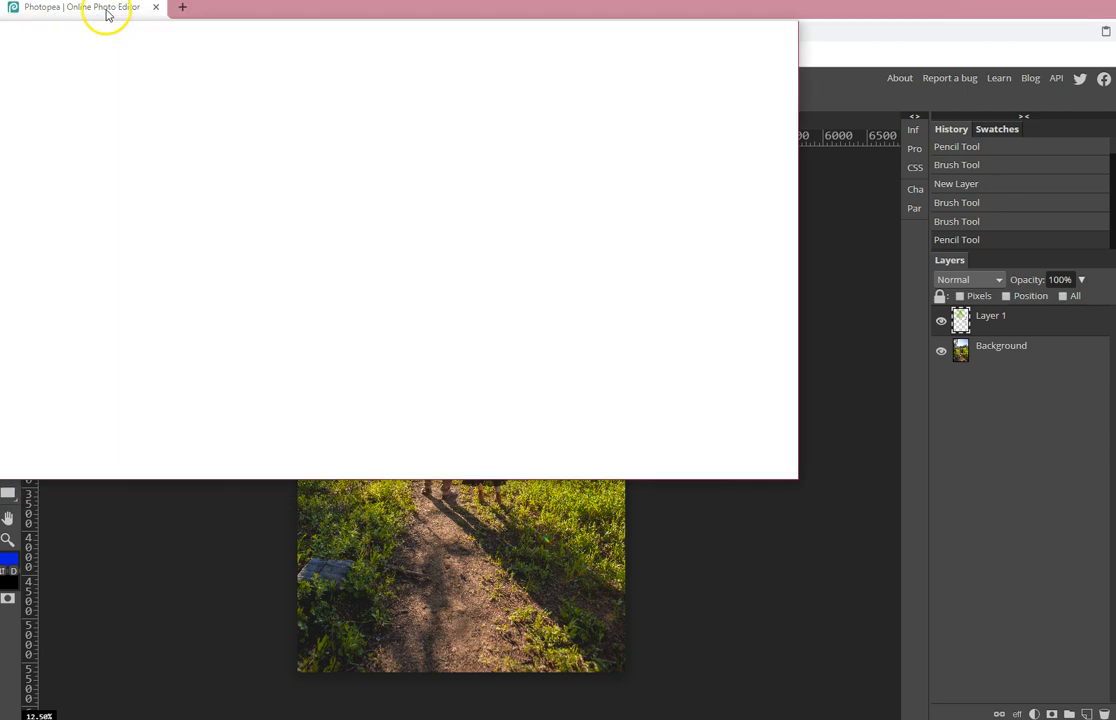
click(236, 8)
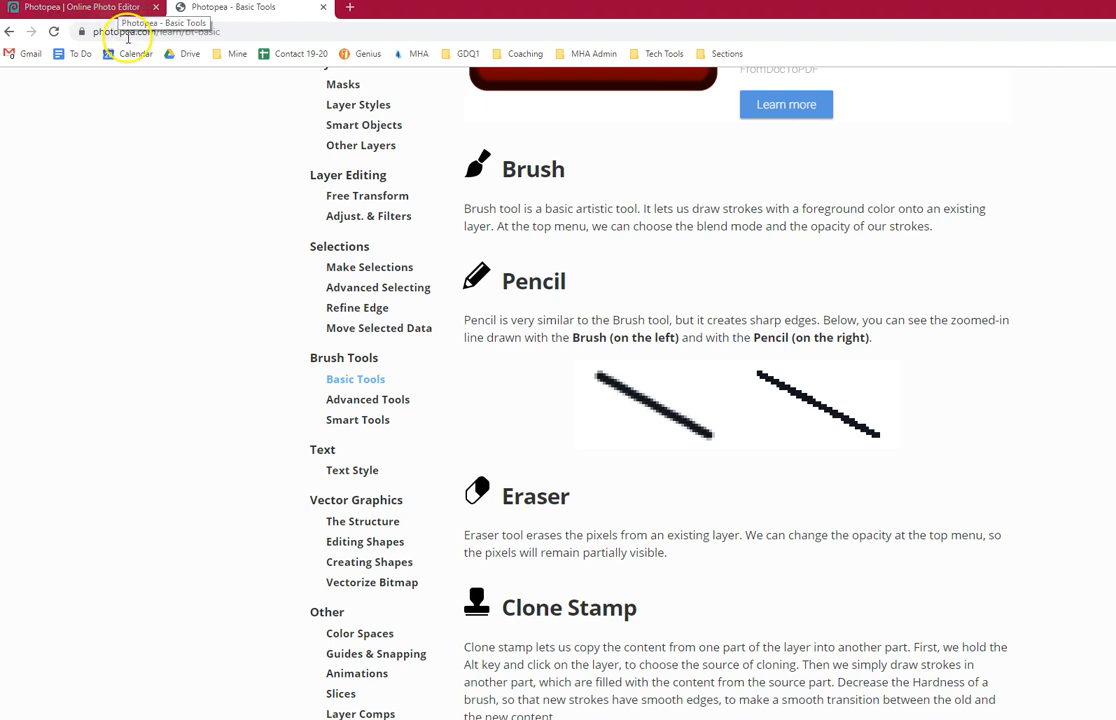
mouse_move(602, 352)
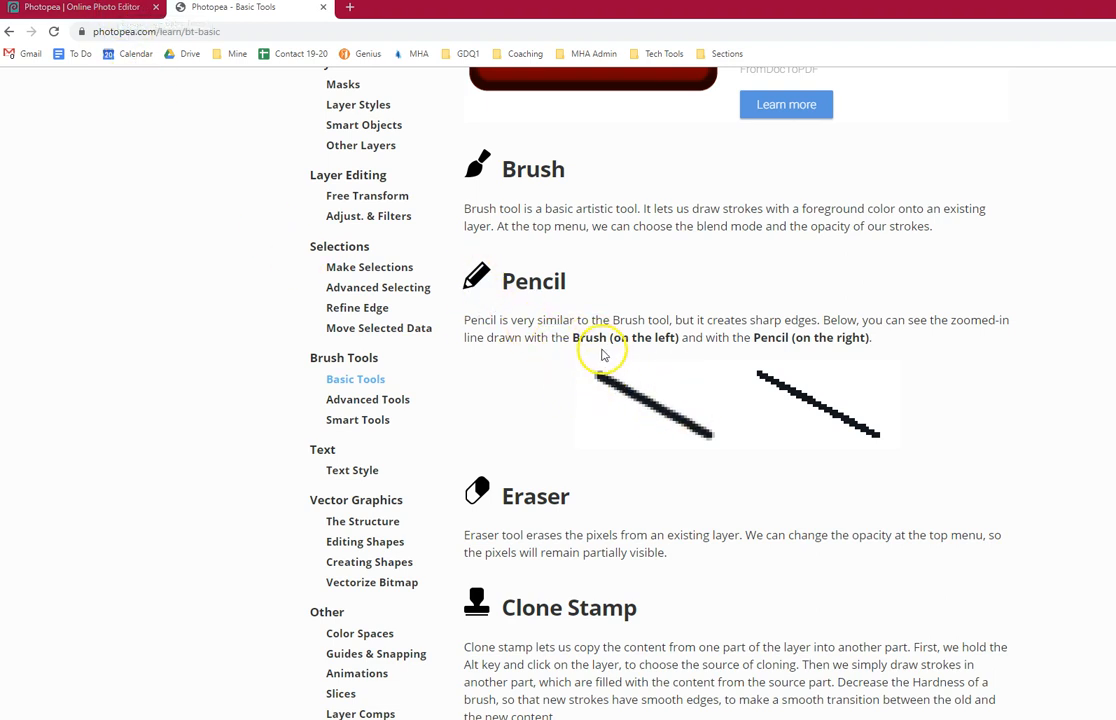
mouse_move(590, 376)
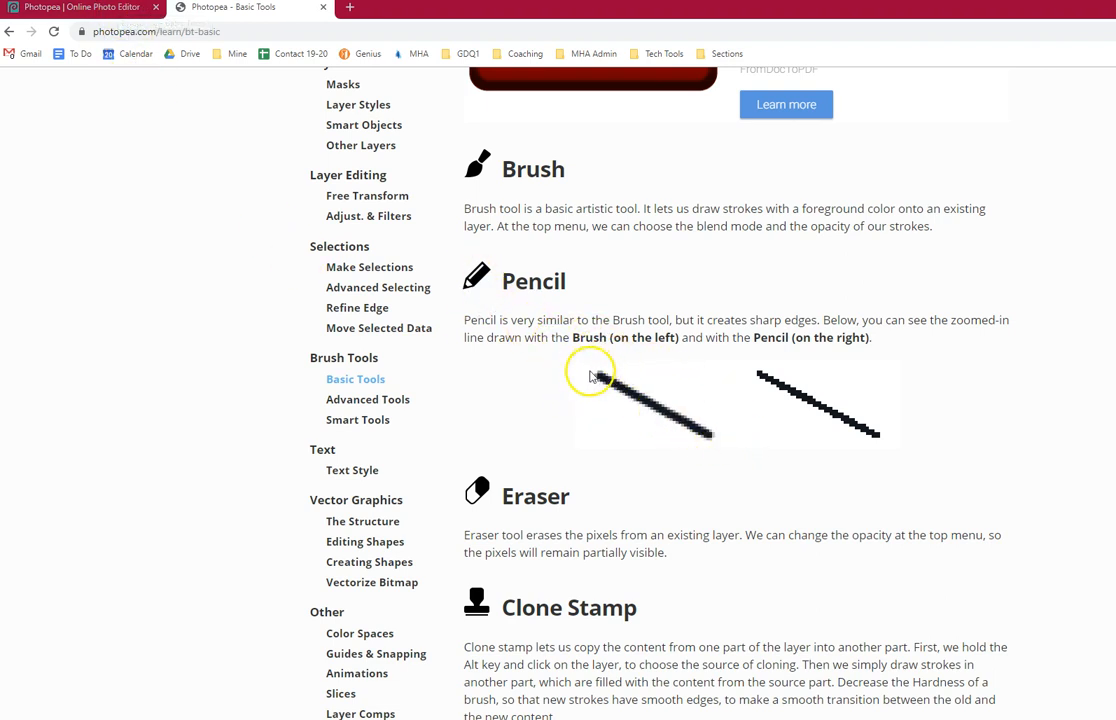
mouse_move(900, 440)
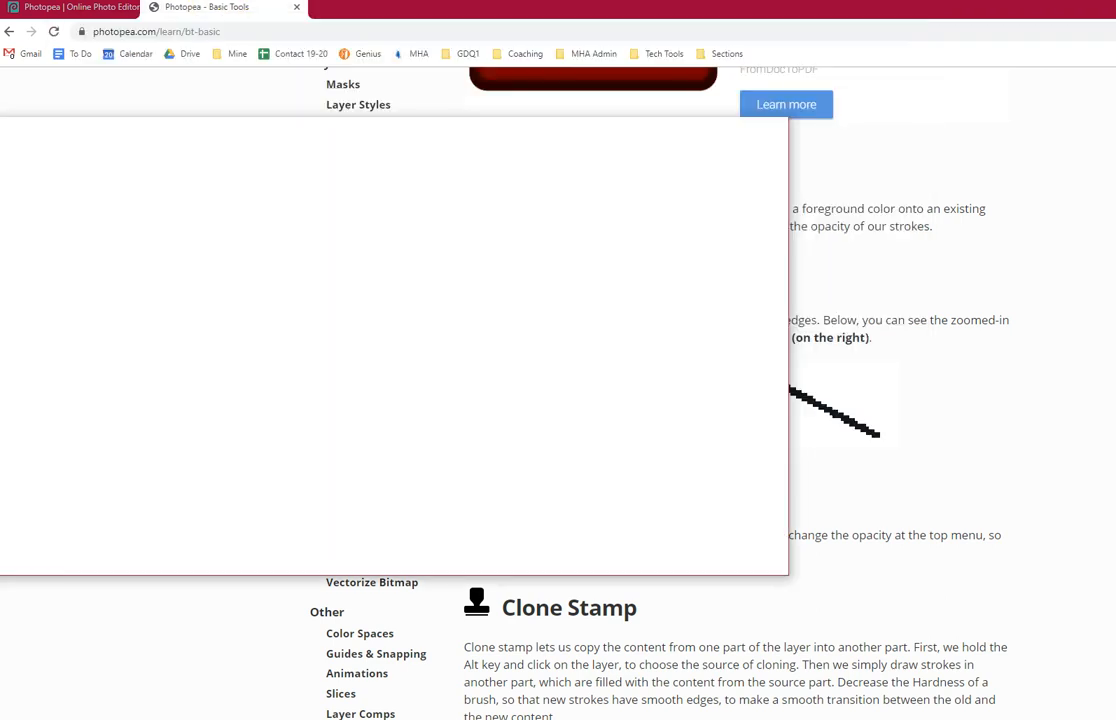
click(70, 8)
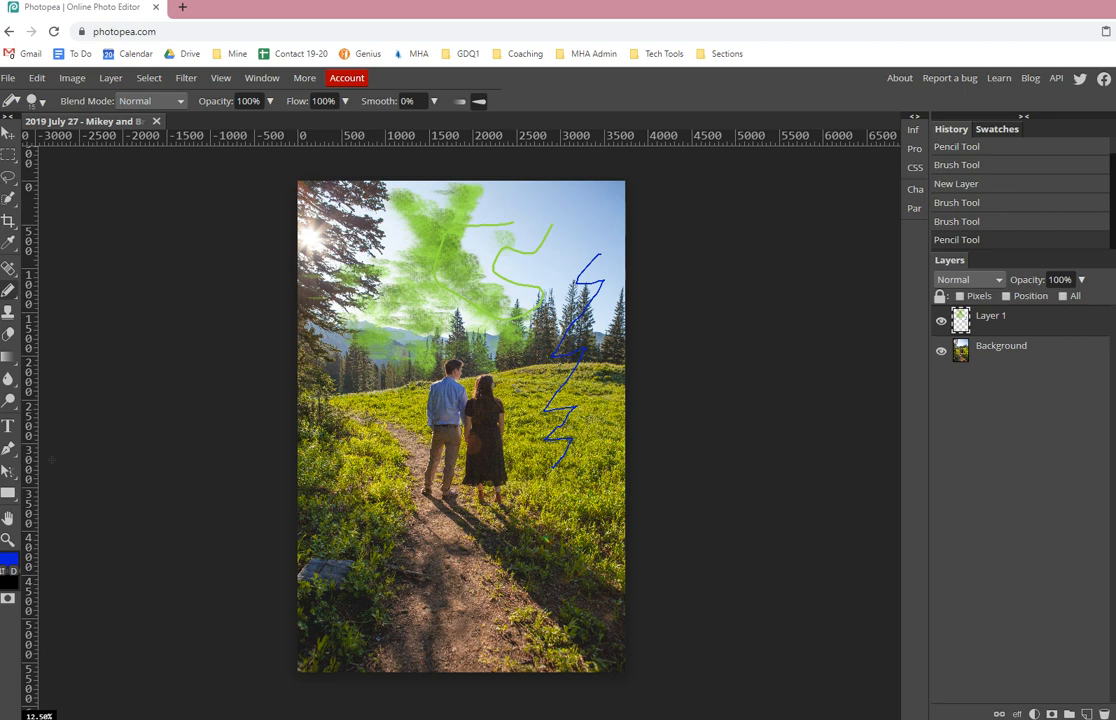
mouse_move(548, 154)
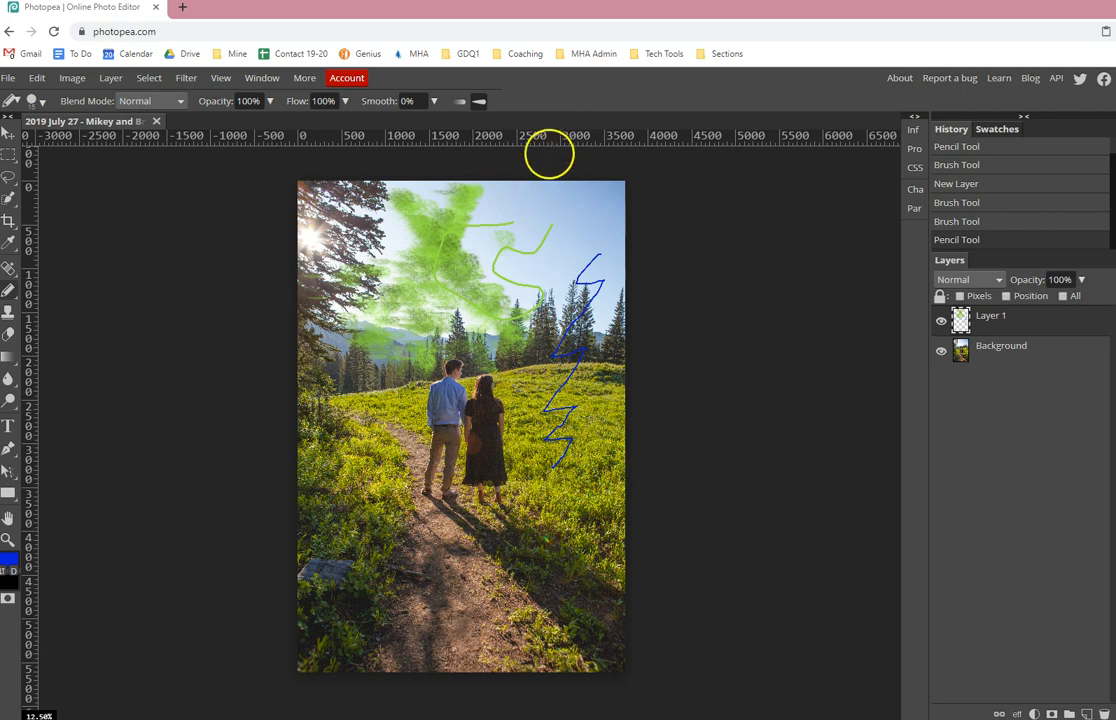
mouse_move(68, 336)
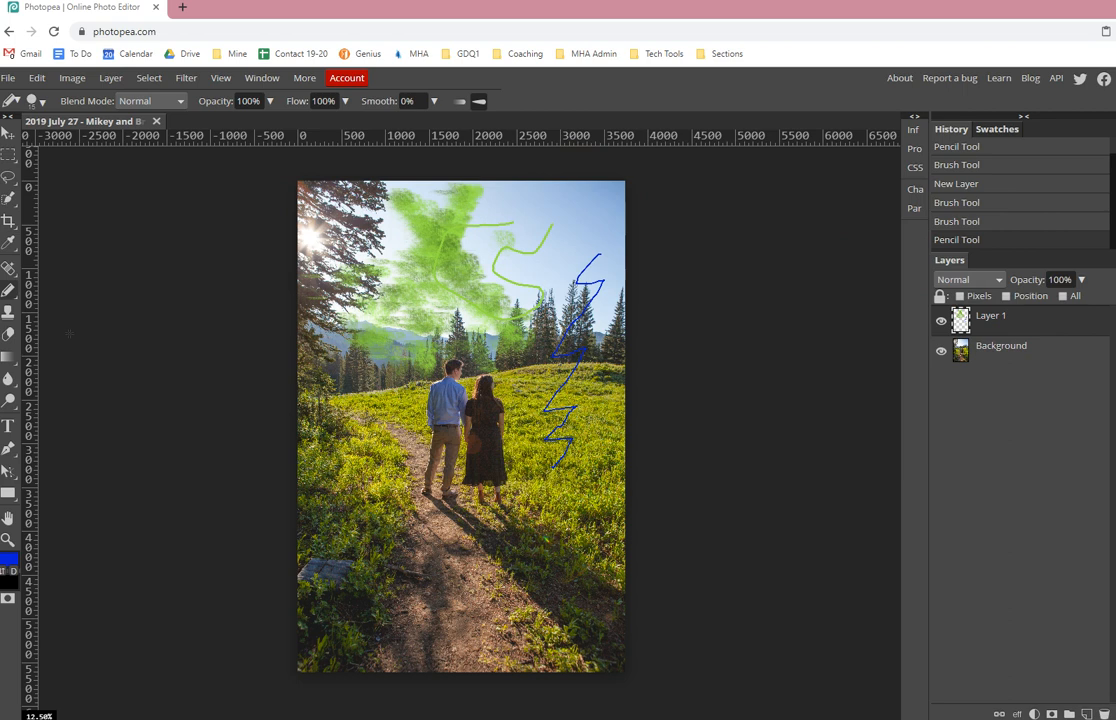
mouse_move(10, 336)
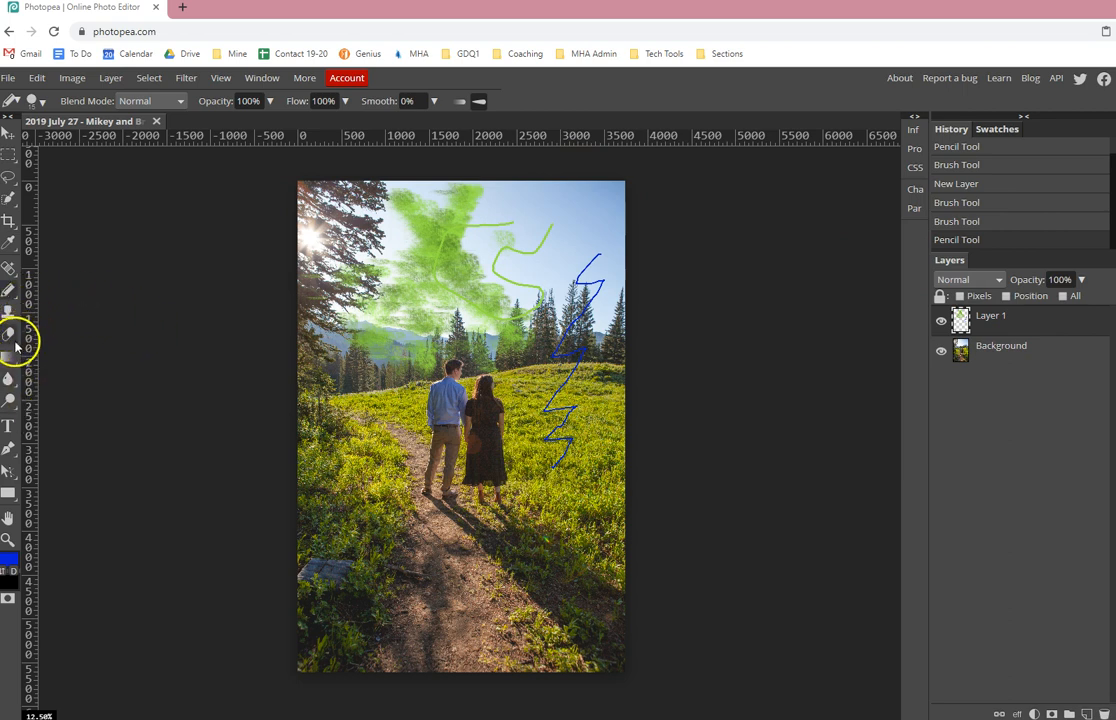
mouse_move(8, 344)
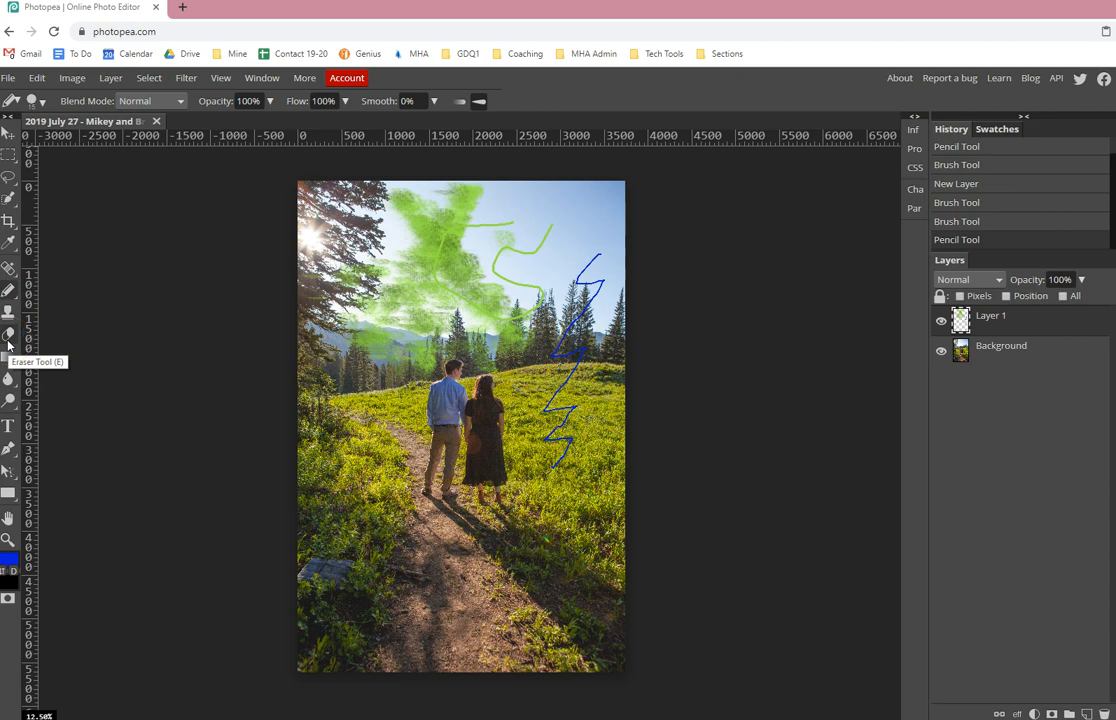
mouse_move(10, 338)
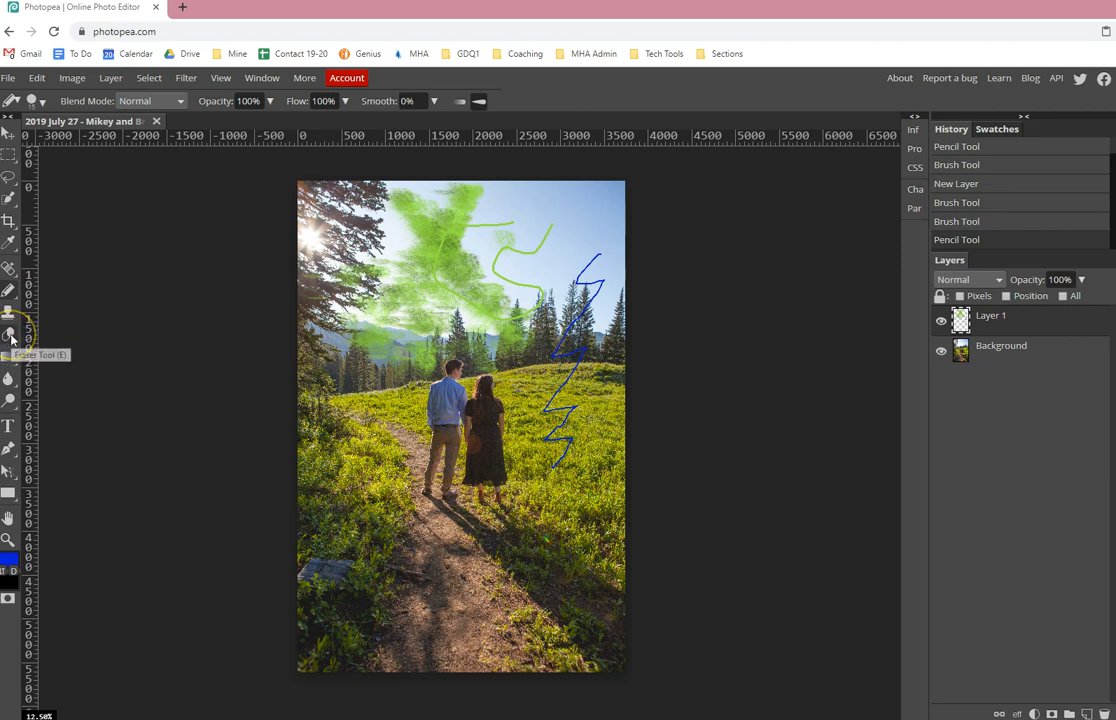
Switch to the Eraser and set it to about 409 px size with roughly 34% hardness.
click(8, 336)
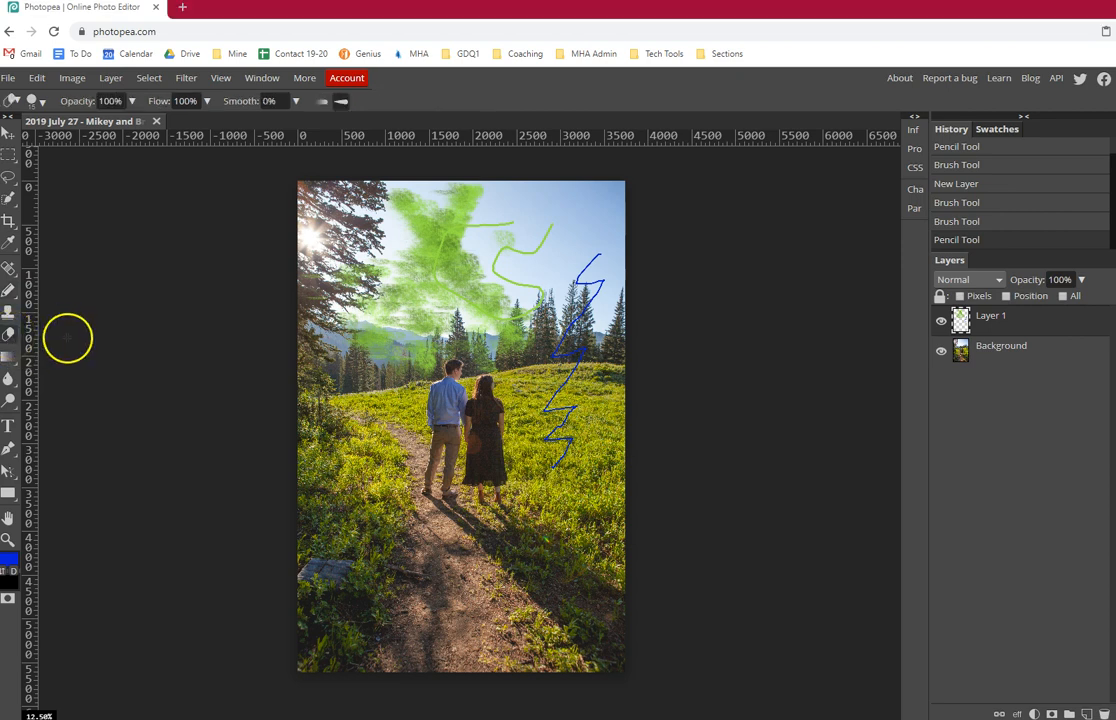
mouse_move(278, 148)
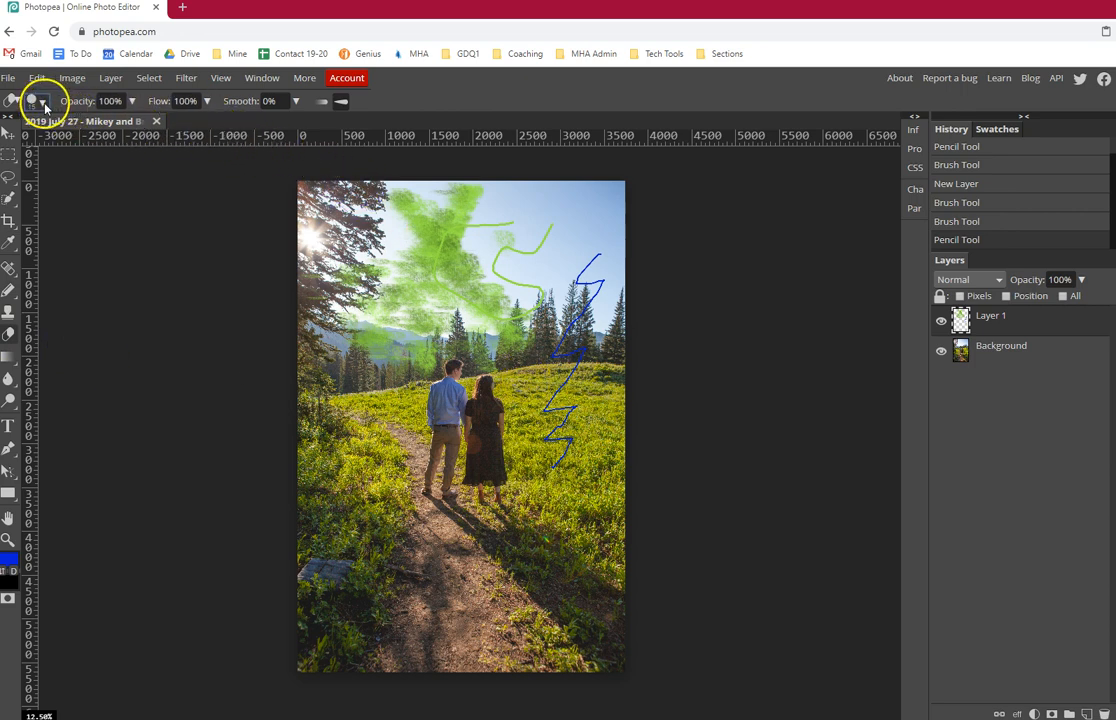
click(40, 100)
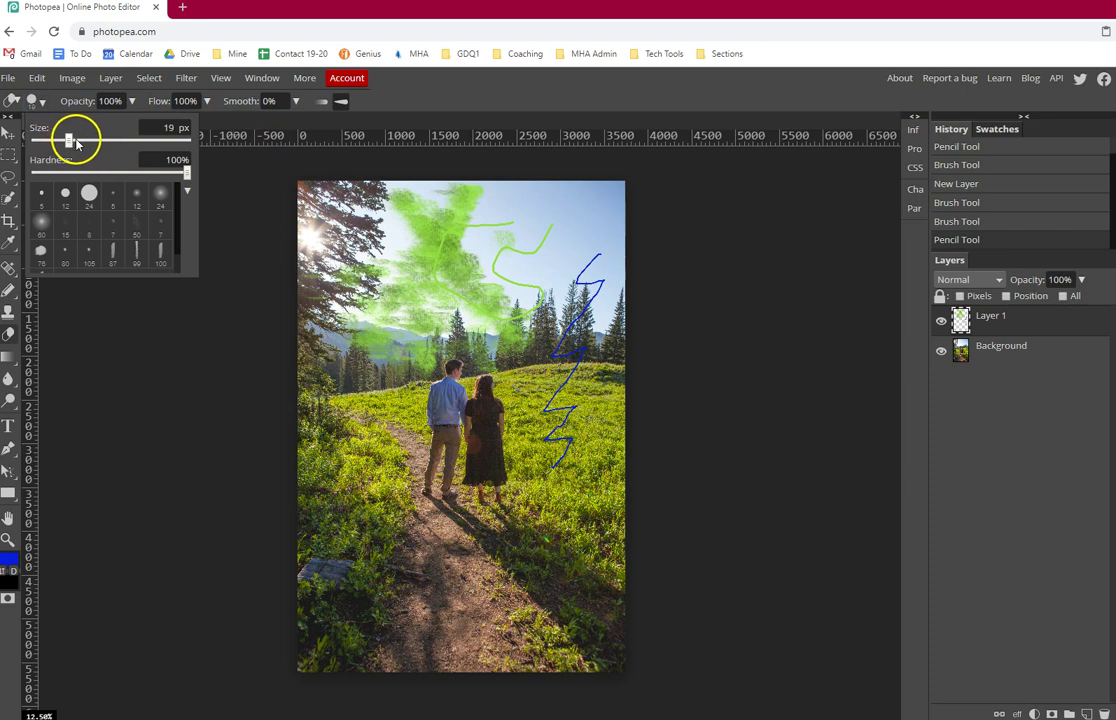
drag(68, 138, 140, 138)
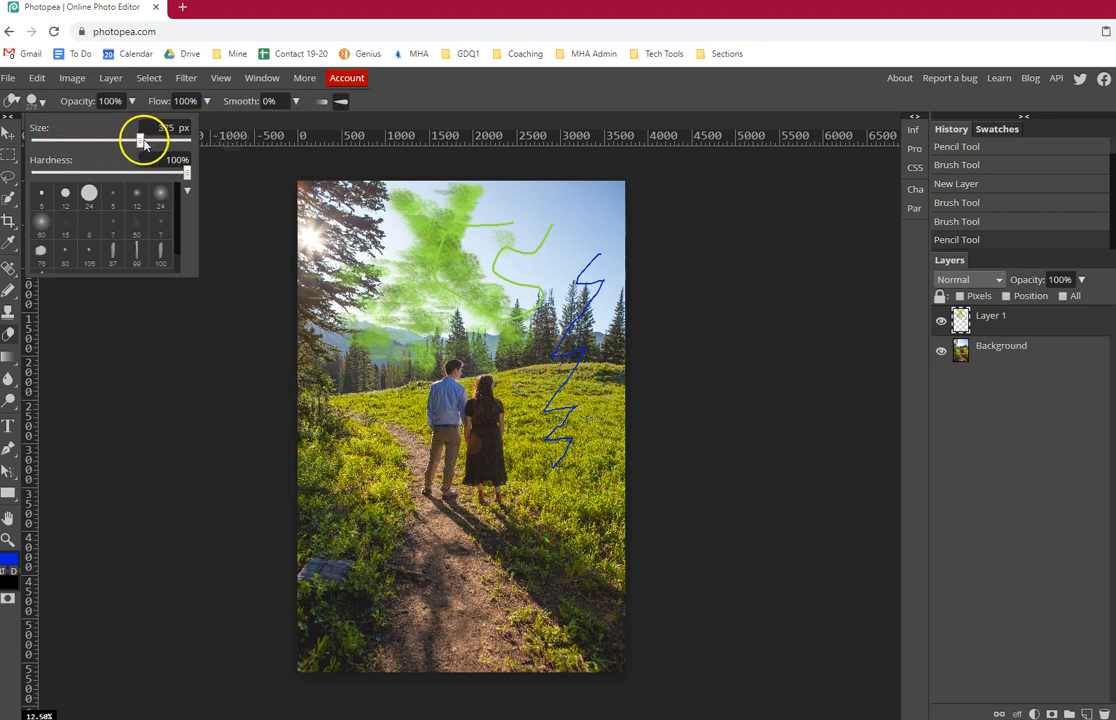
drag(140, 140, 172, 140)
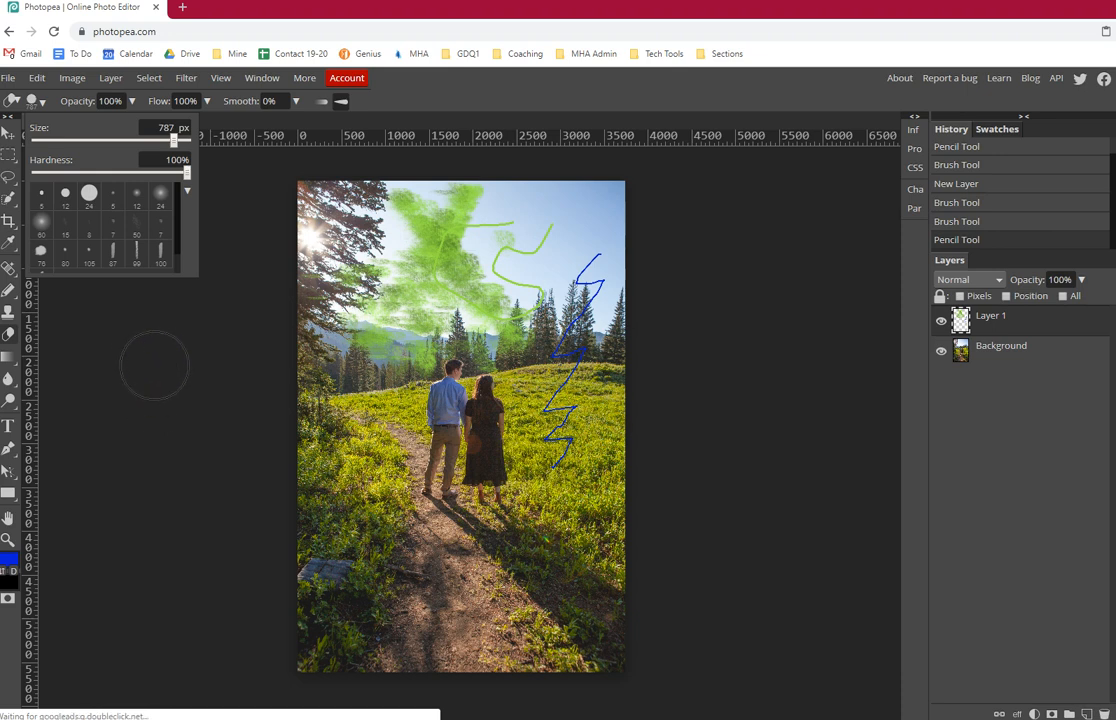
drag(174, 140, 144, 140)
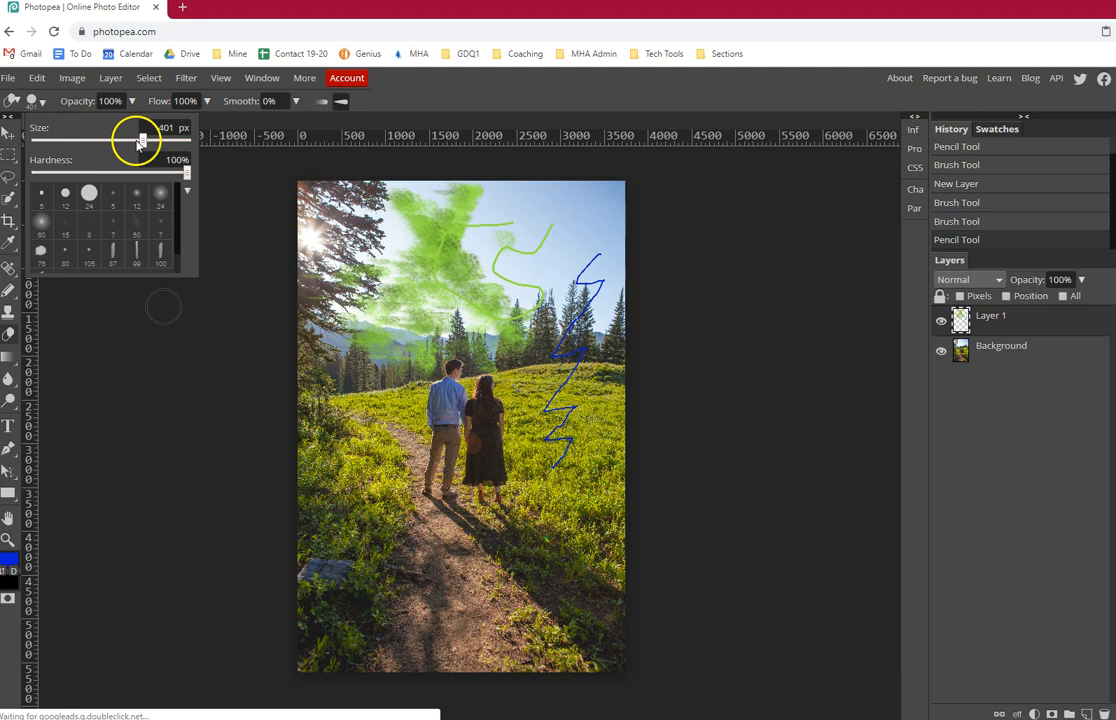
drag(144, 138, 132, 138)
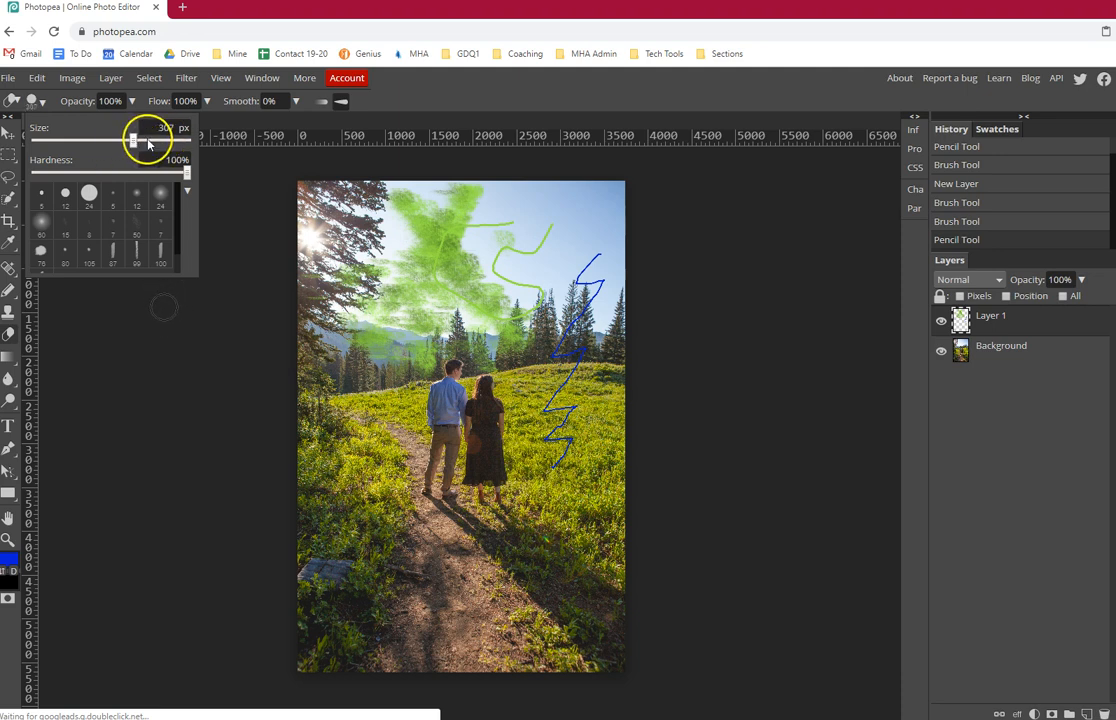
drag(132, 138, 144, 138)
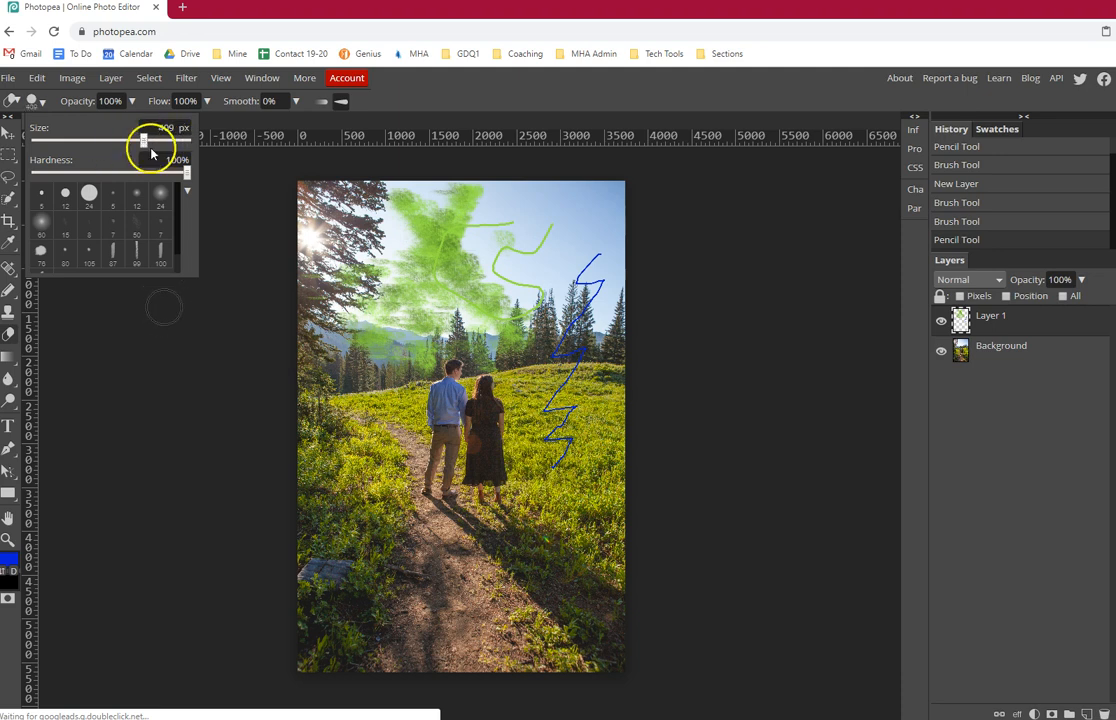
drag(144, 172, 84, 172)
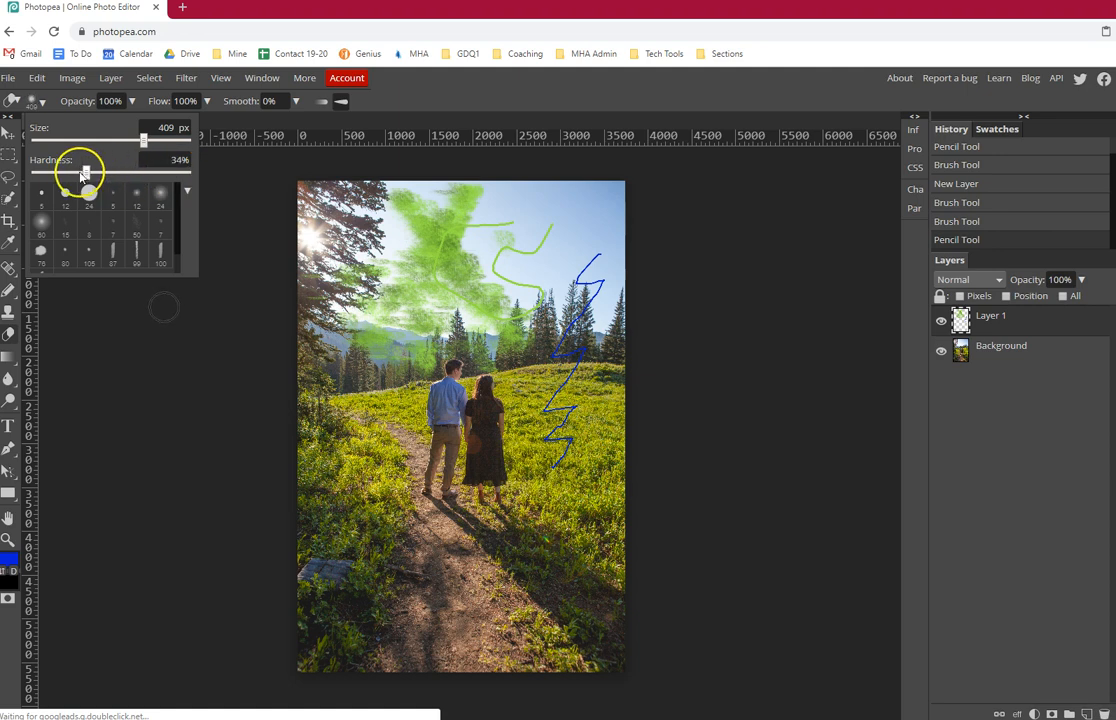
drag(84, 172, 170, 172)
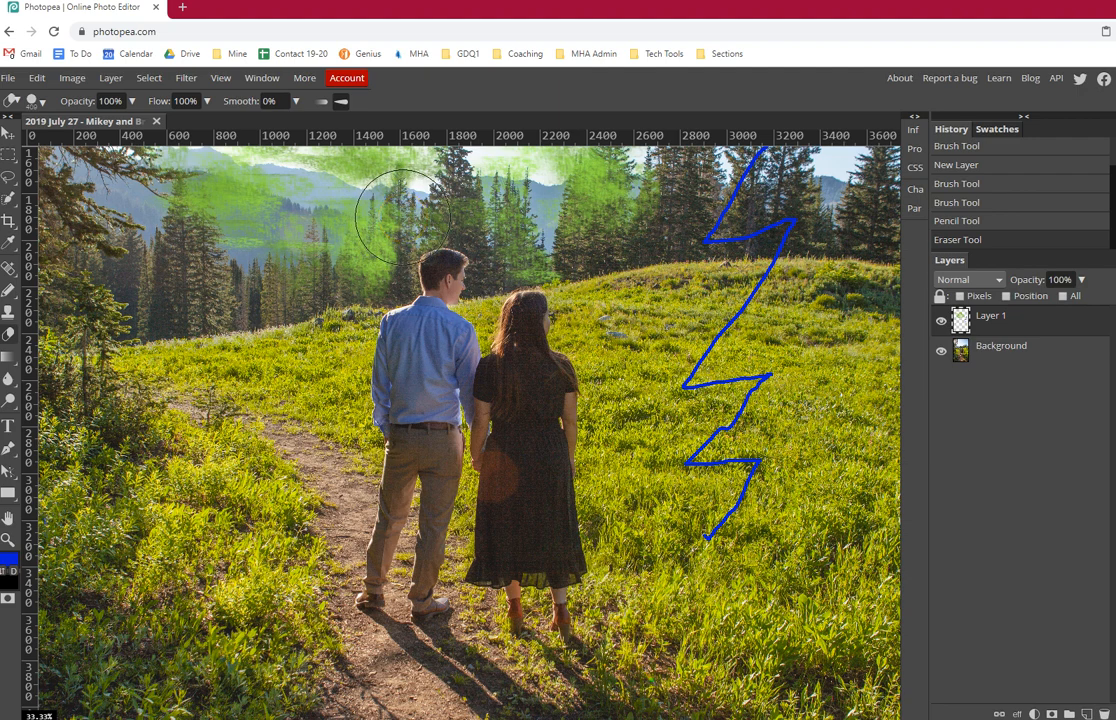
mouse_move(450, 204)
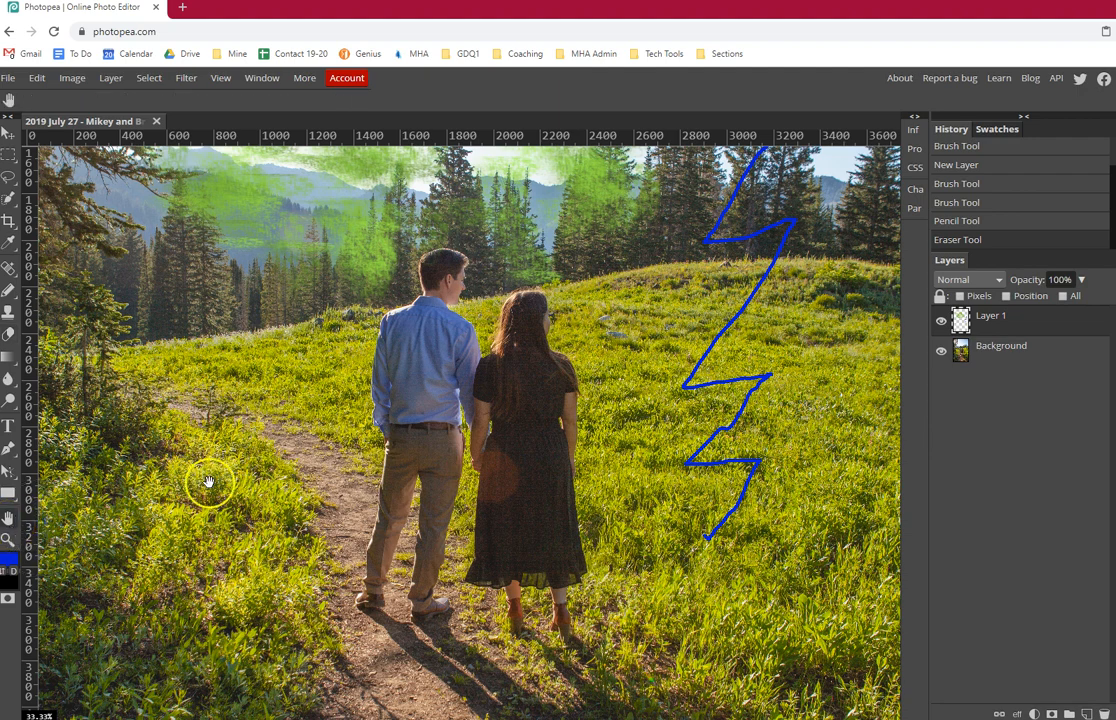
mouse_move(394, 264)
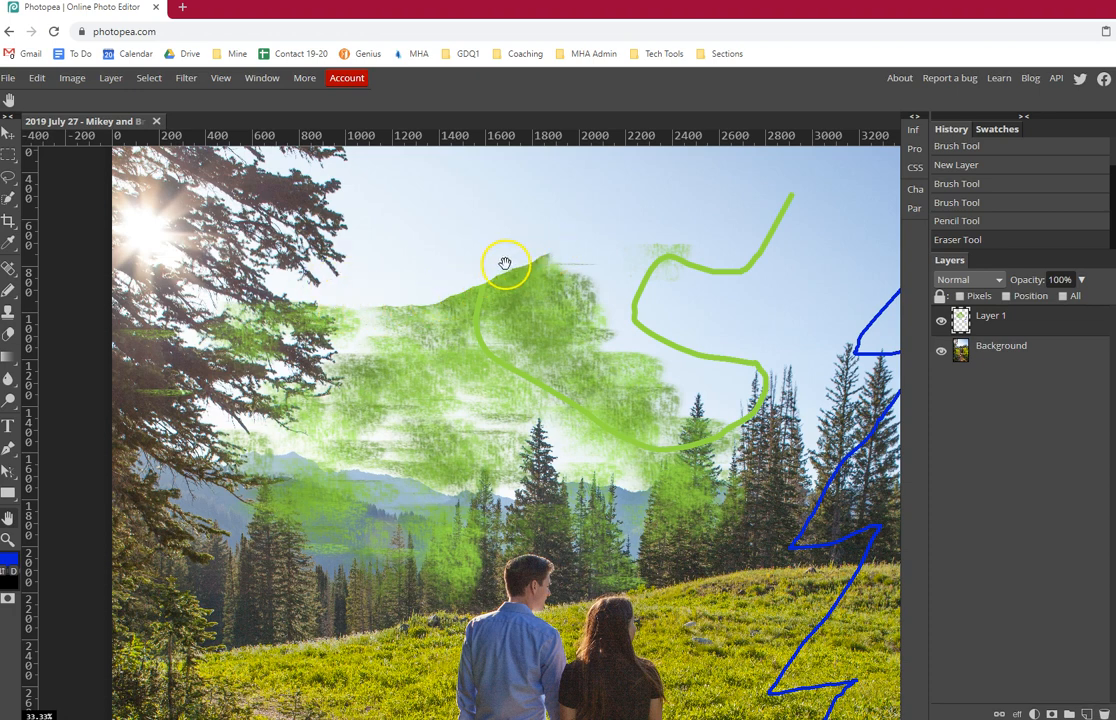
mouse_move(550, 266)
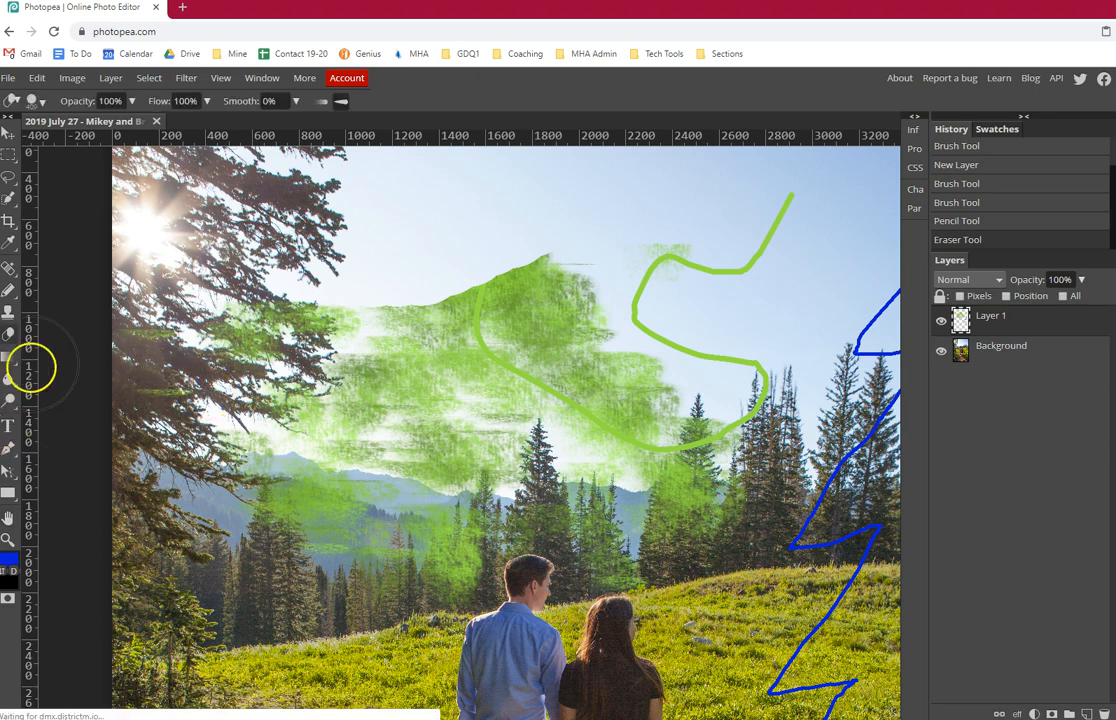
mouse_move(60, 316)
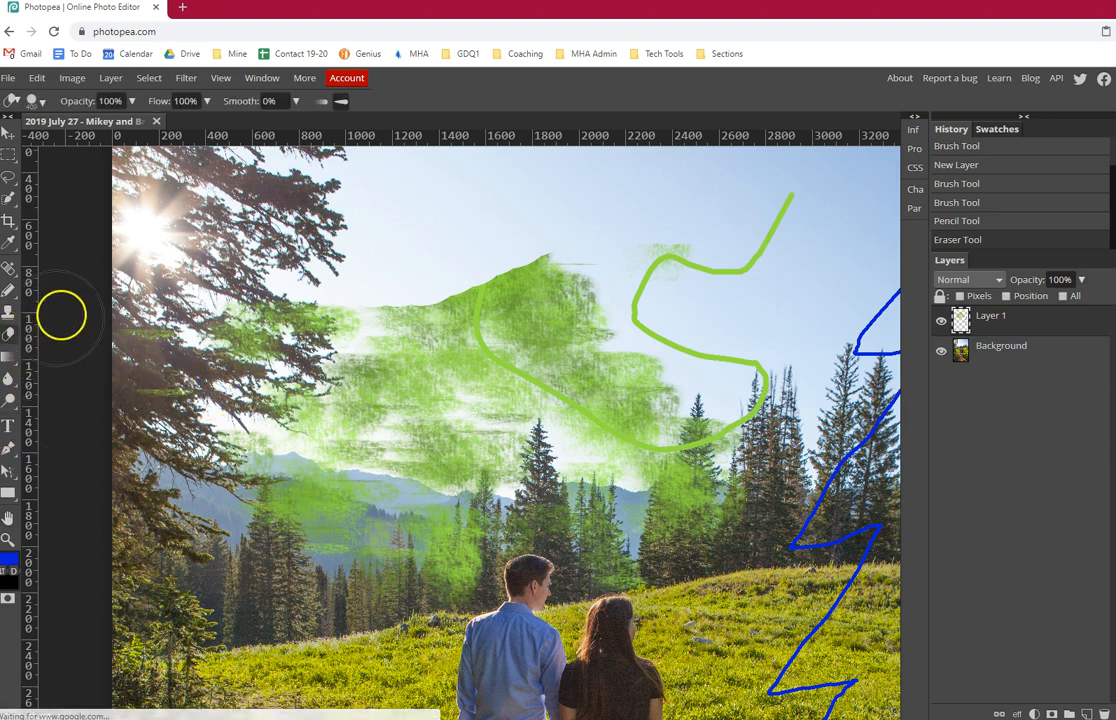
mouse_move(304, 304)
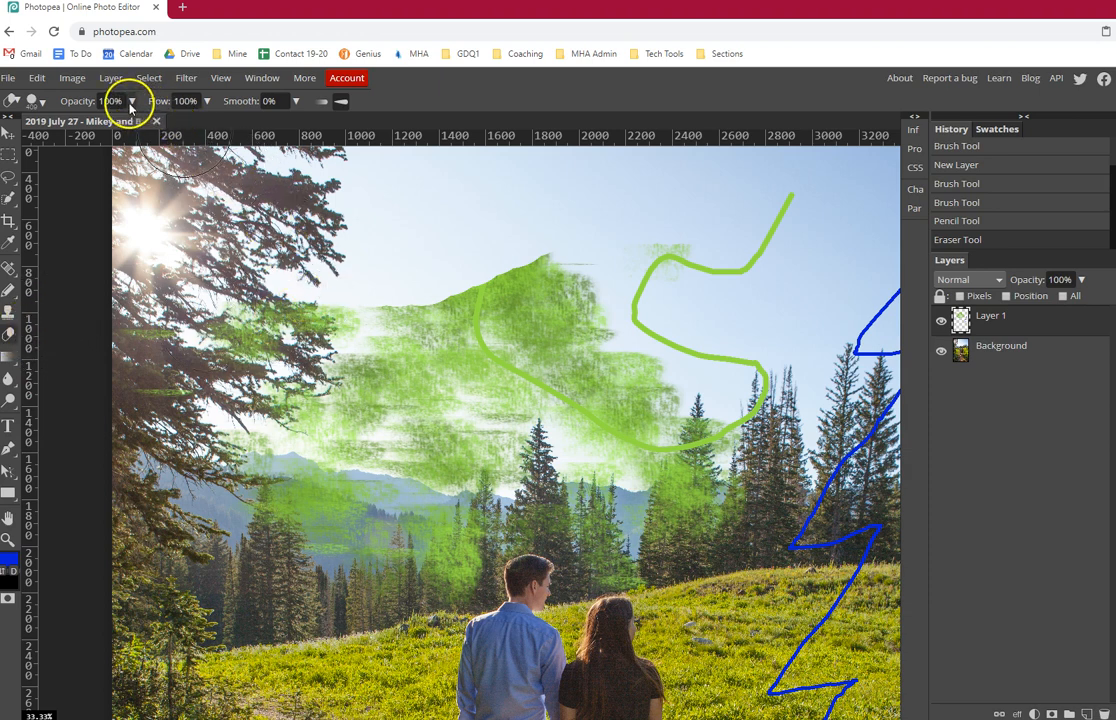
Raise eraser hardness to 100% and partly erase the thin green squiggle at 50% opacity.
click(40, 100)
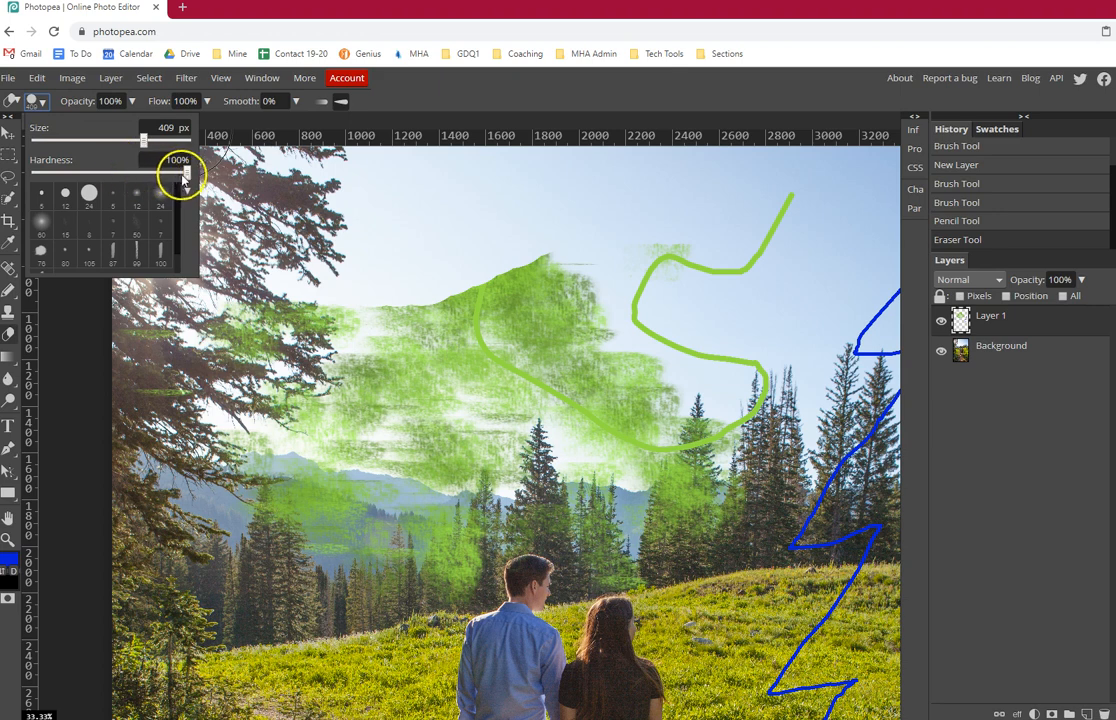
drag(184, 172, 100, 172)
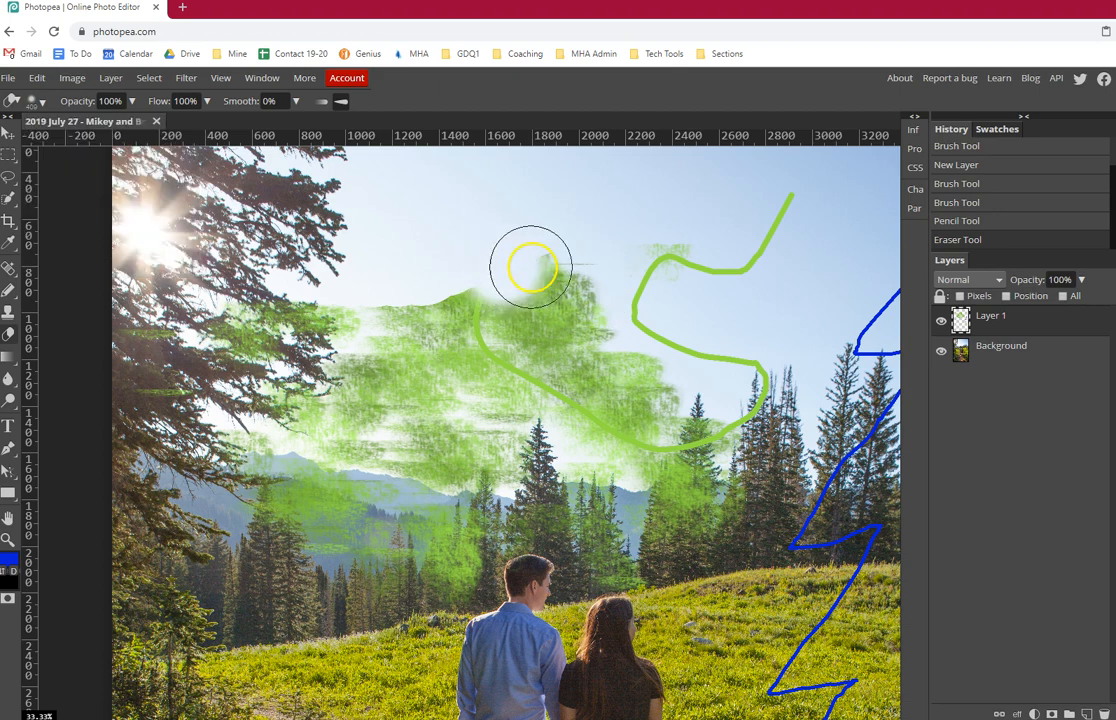
mouse_move(596, 278)
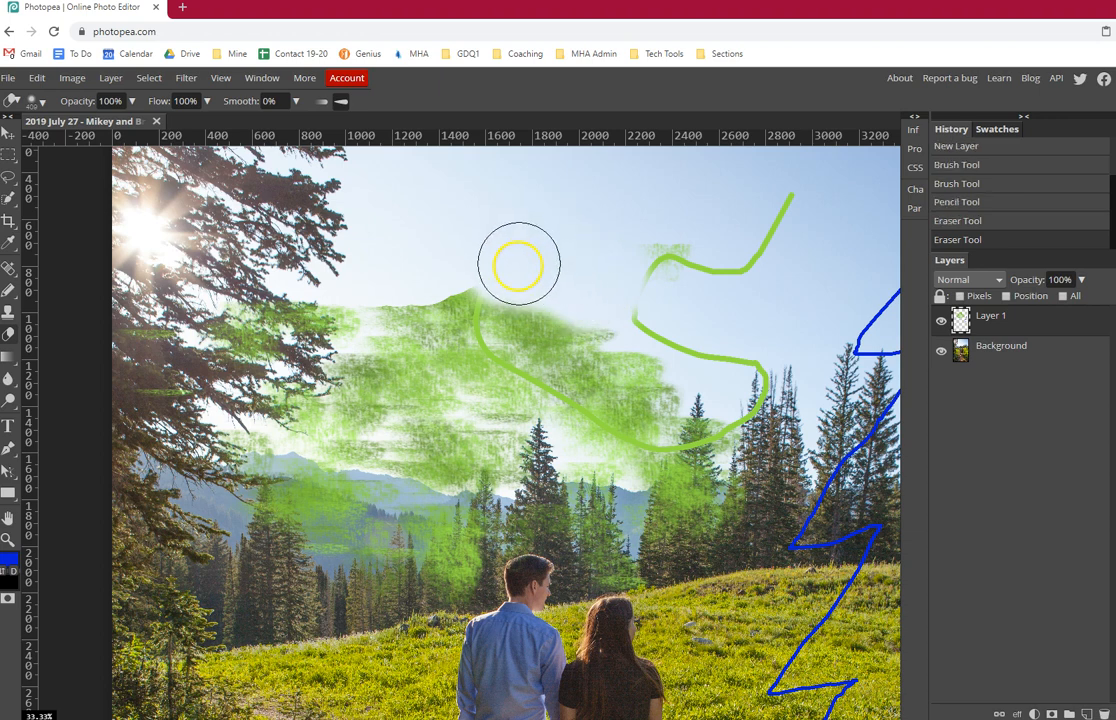
mouse_move(528, 244)
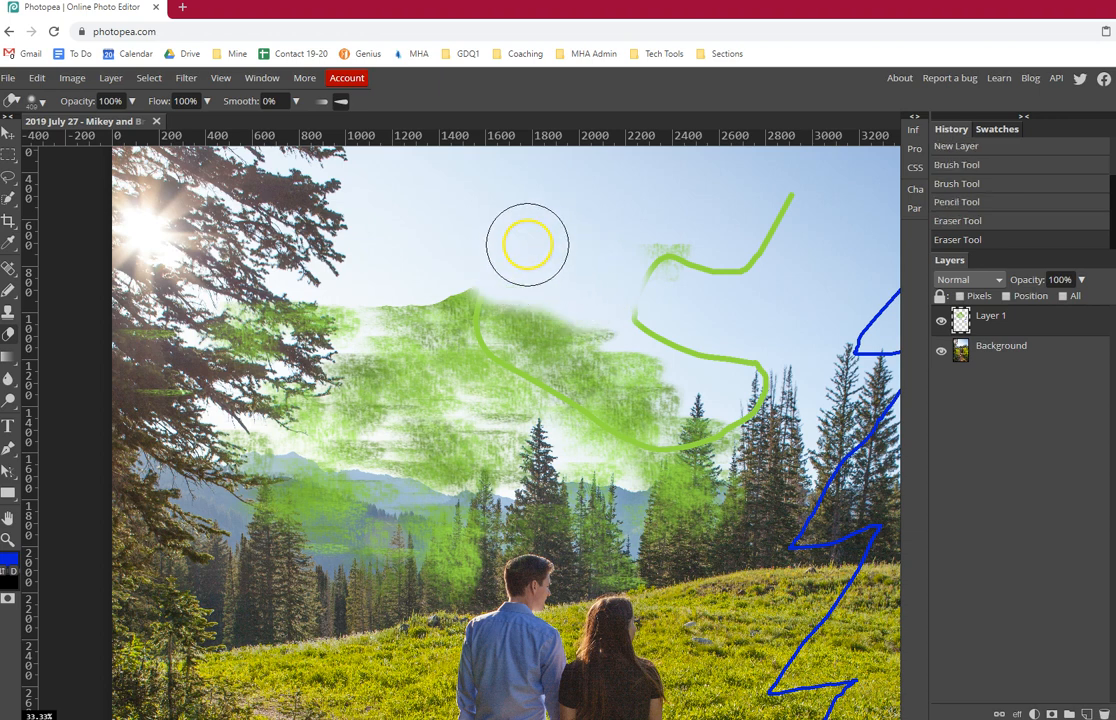
mouse_move(364, 284)
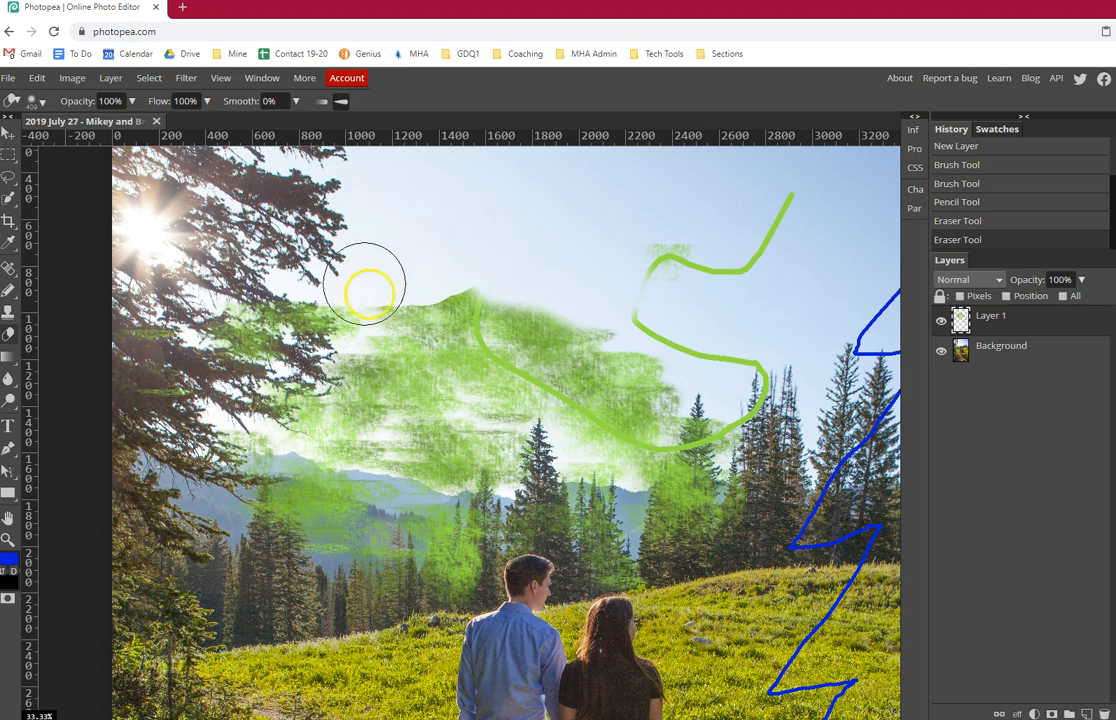
mouse_move(570, 248)
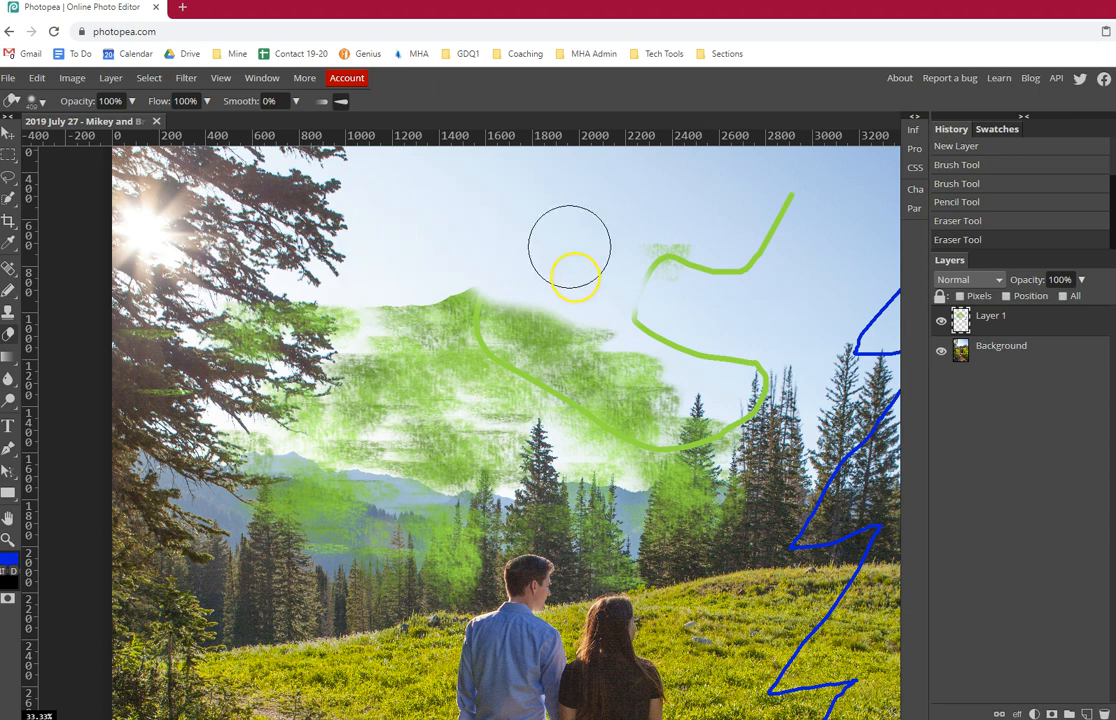
drag(570, 248, 464, 308)
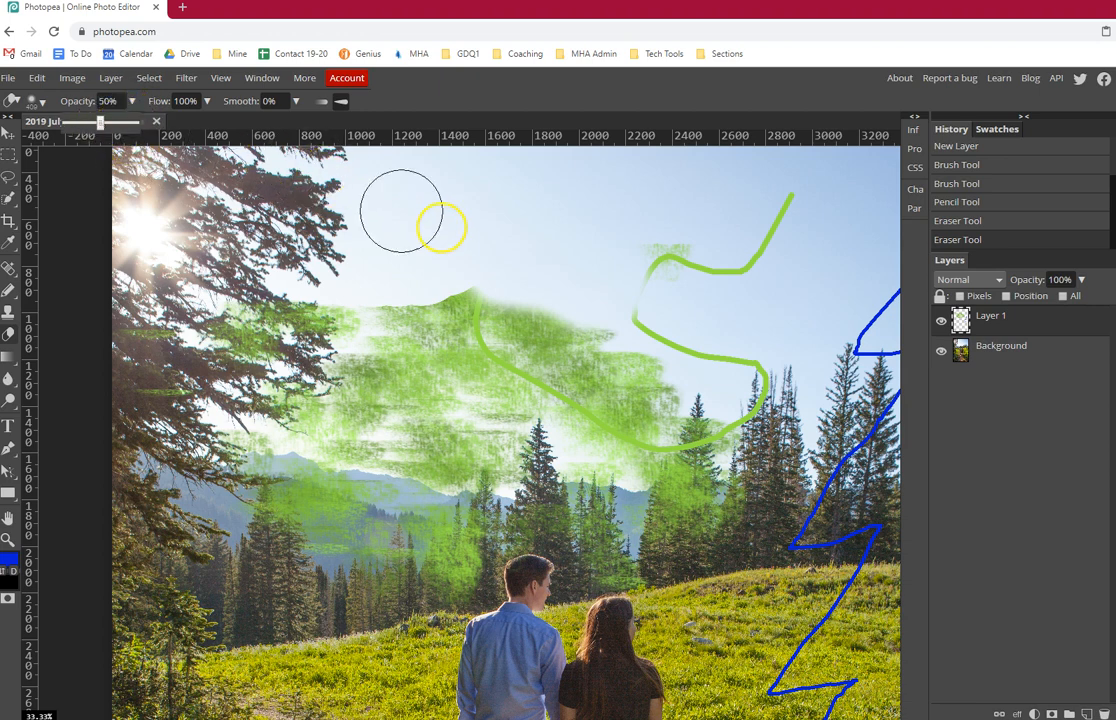
drag(412, 216, 816, 192)
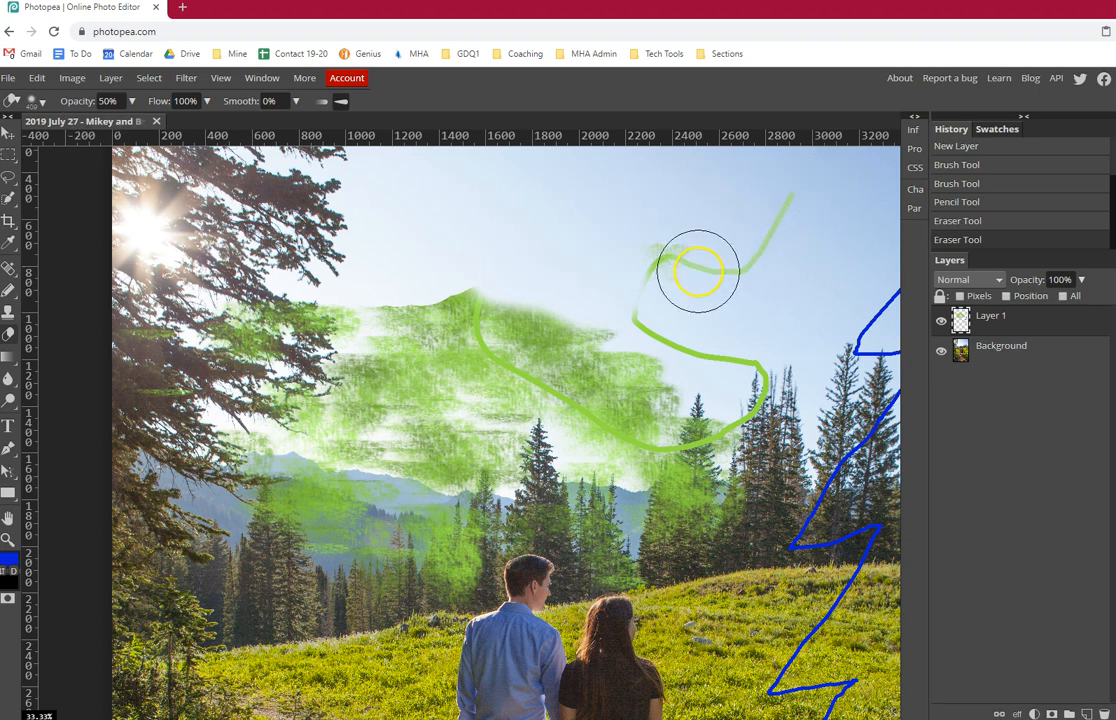
drag(700, 270, 796, 290)
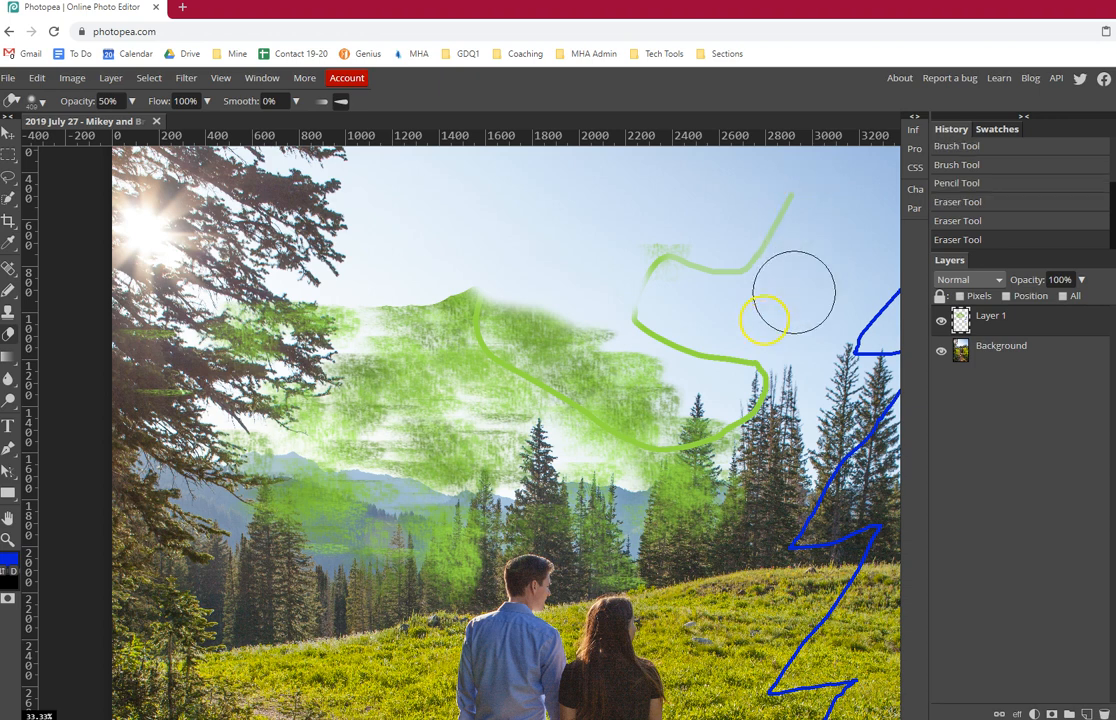
mouse_move(784, 218)
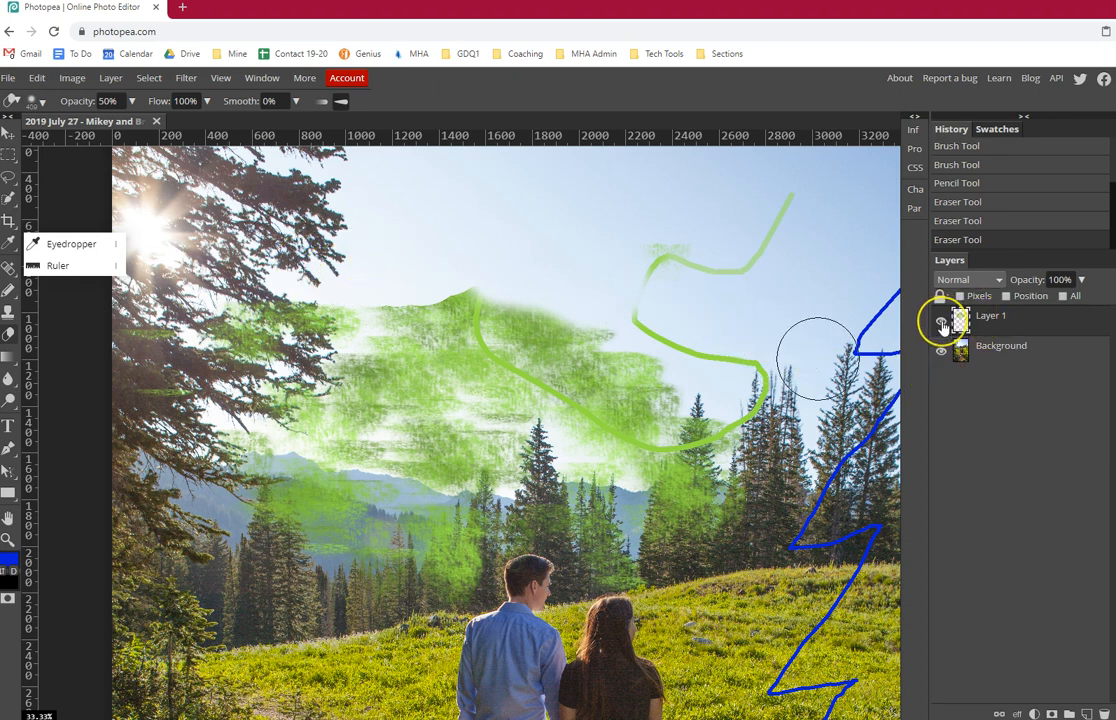
Hide Layer 1 and select the Clone Stamp tool.
click(940, 316)
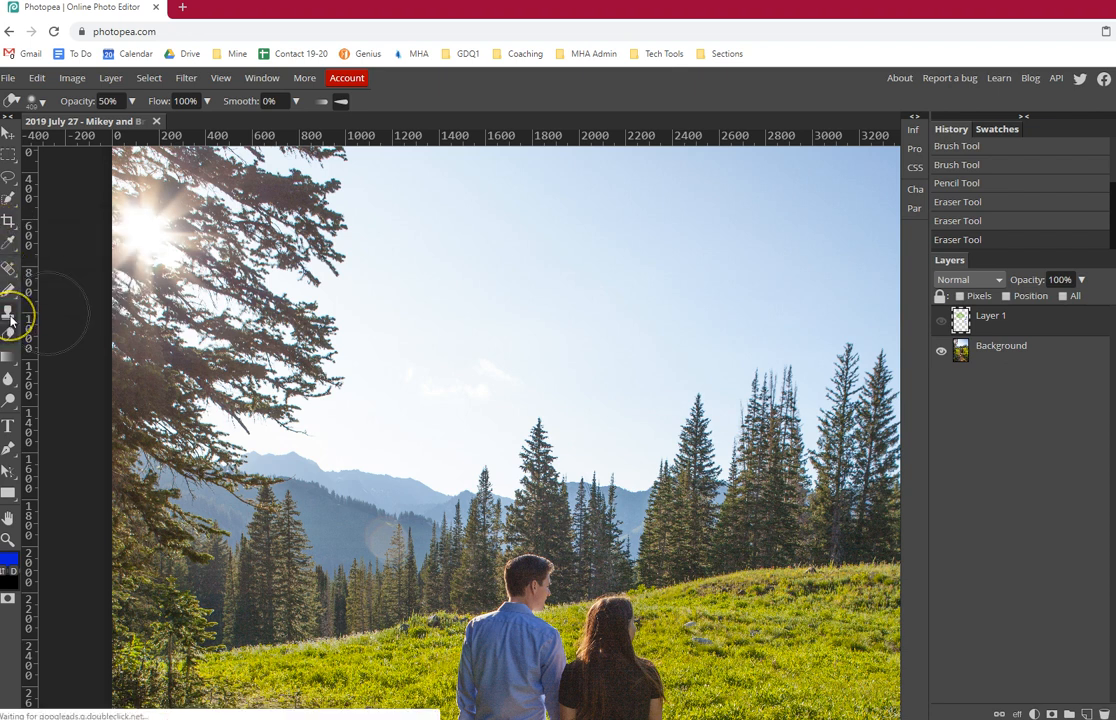
mouse_move(8, 314)
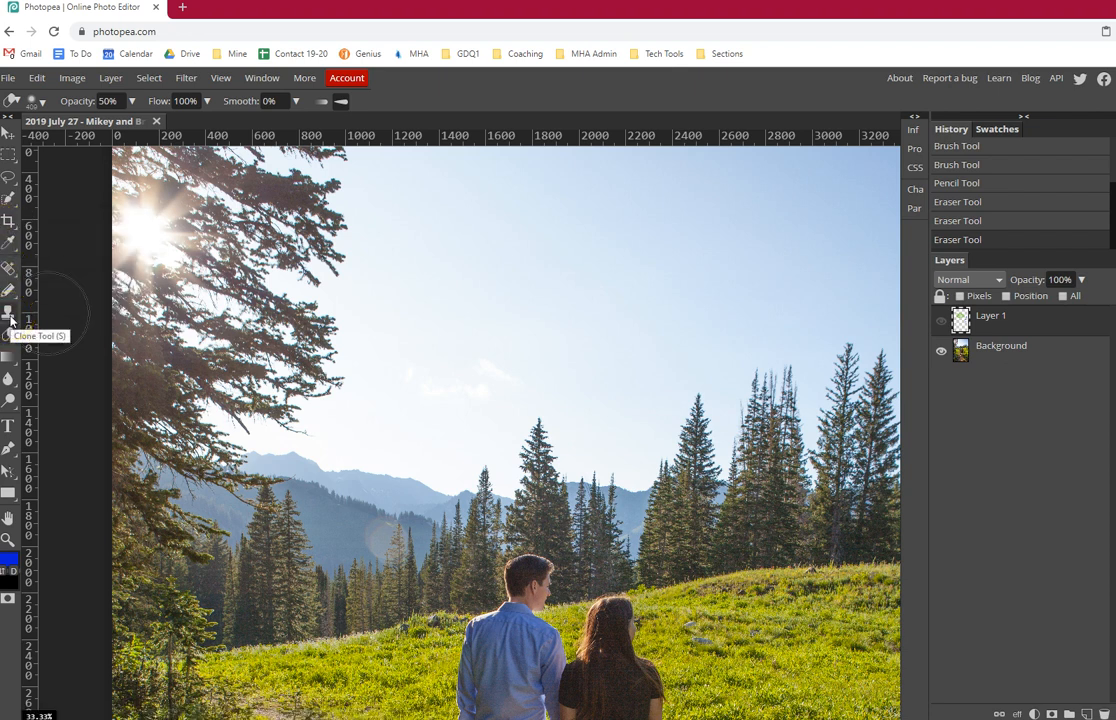
click(8, 312)
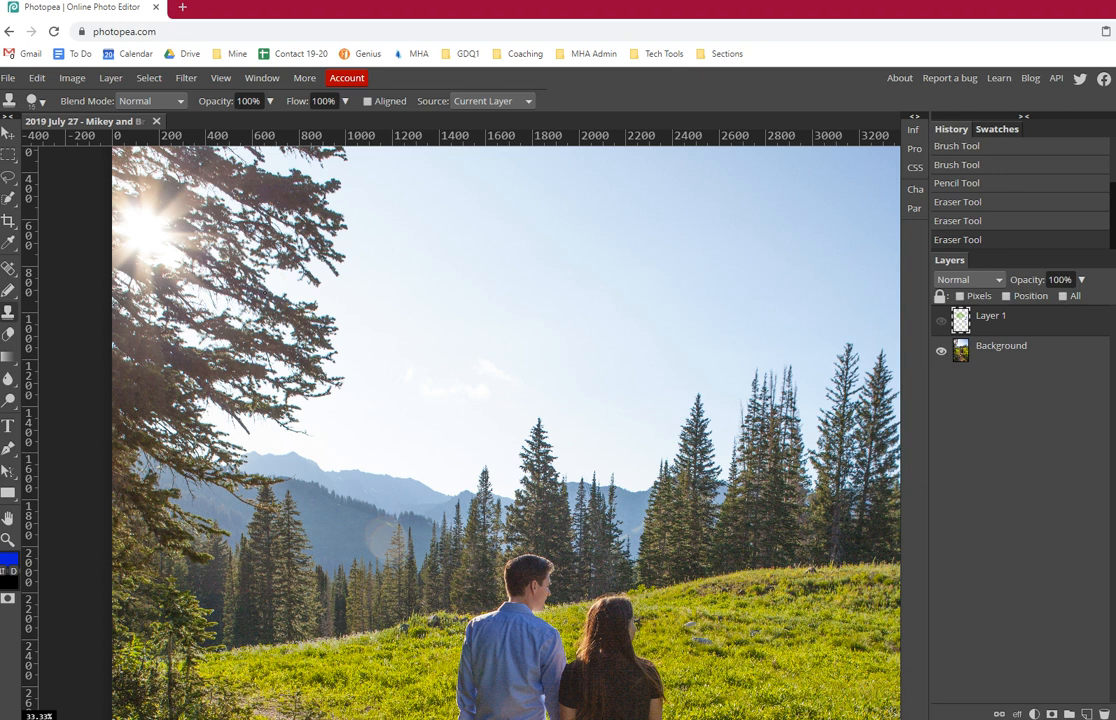
mouse_move(518, 312)
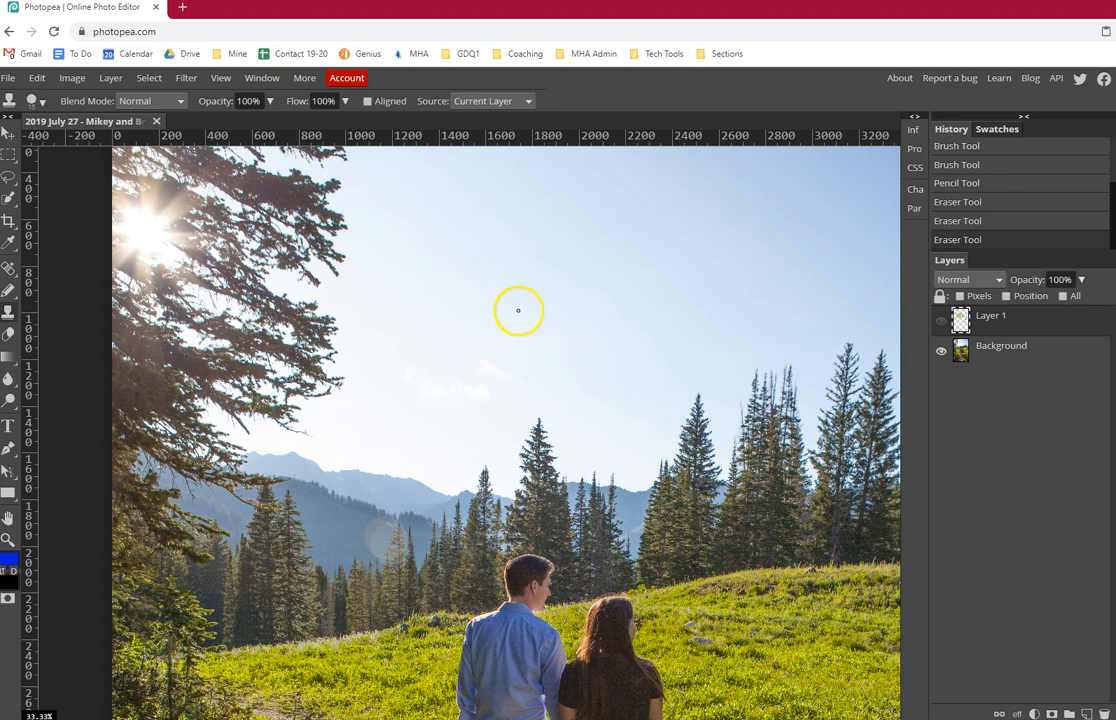
mouse_move(504, 302)
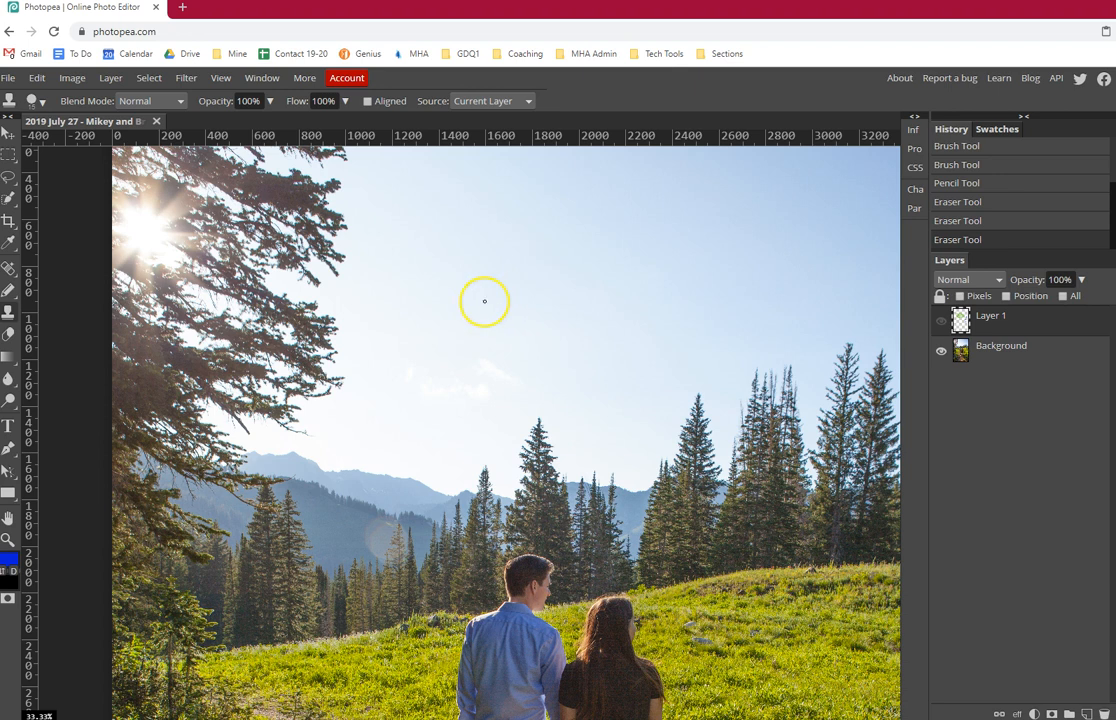
mouse_move(484, 302)
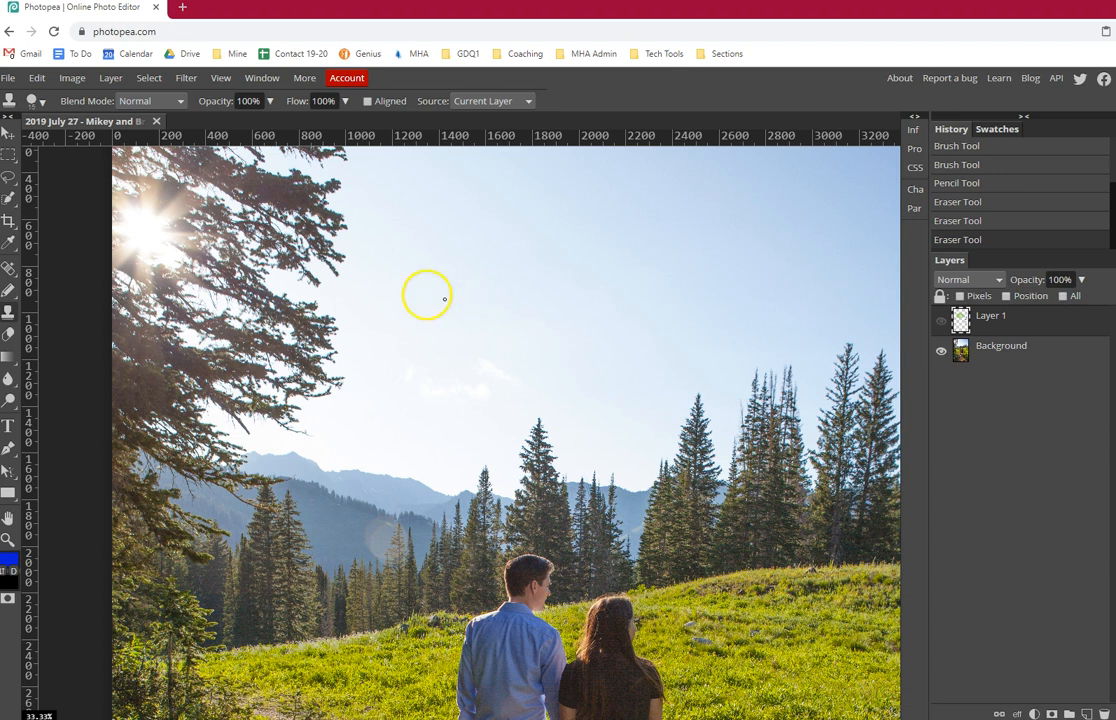
mouse_move(240, 378)
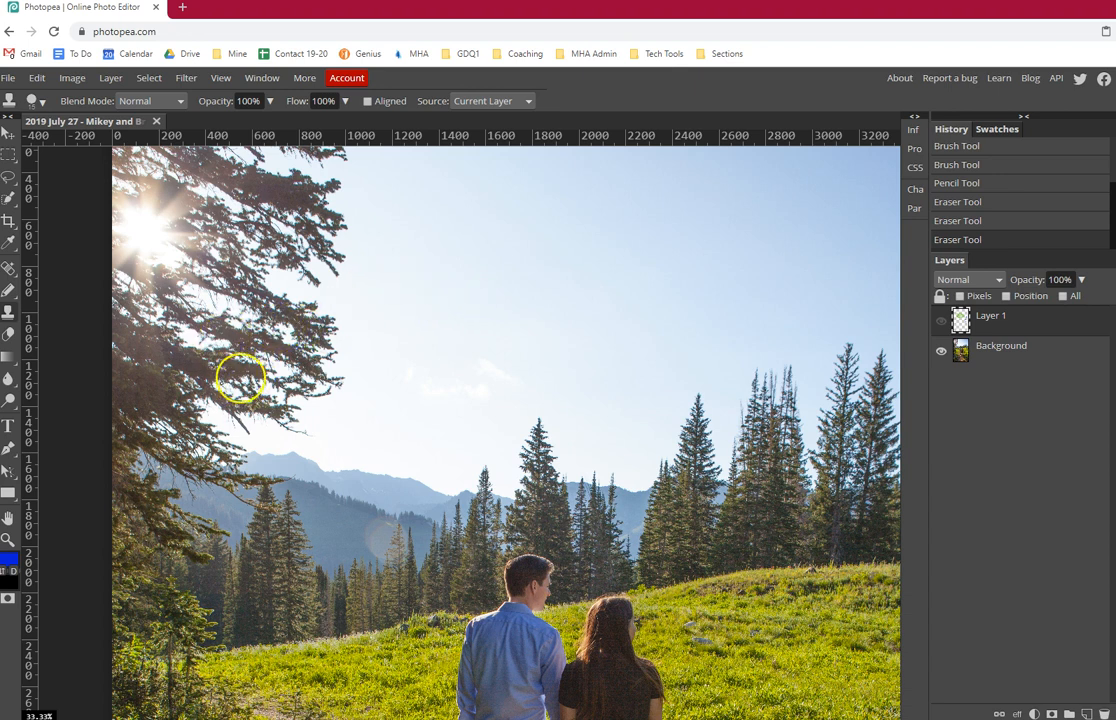
mouse_move(264, 388)
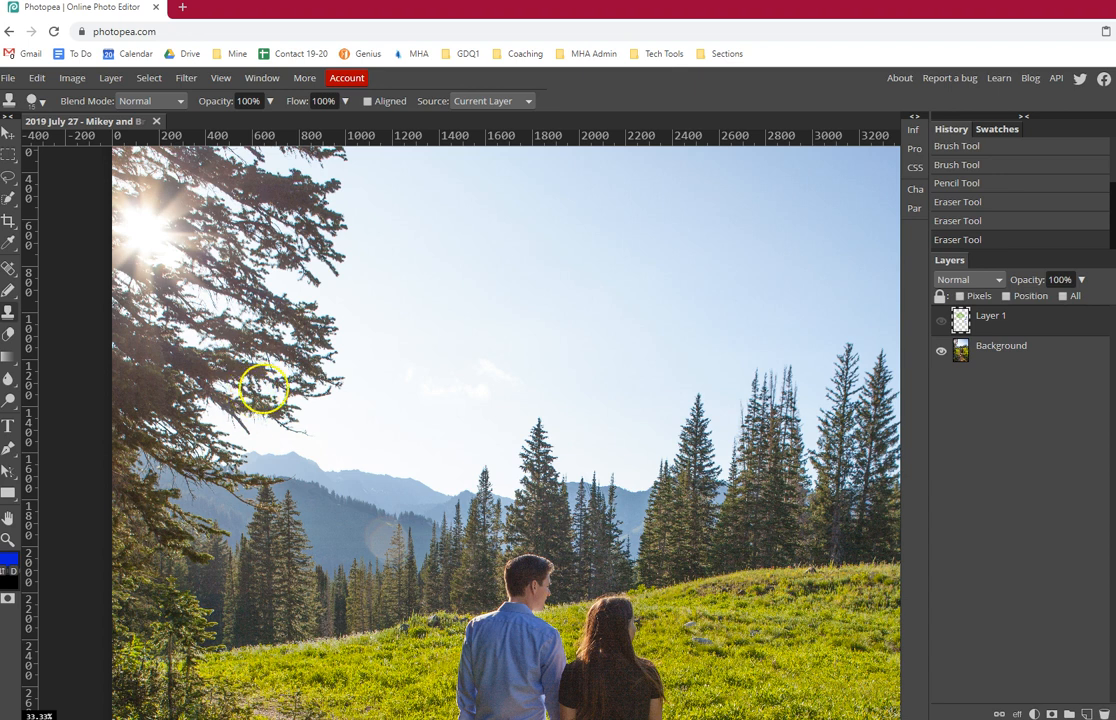
mouse_move(352, 236)
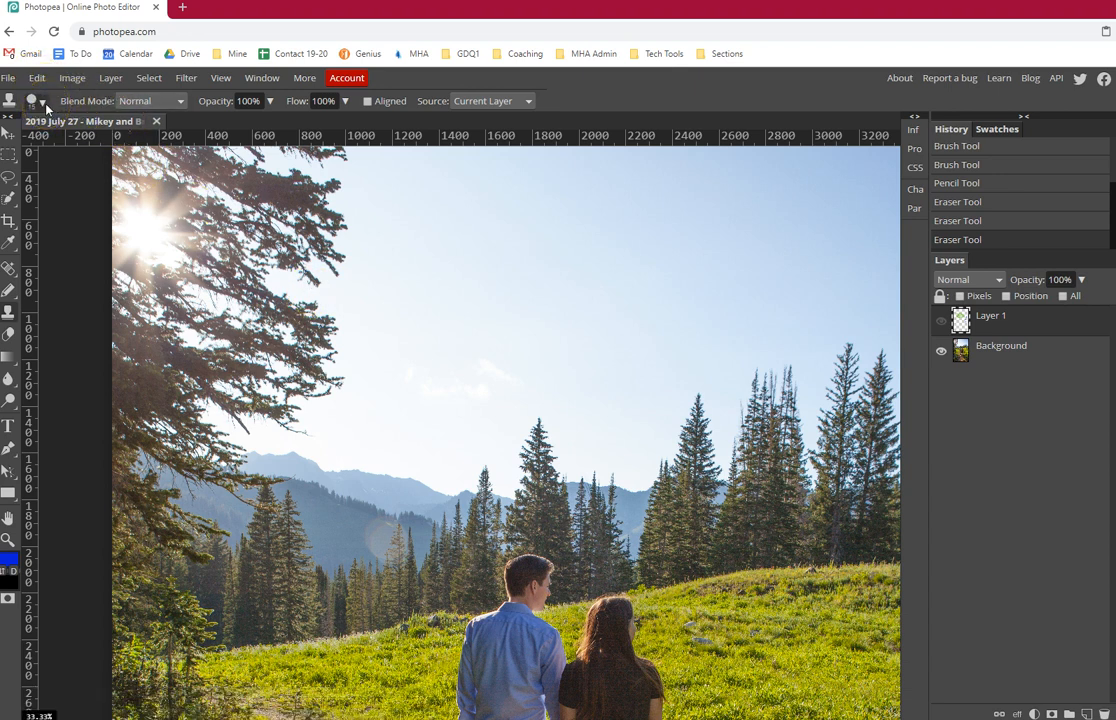
click(40, 100)
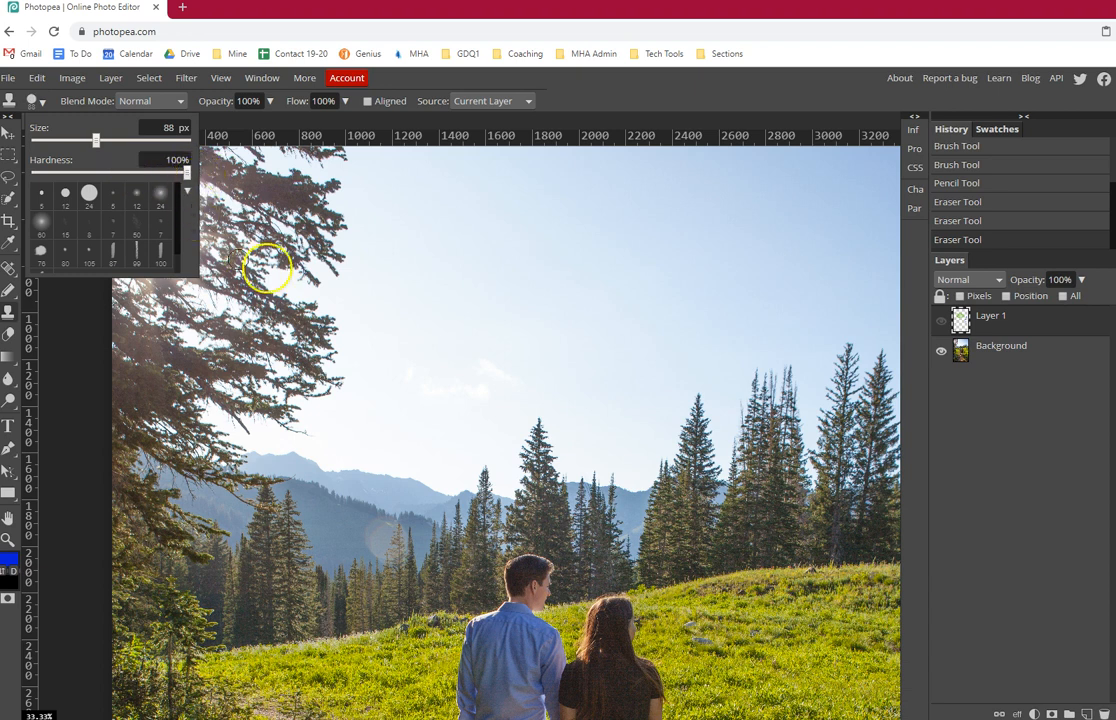
mouse_move(246, 336)
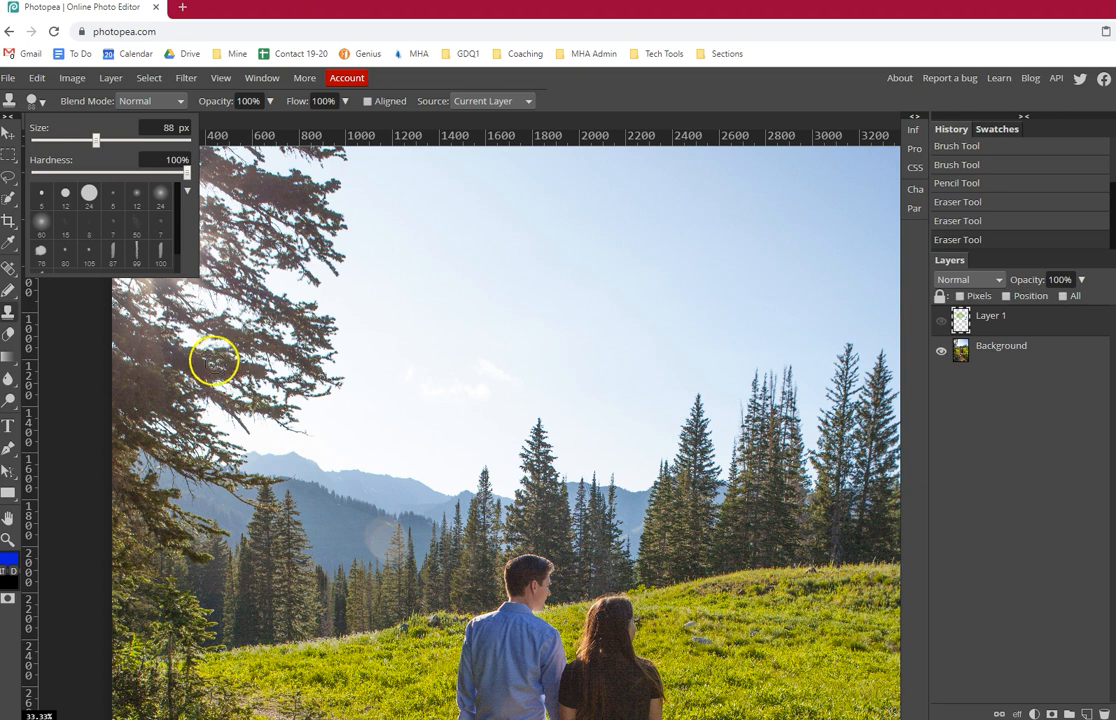
mouse_move(284, 220)
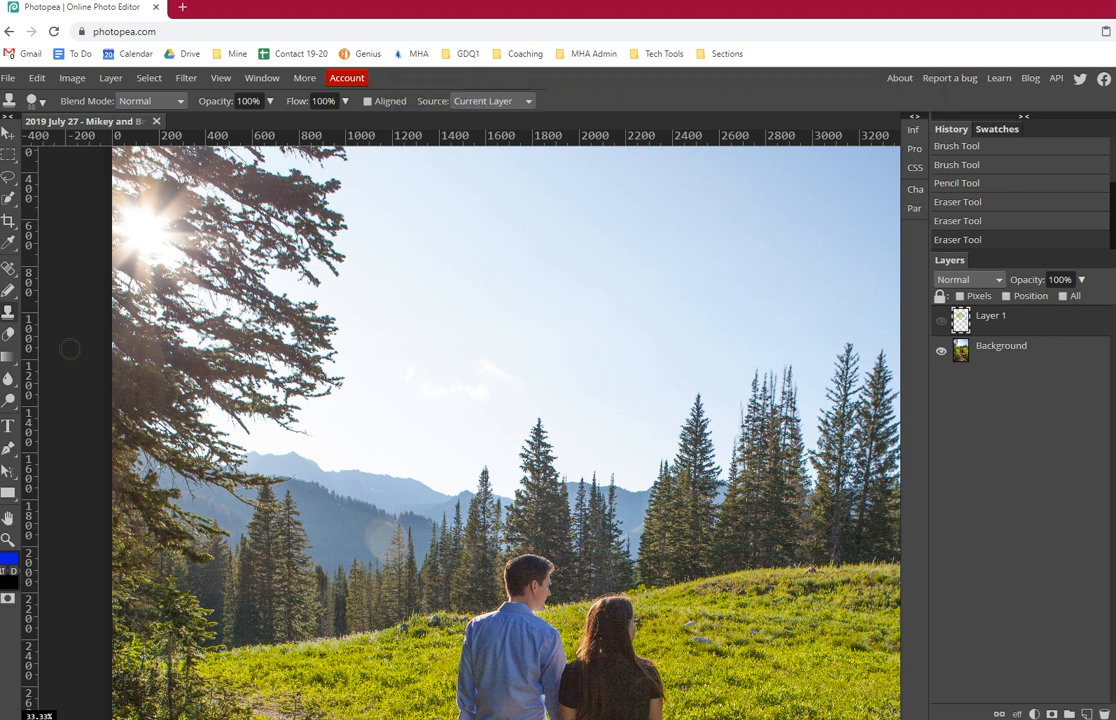
mouse_move(188, 340)
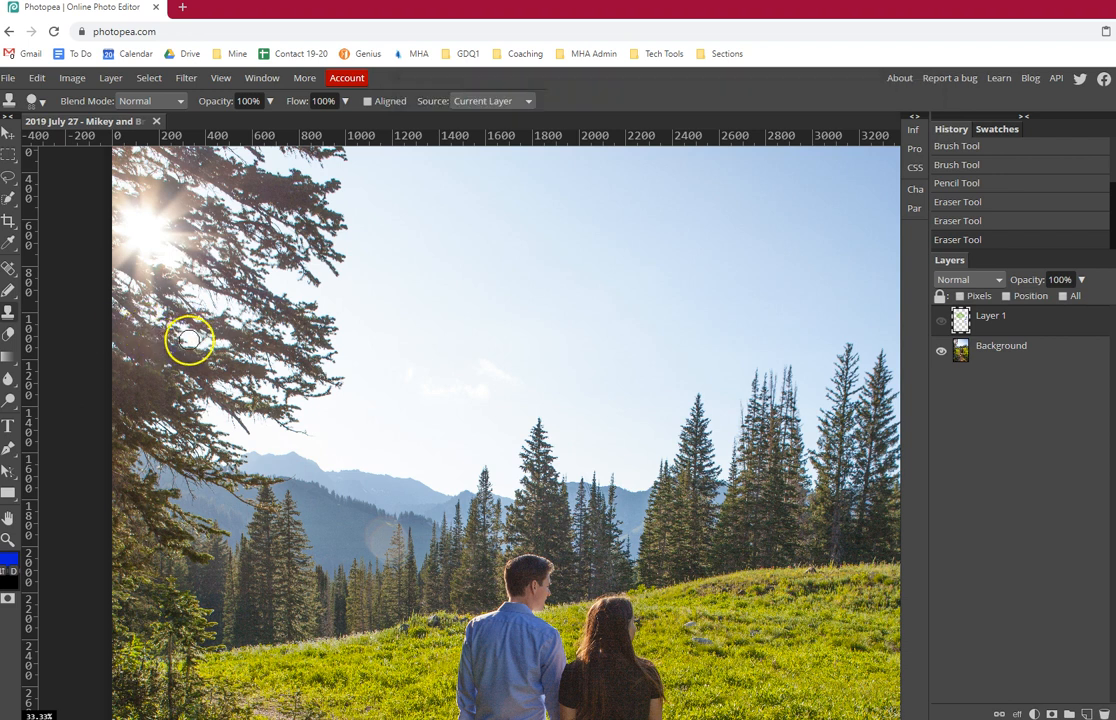
mouse_move(212, 334)
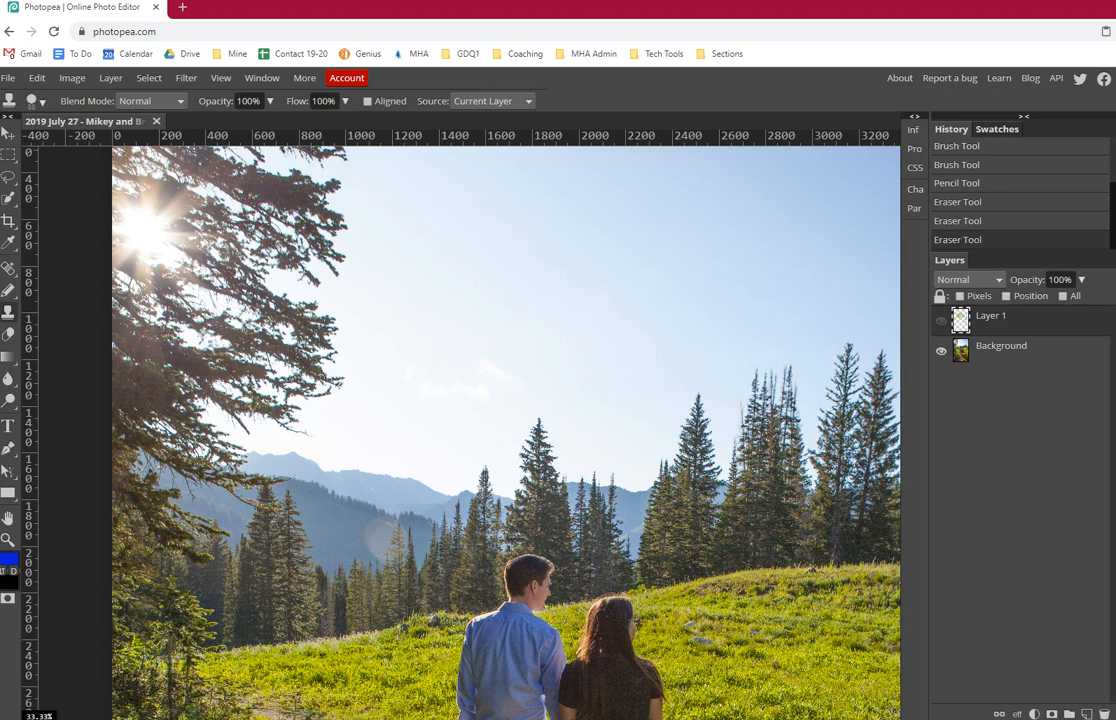
mouse_move(288, 356)
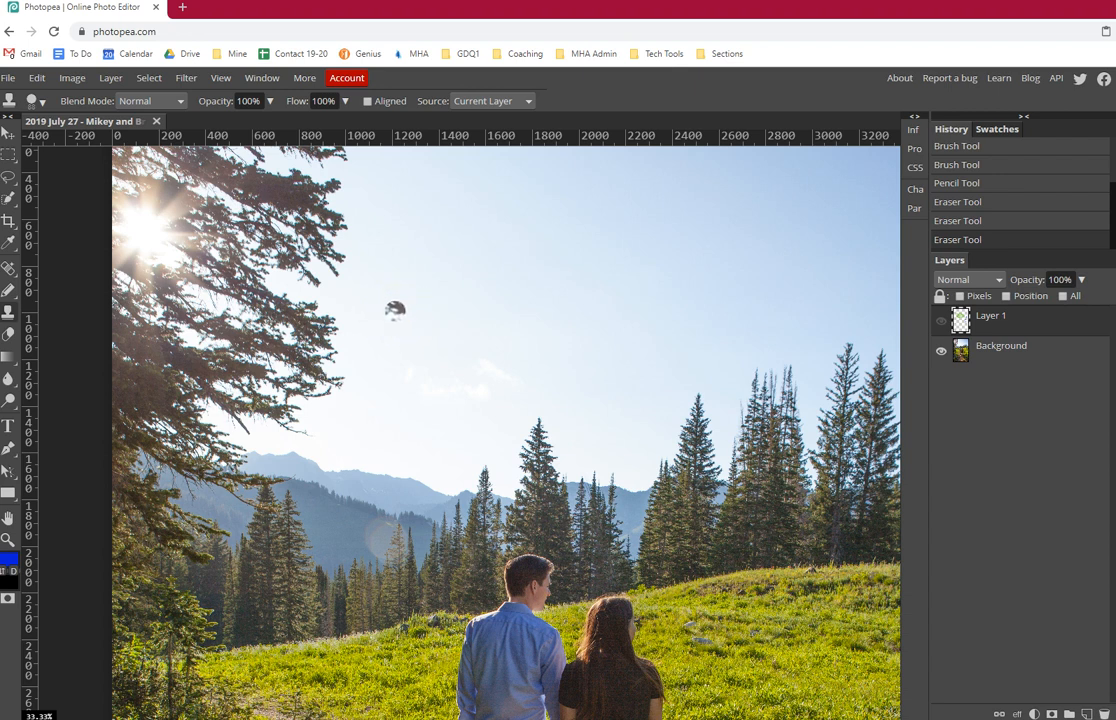
mouse_move(284, 284)
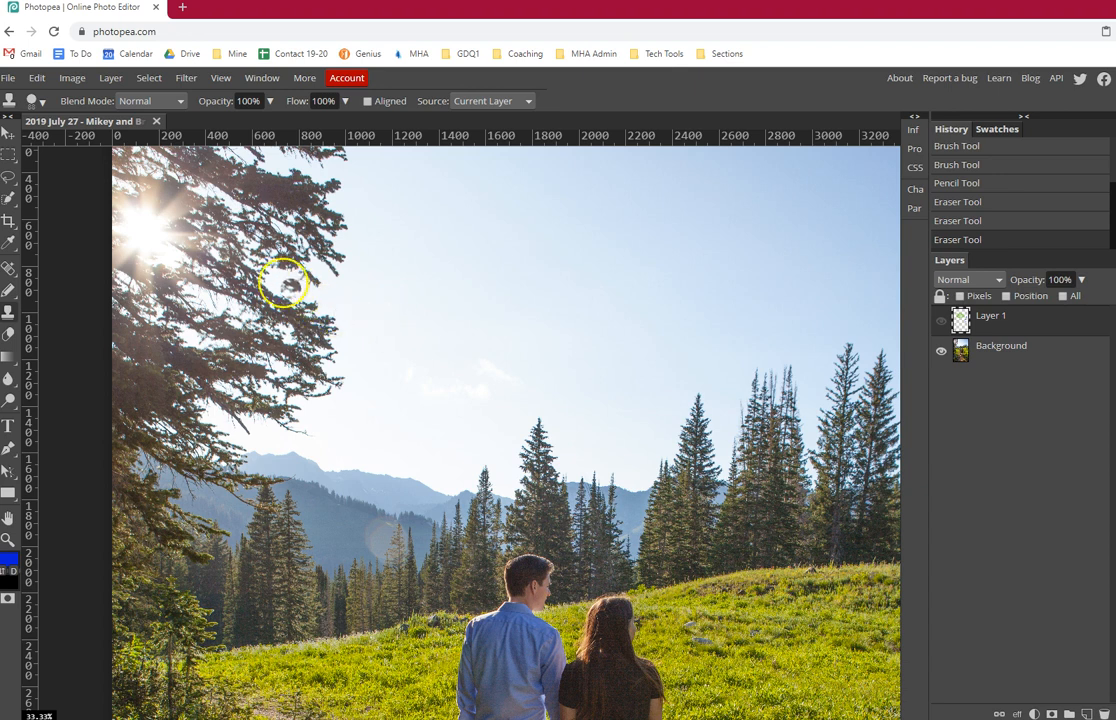
mouse_move(276, 284)
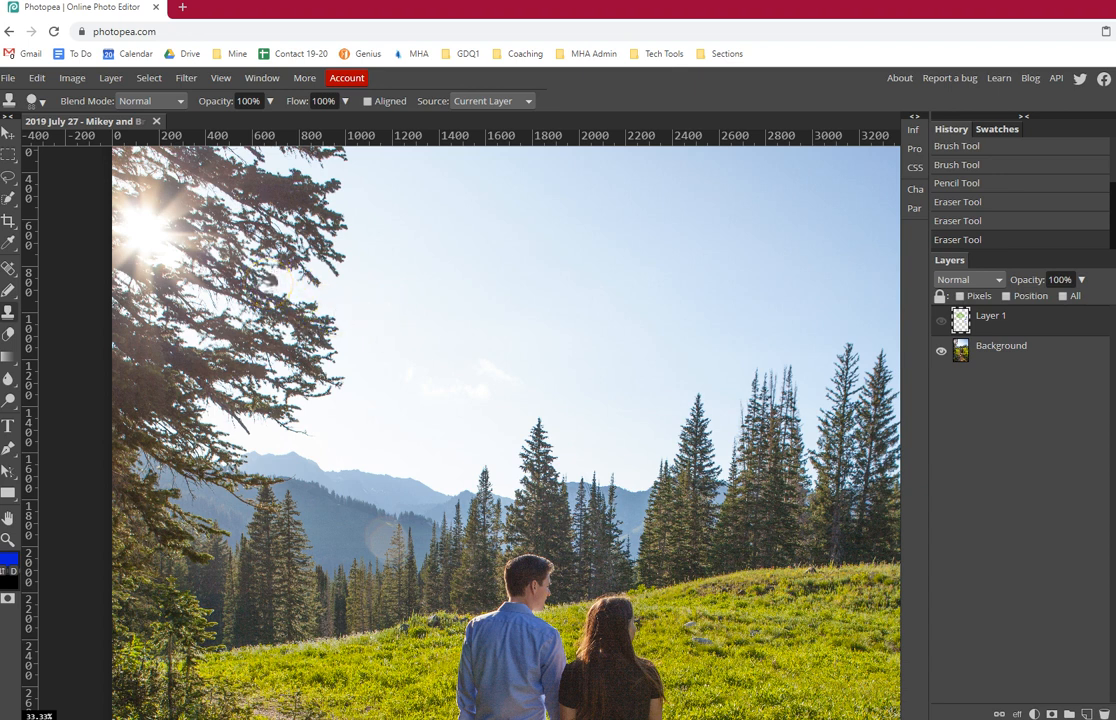
mouse_move(276, 284)
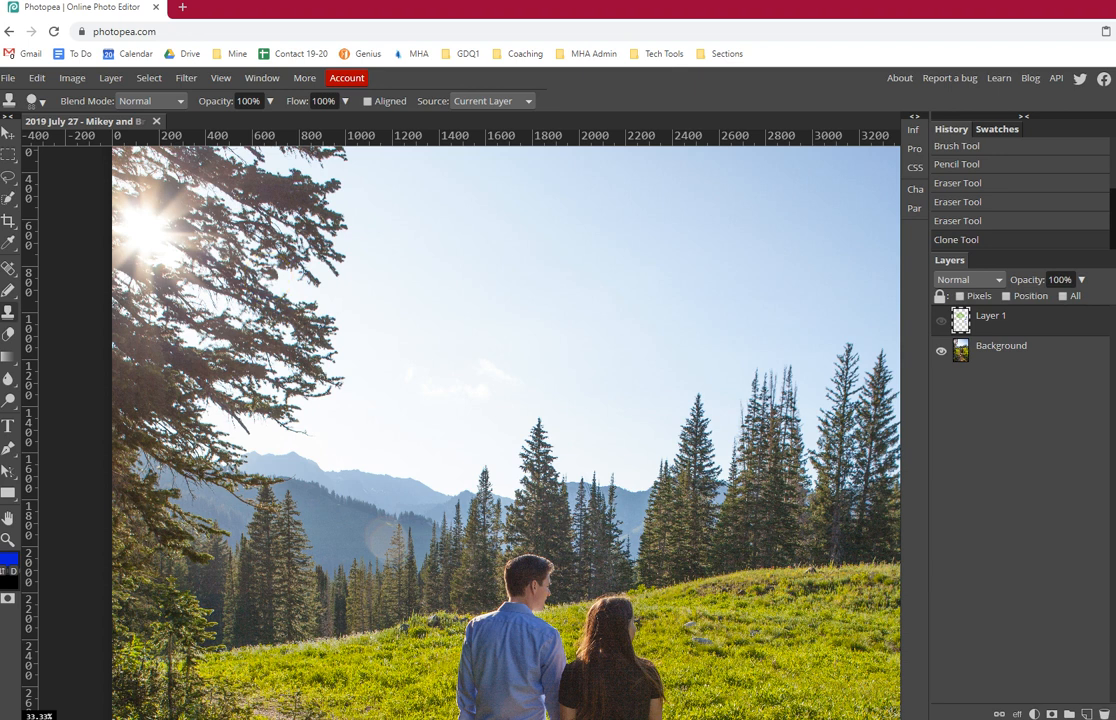
mouse_move(288, 288)
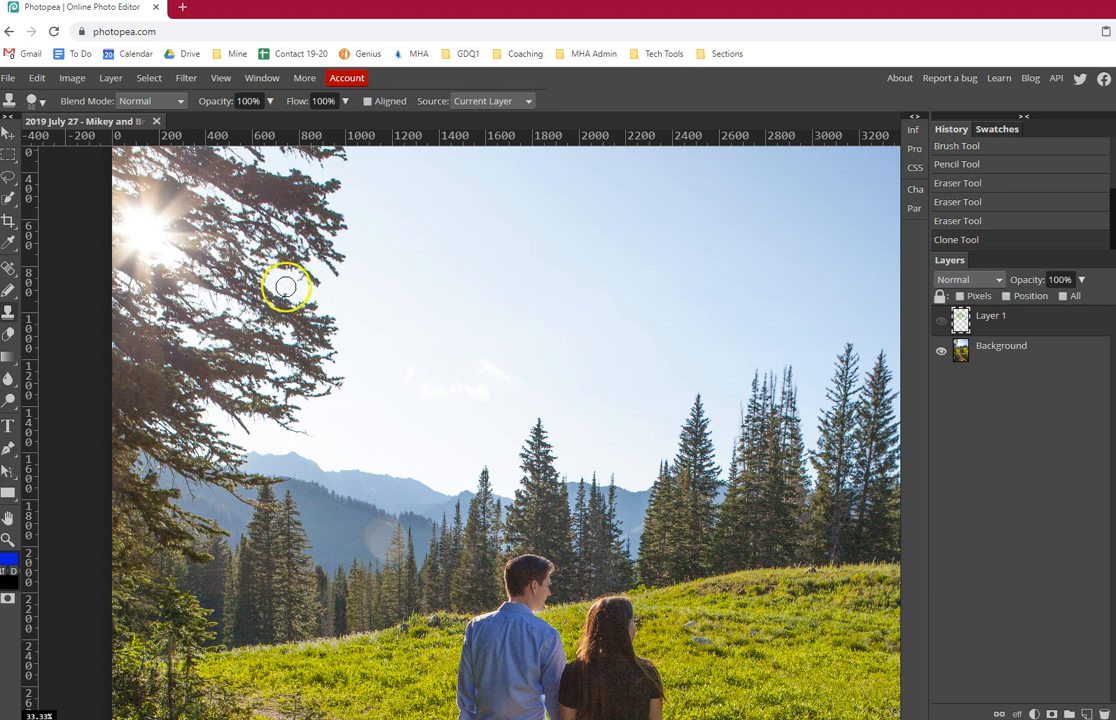
Clone pine-branch detail into the nearby sky on the Background layer.
click(288, 288)
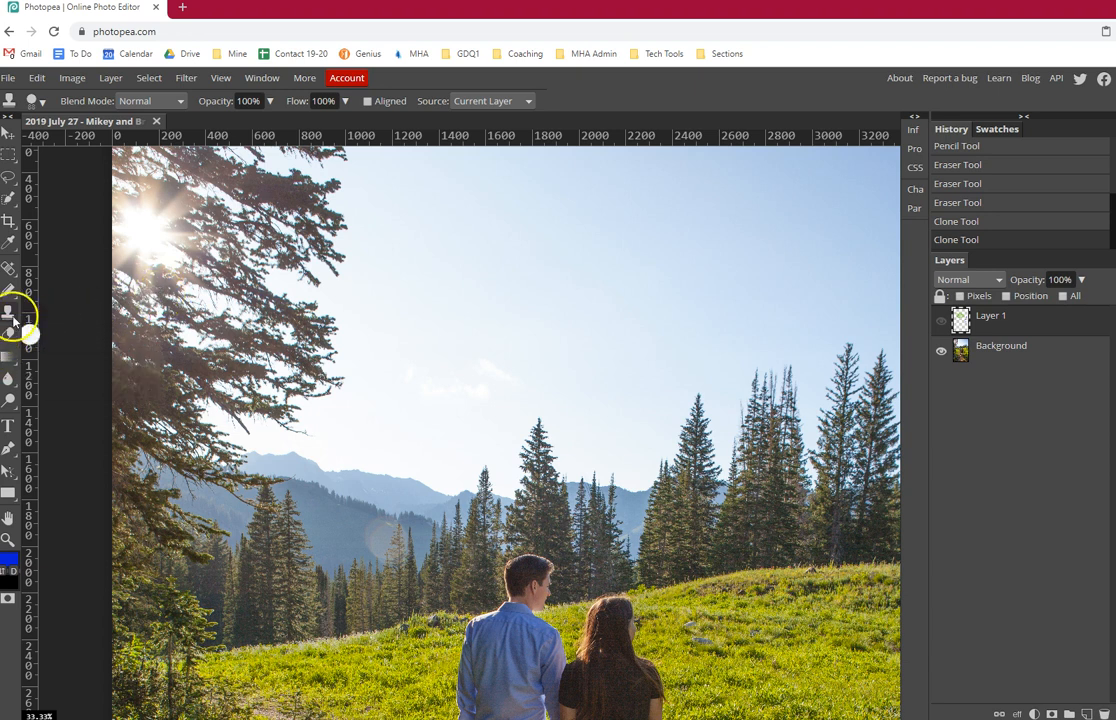
mouse_move(304, 284)
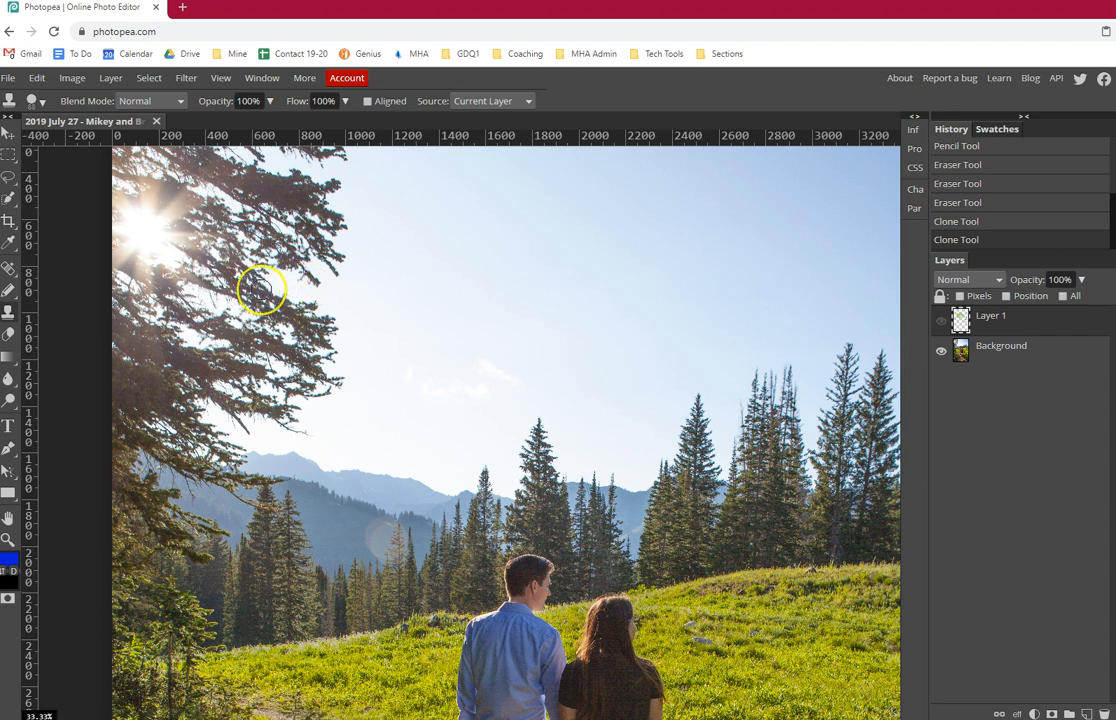
mouse_move(268, 284)
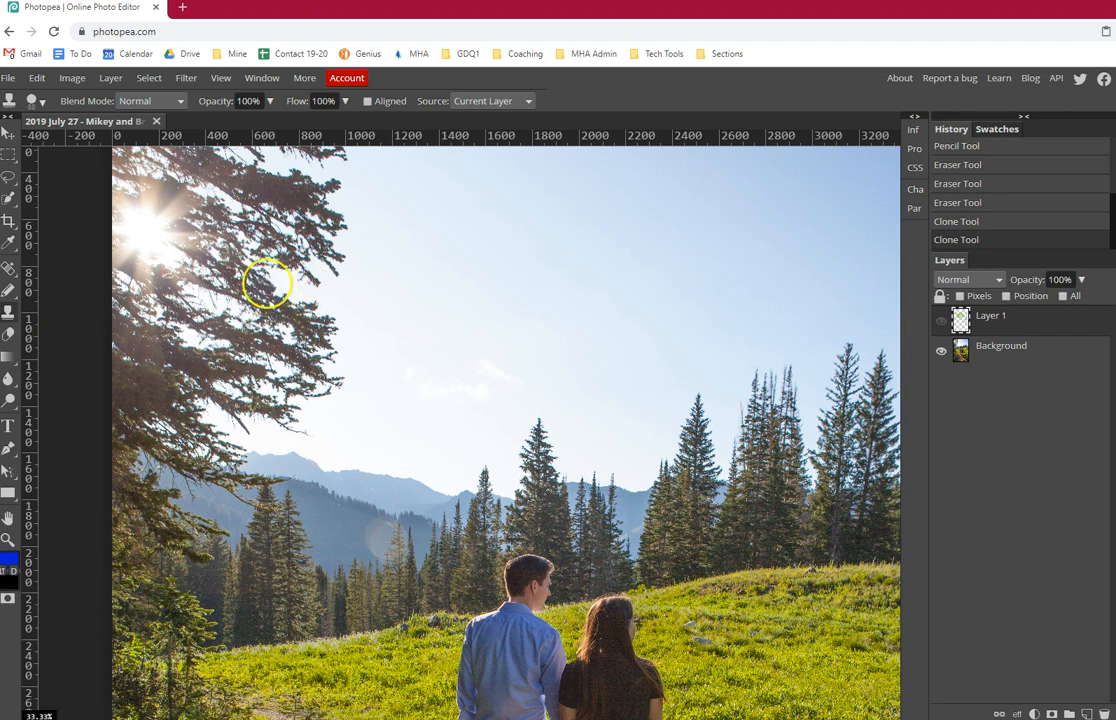
mouse_move(280, 278)
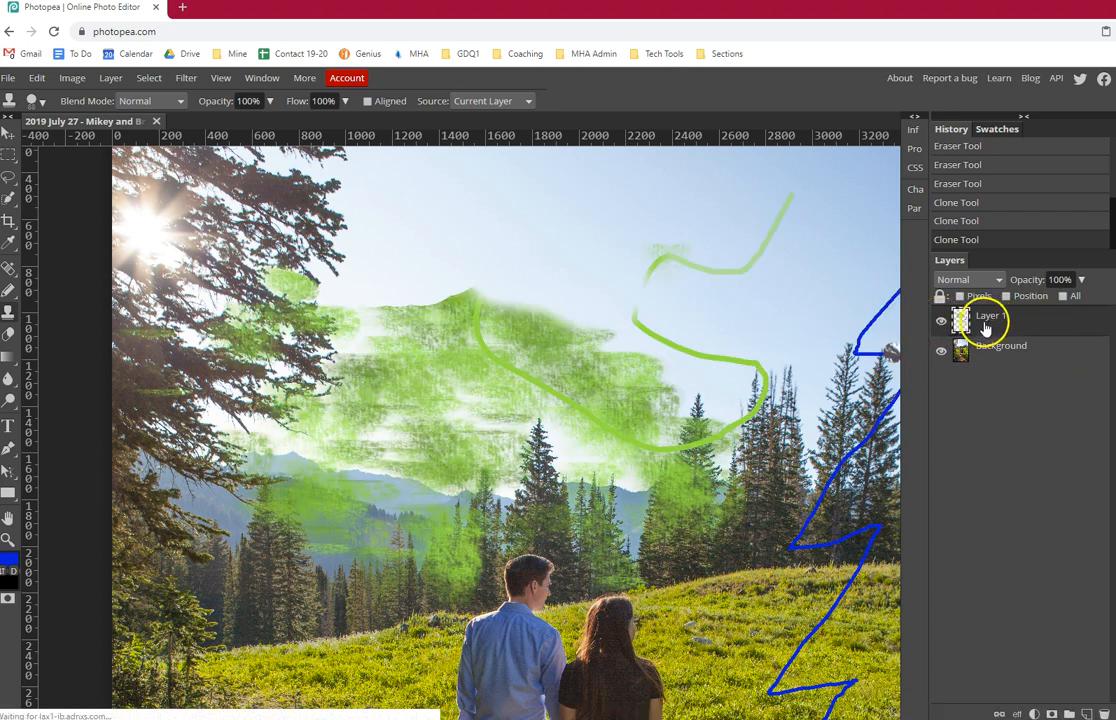
Hide Layer 1's scribbles and make the Background layer active for clone stamping.
click(940, 320)
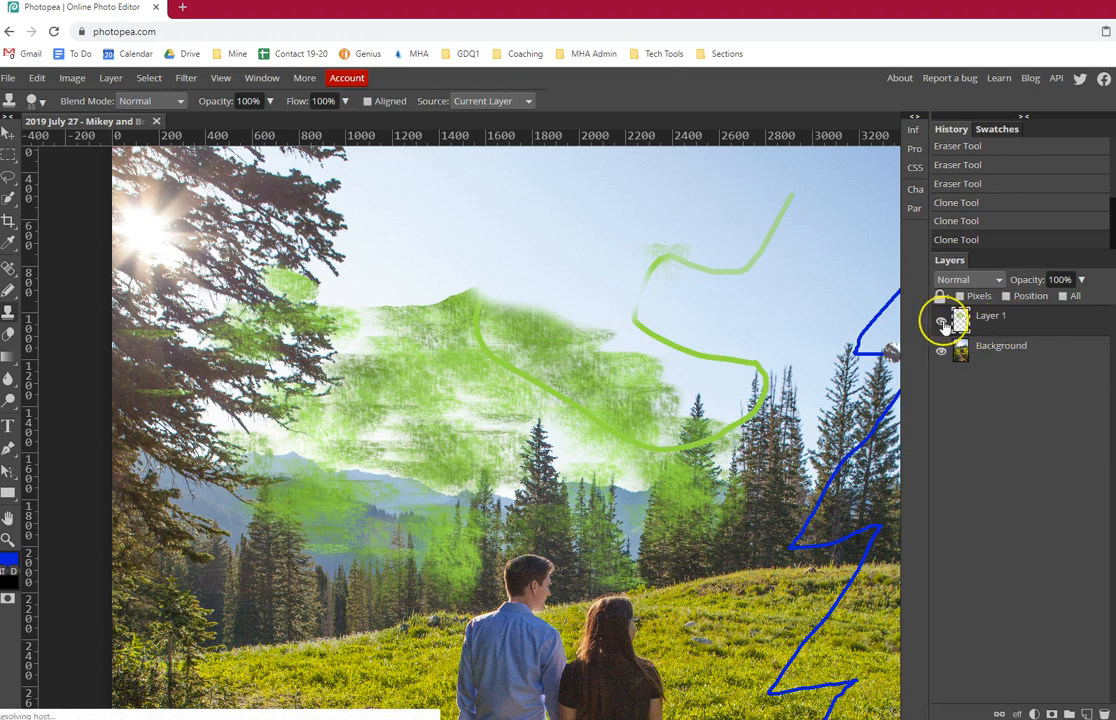
click(940, 320)
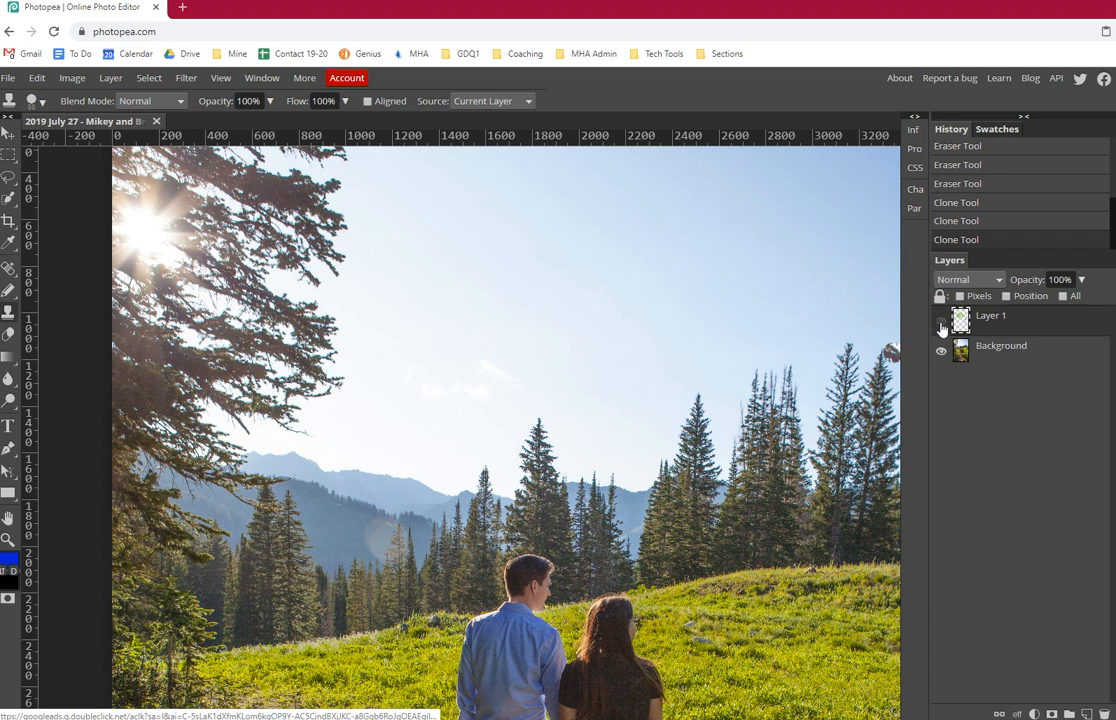
click(940, 320)
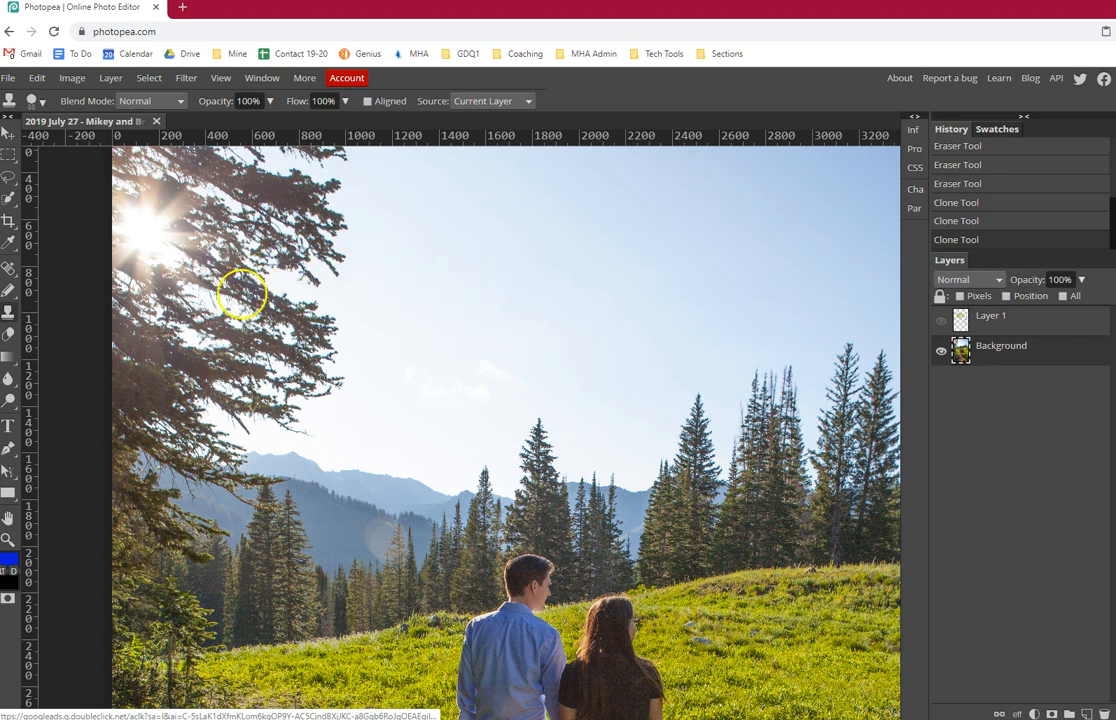
mouse_move(228, 296)
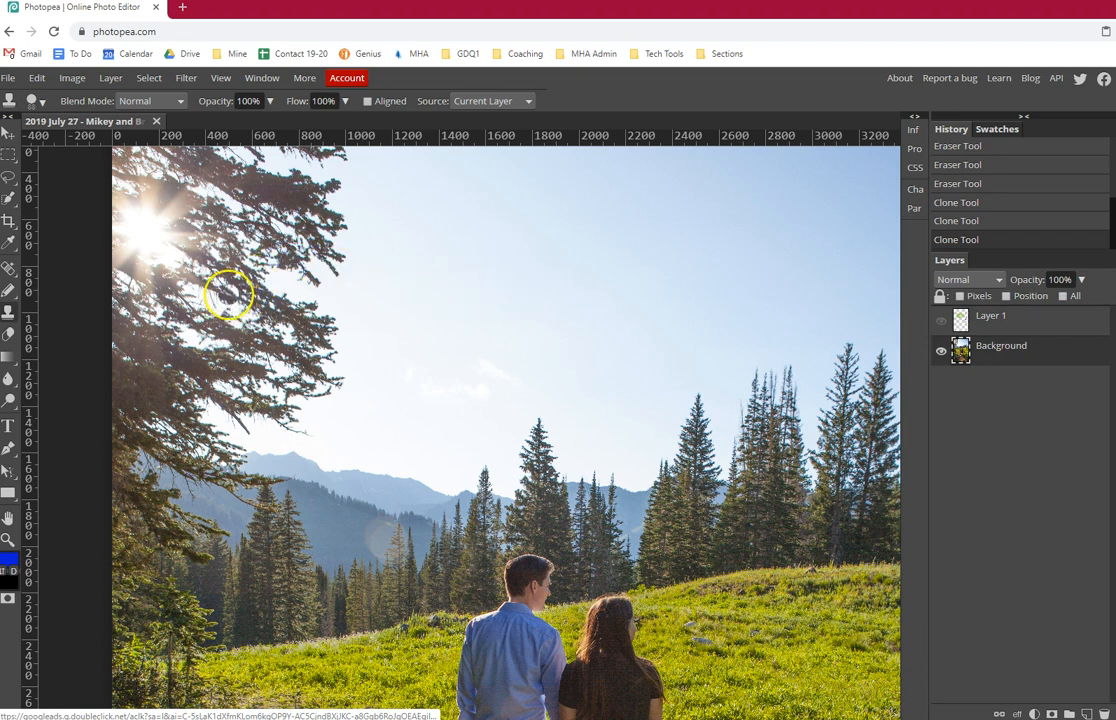
mouse_move(266, 276)
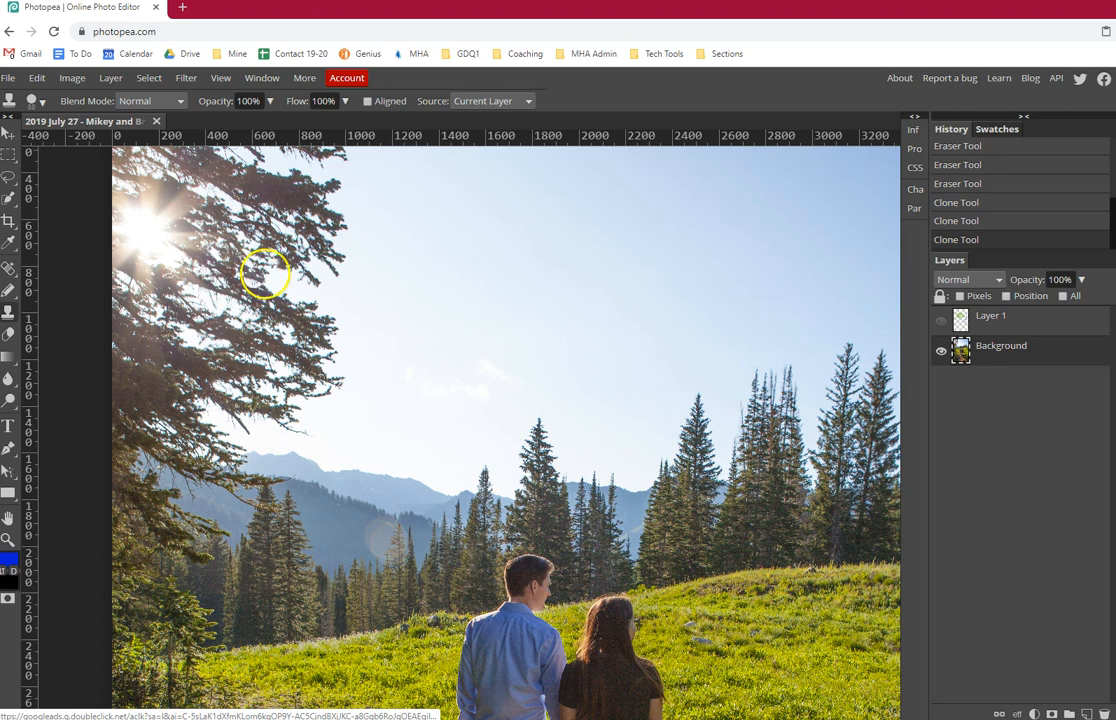
mouse_move(278, 278)
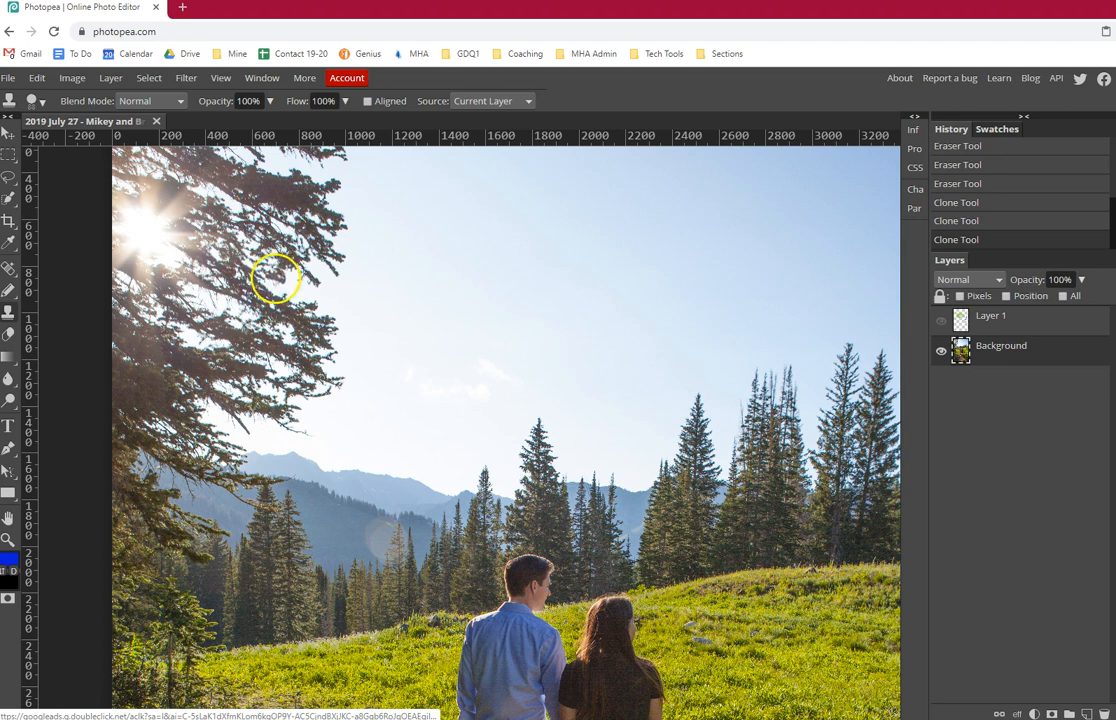
mouse_move(296, 284)
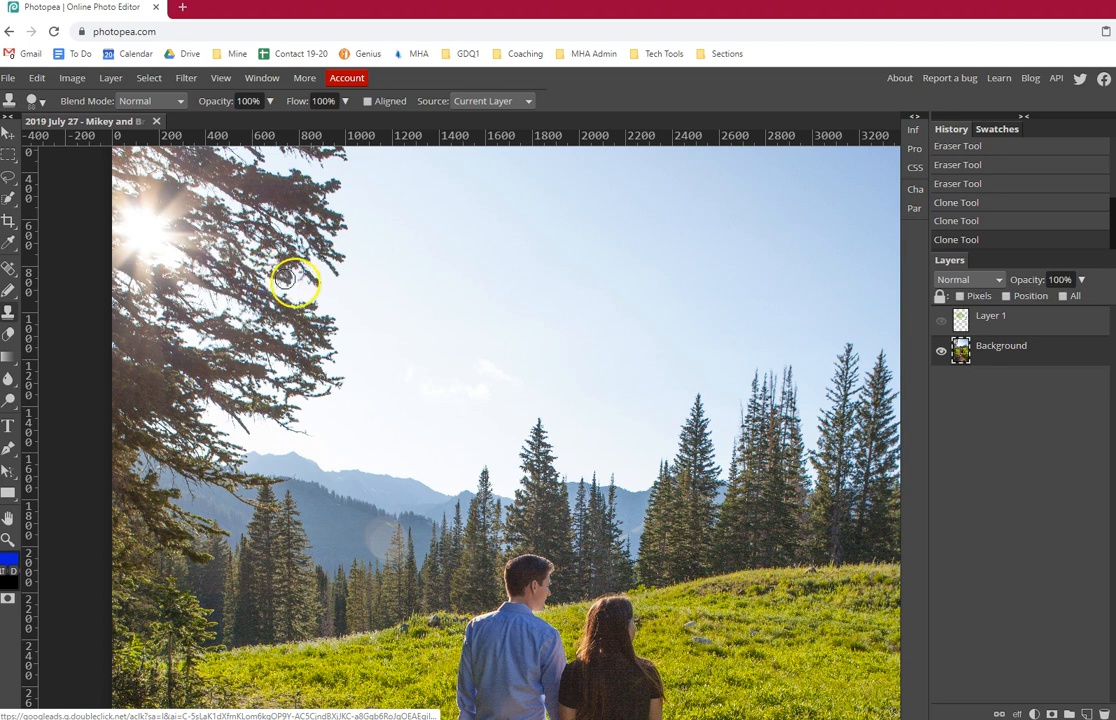
mouse_move(344, 300)
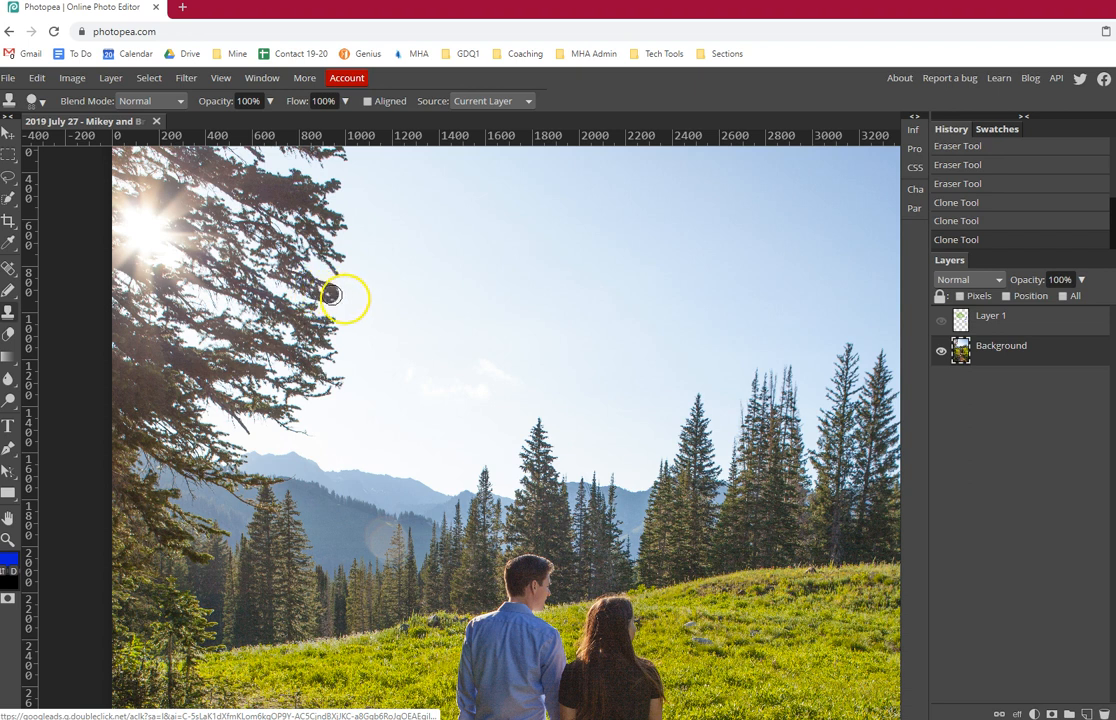
mouse_move(380, 312)
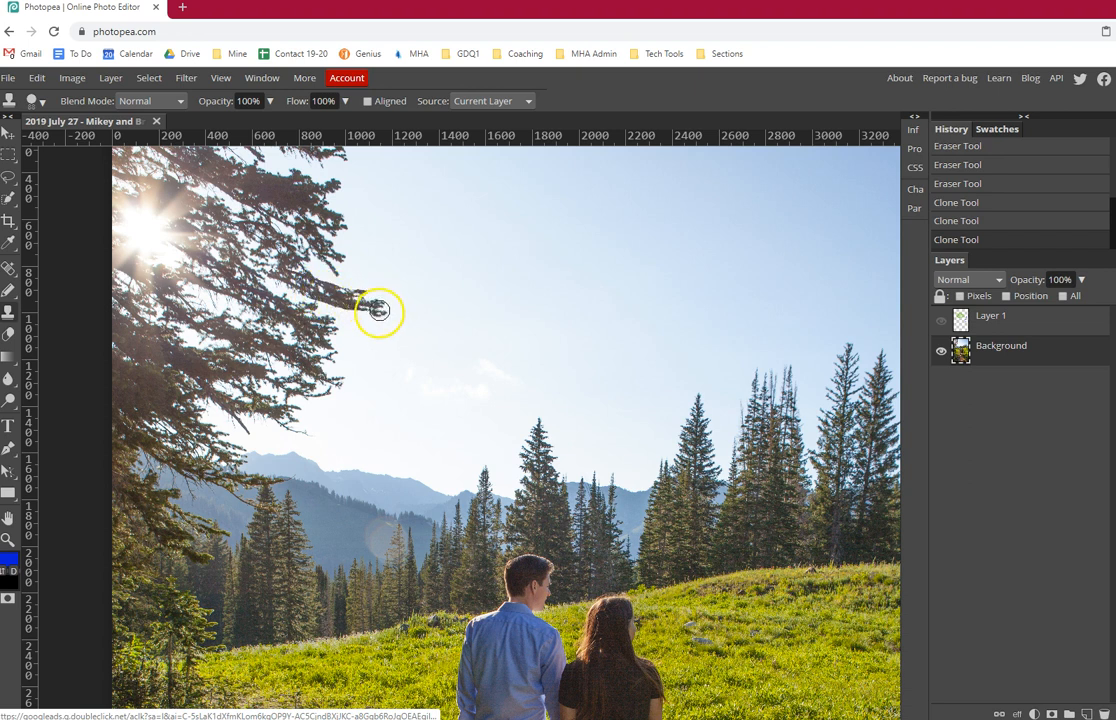
mouse_move(290, 282)
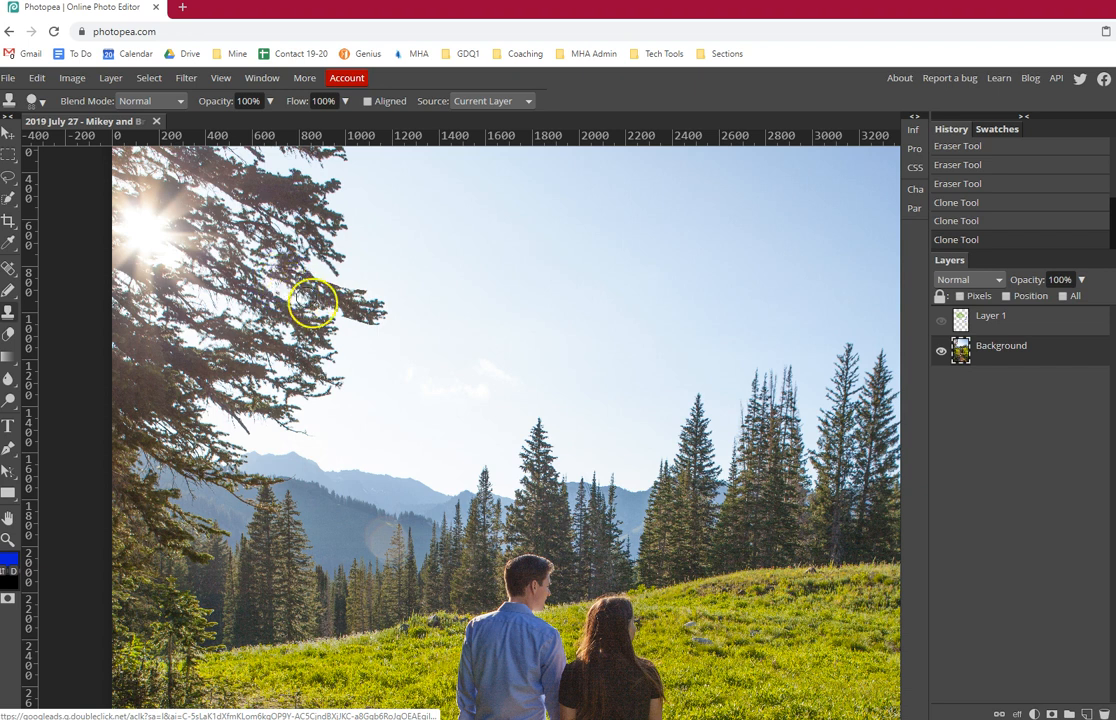
mouse_move(392, 332)
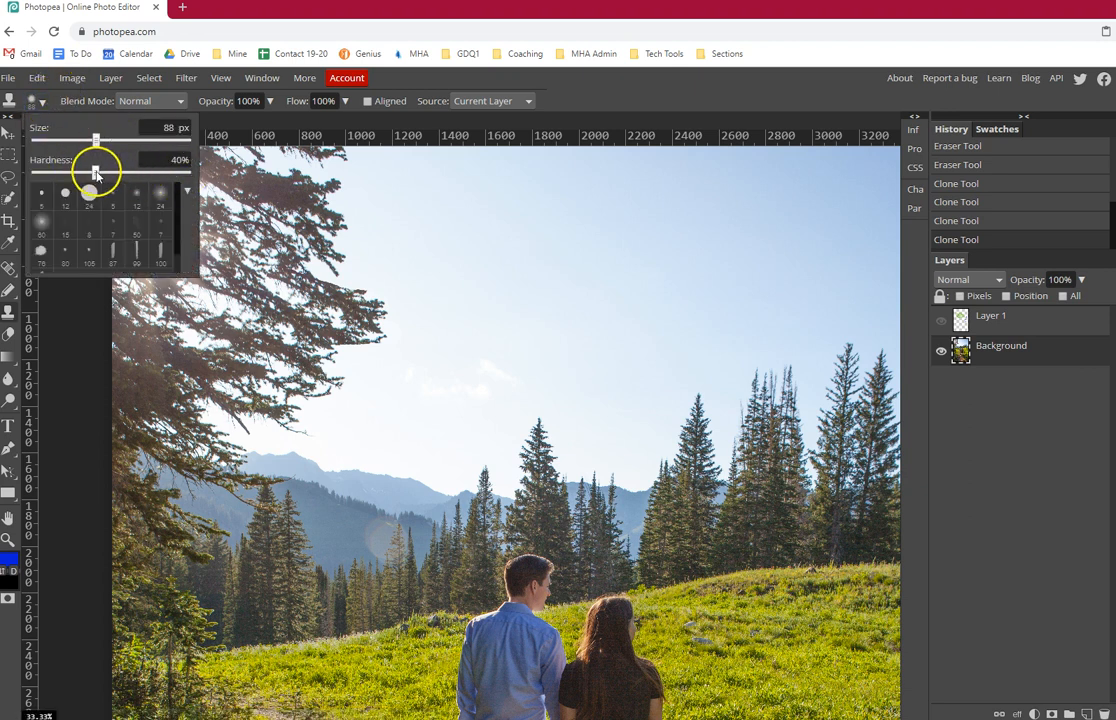
mouse_move(256, 404)
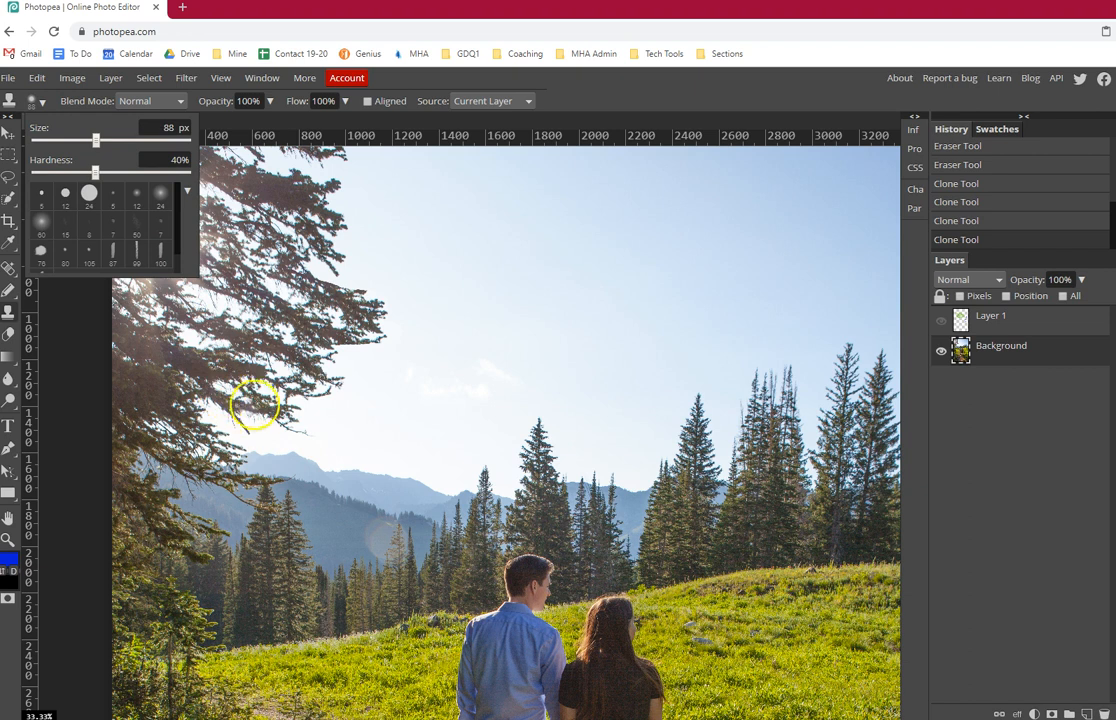
mouse_move(238, 388)
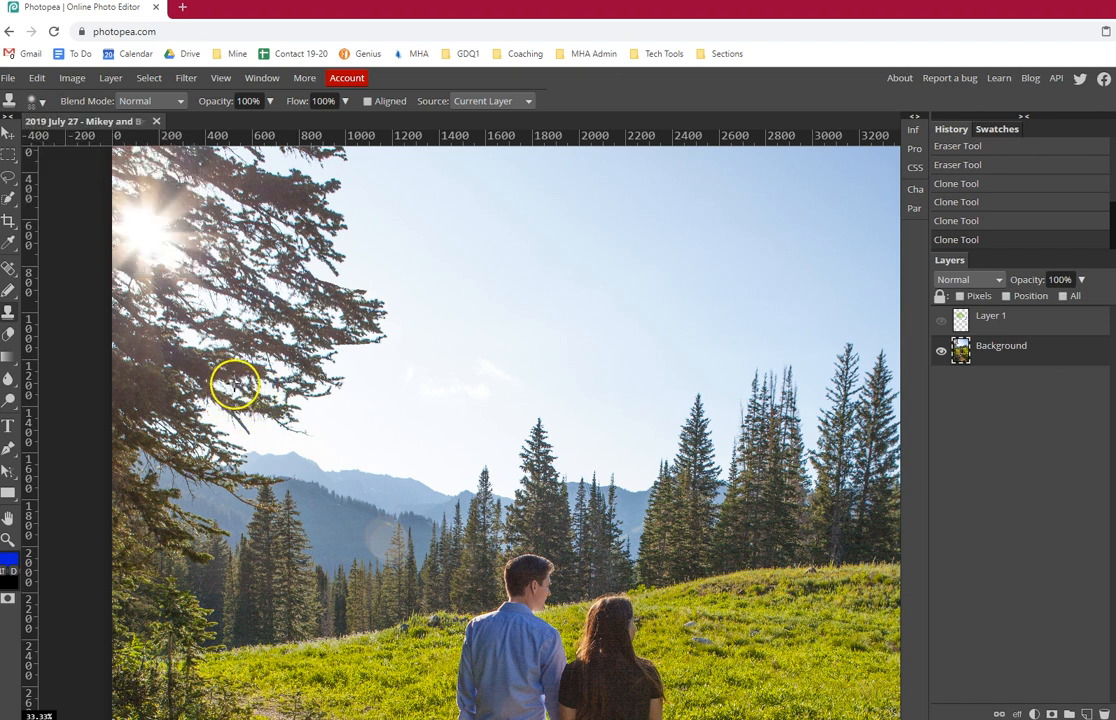
mouse_move(332, 400)
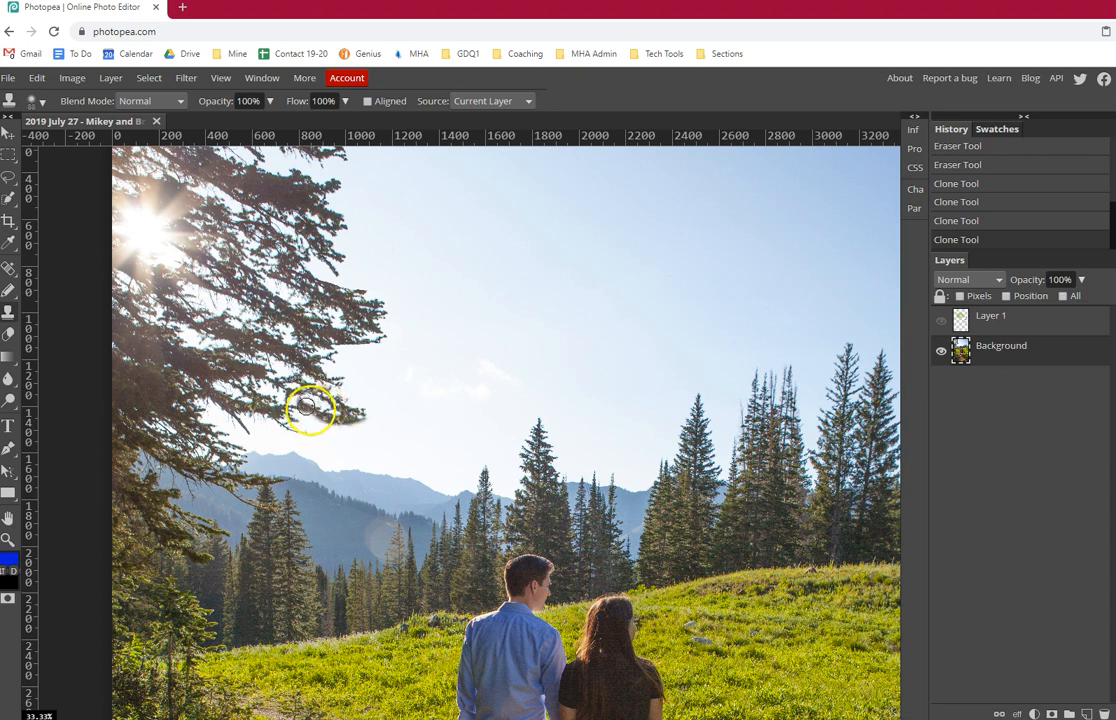
mouse_move(370, 412)
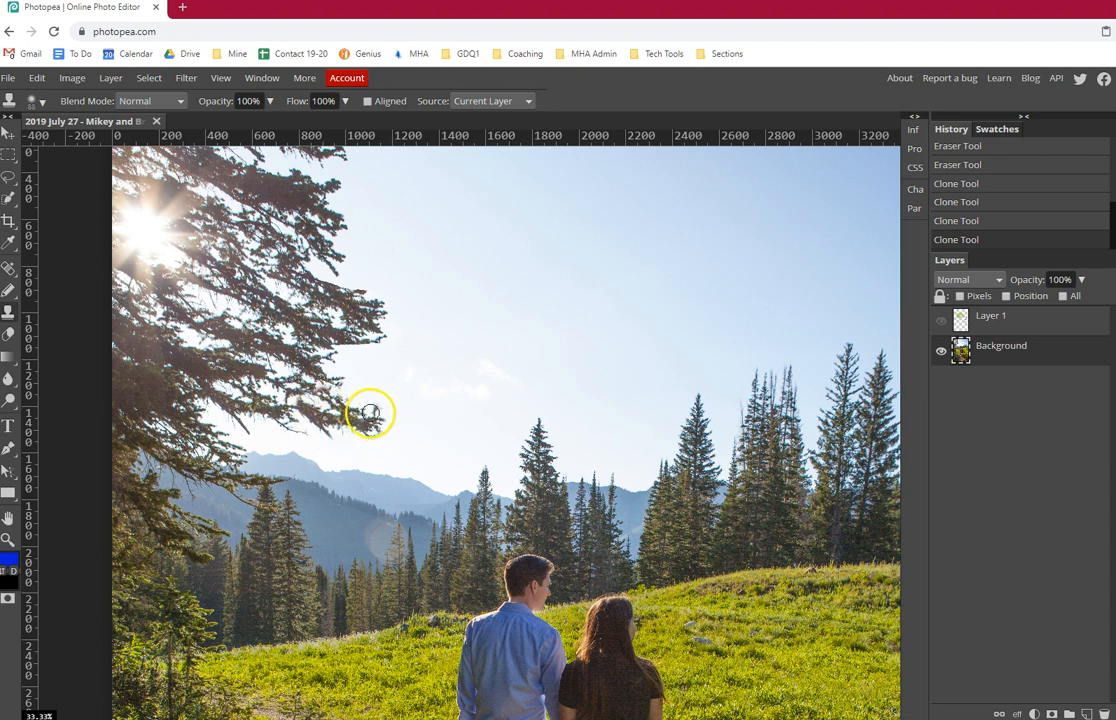
mouse_move(382, 414)
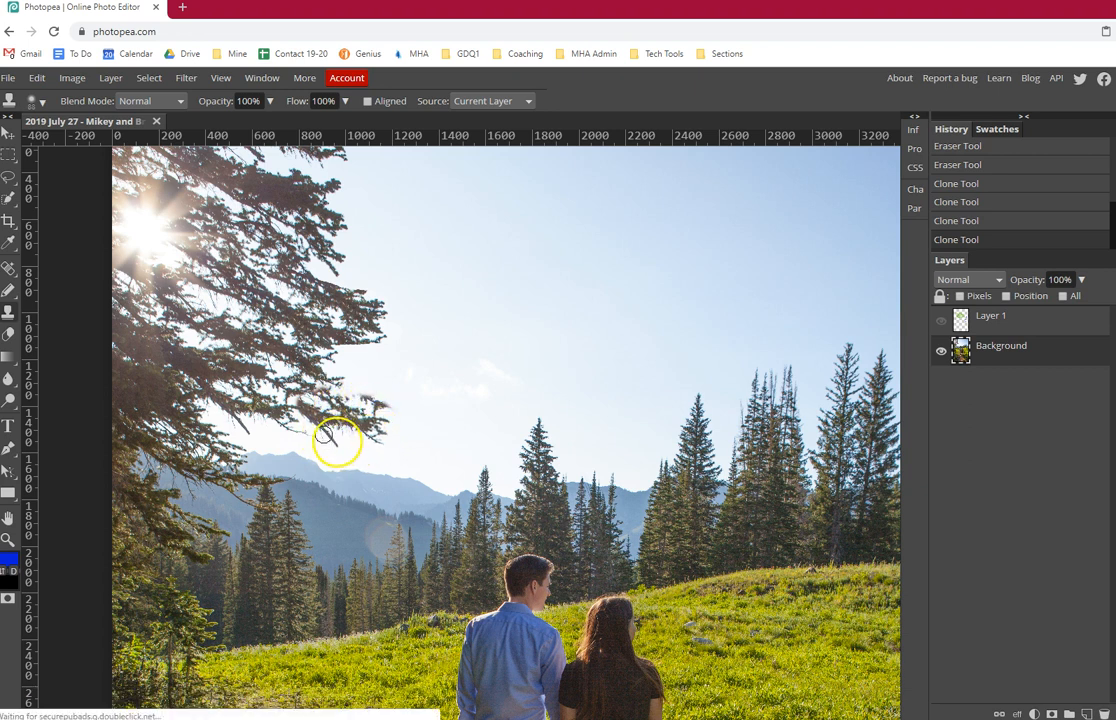
mouse_move(390, 404)
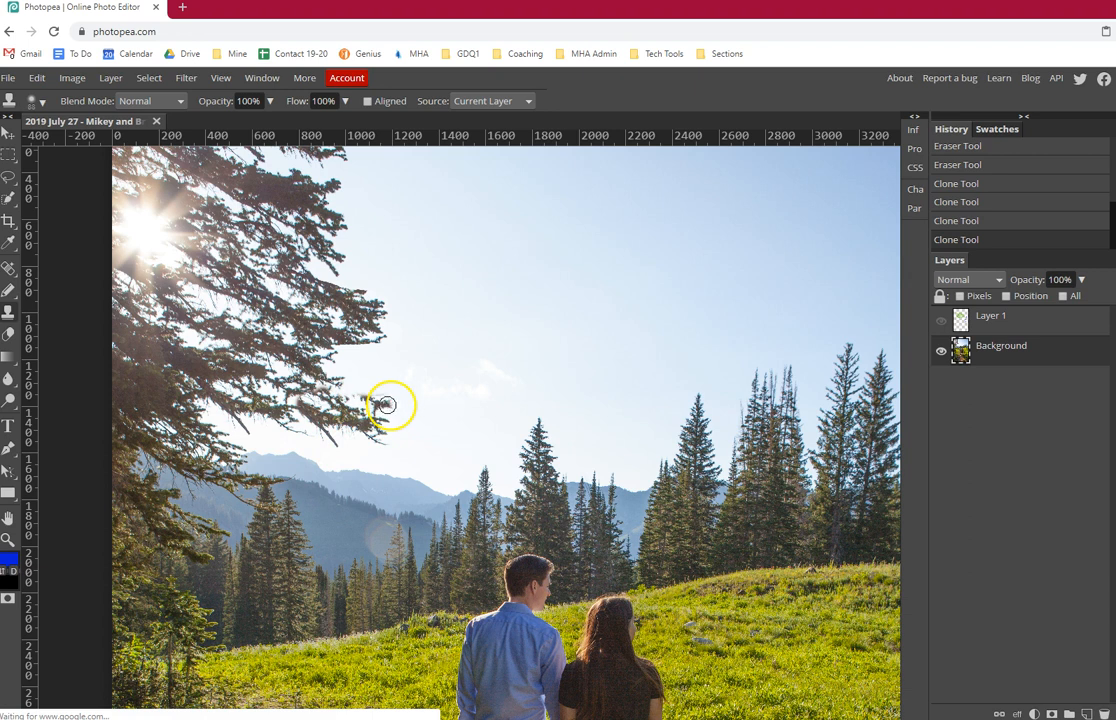
mouse_move(344, 388)
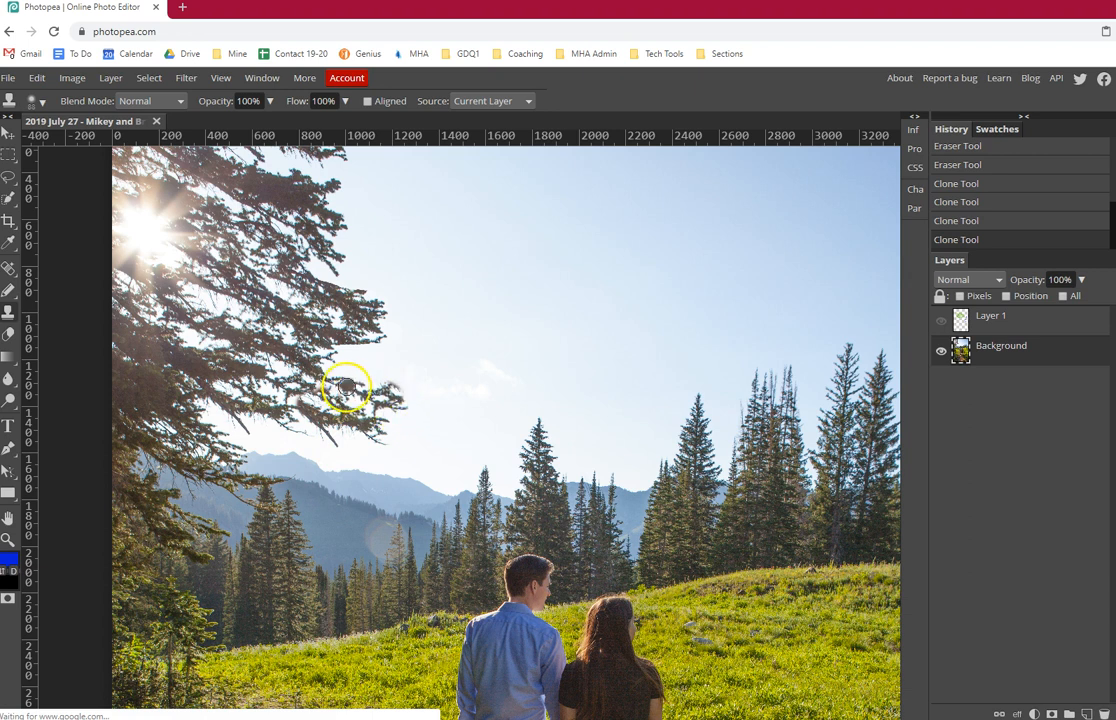
mouse_move(392, 388)
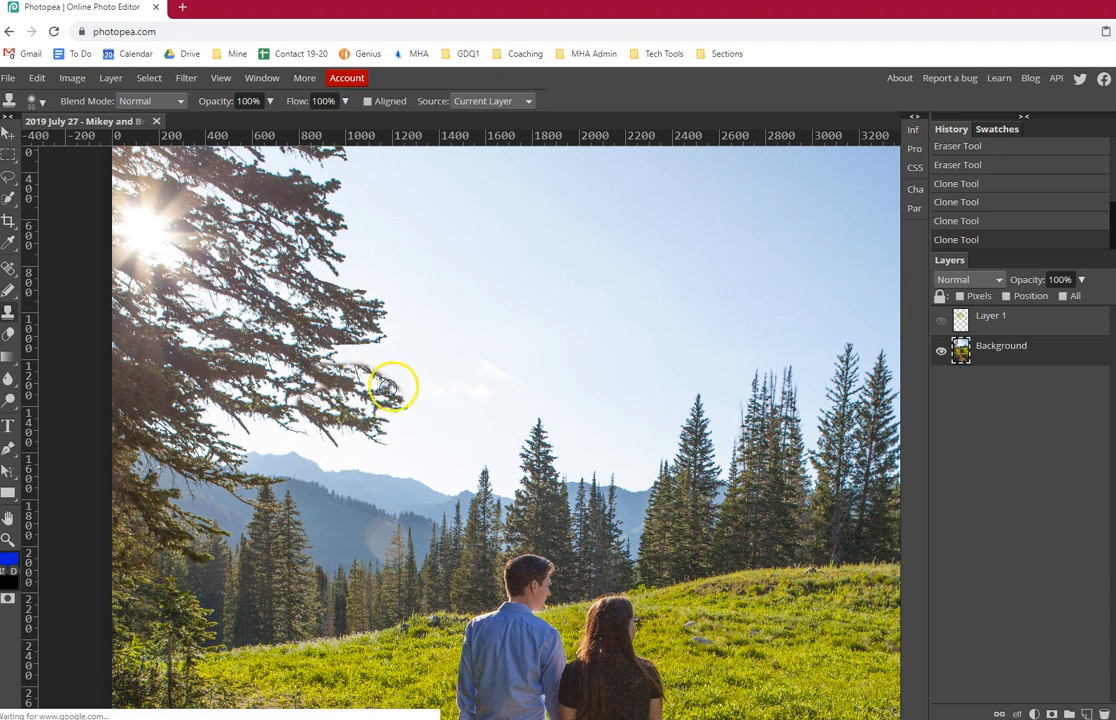
mouse_move(330, 350)
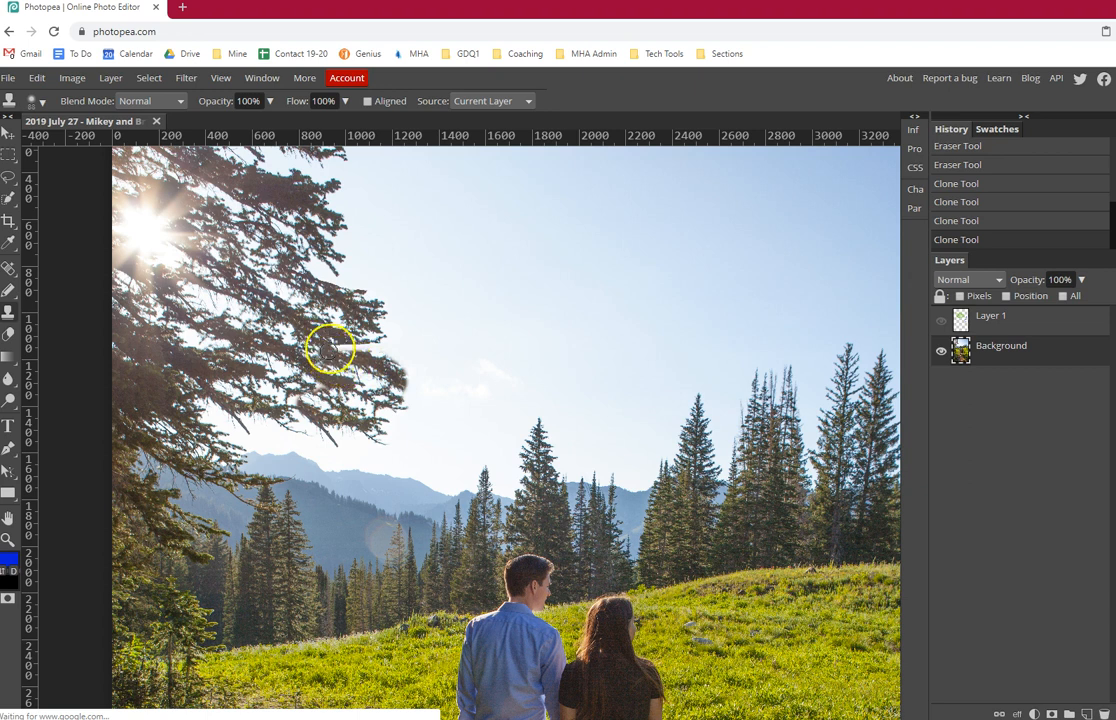